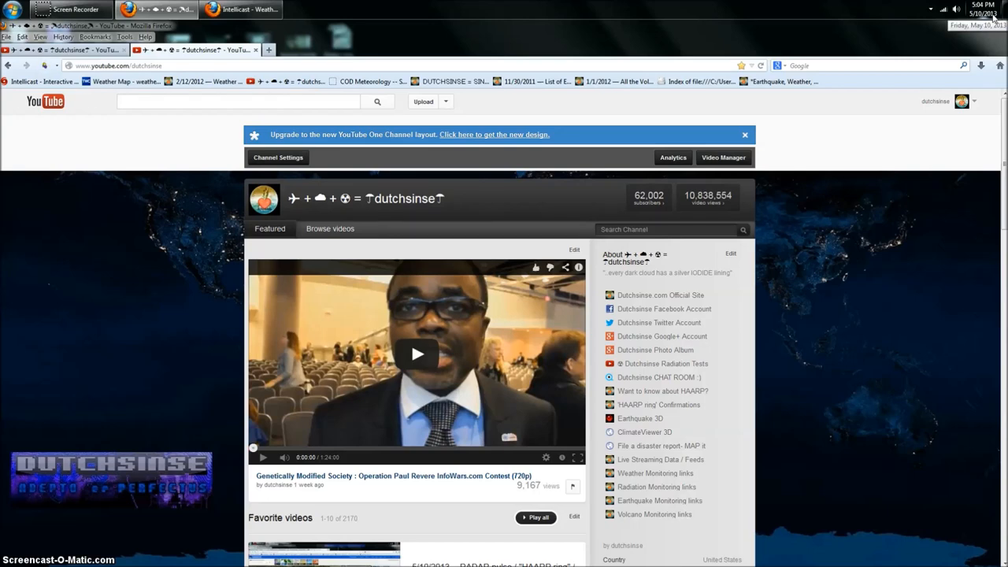
- Start the 5/10/2013 RADAR pulse video, pause it, and keep scrolling the post
scroll("down", 3)
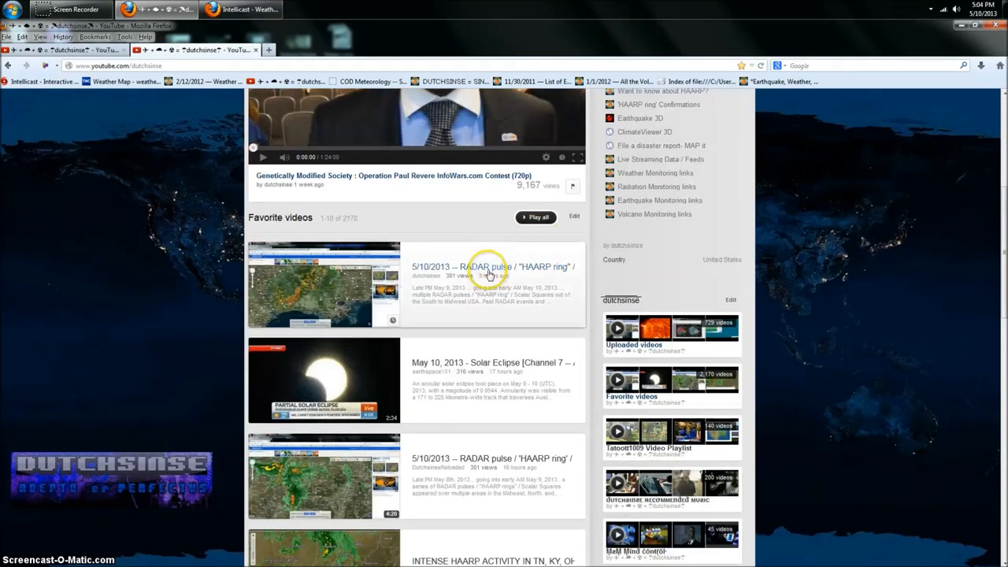
left_click(323, 285)
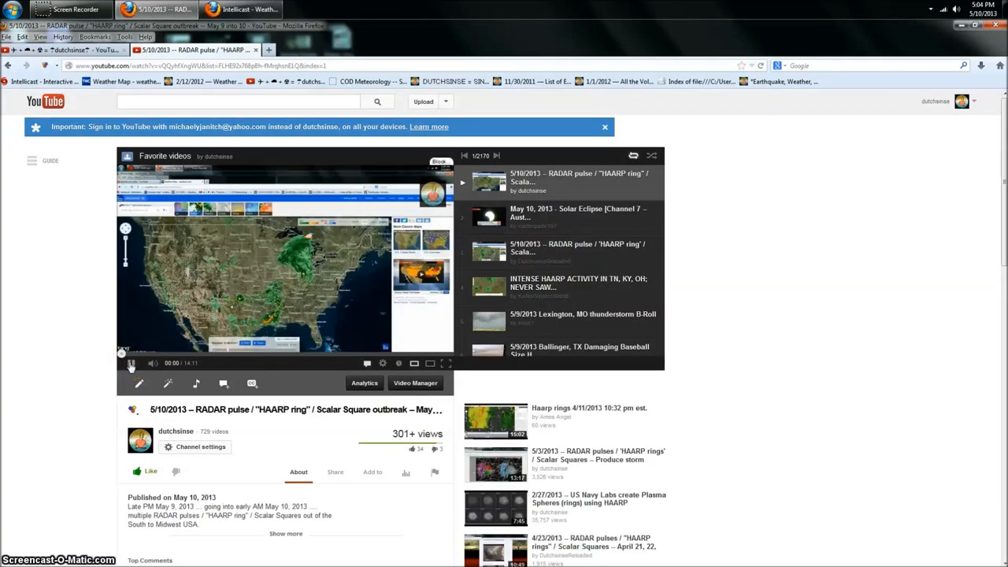
left_click(131, 363)
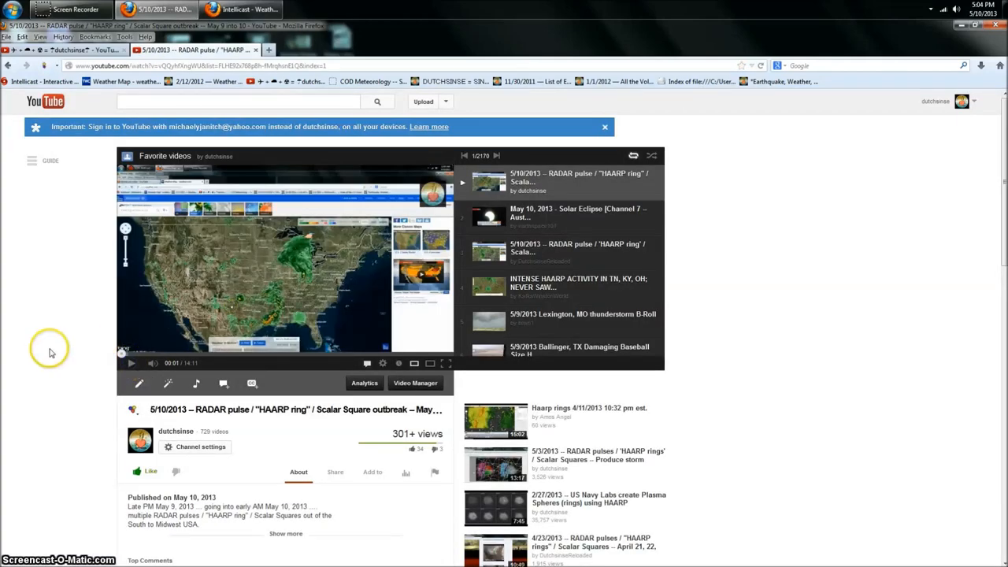
scroll("down", 3)
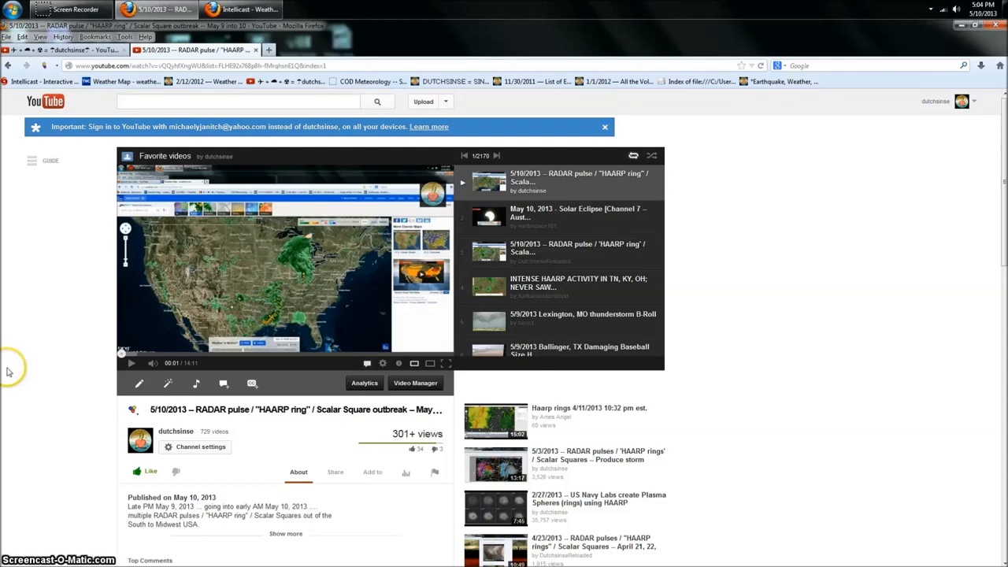
scroll("down", 3)
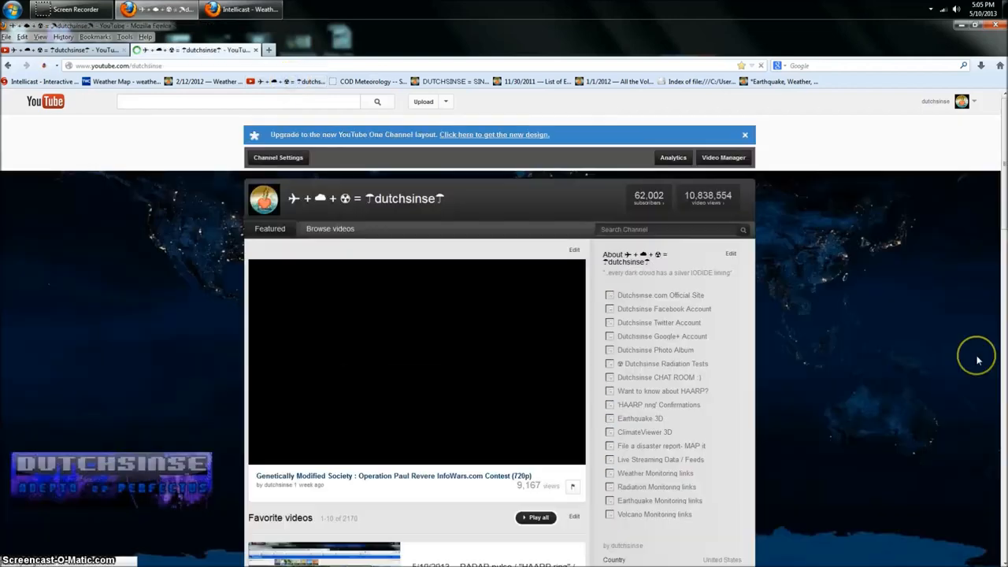
- Follow the 'HAARP ring' confirmations link past the redirect notice and scroll the post
left_click(659, 404)
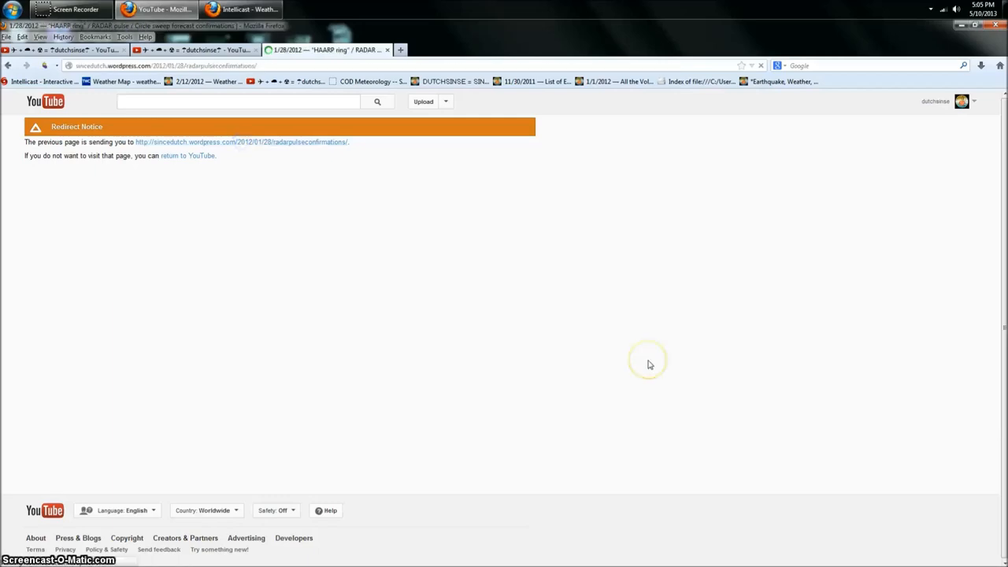
left_click(242, 142)
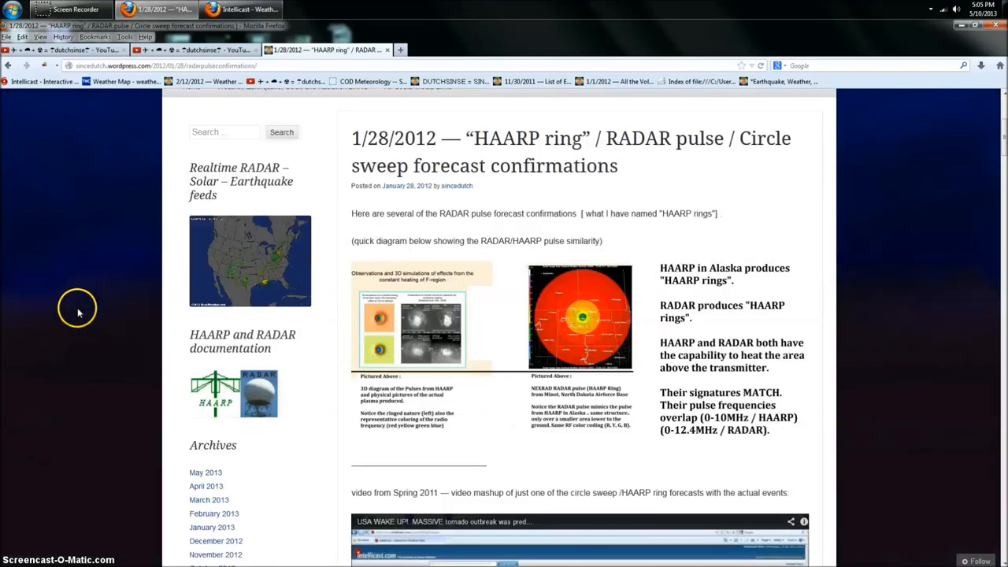
mouse_move(4, 361)
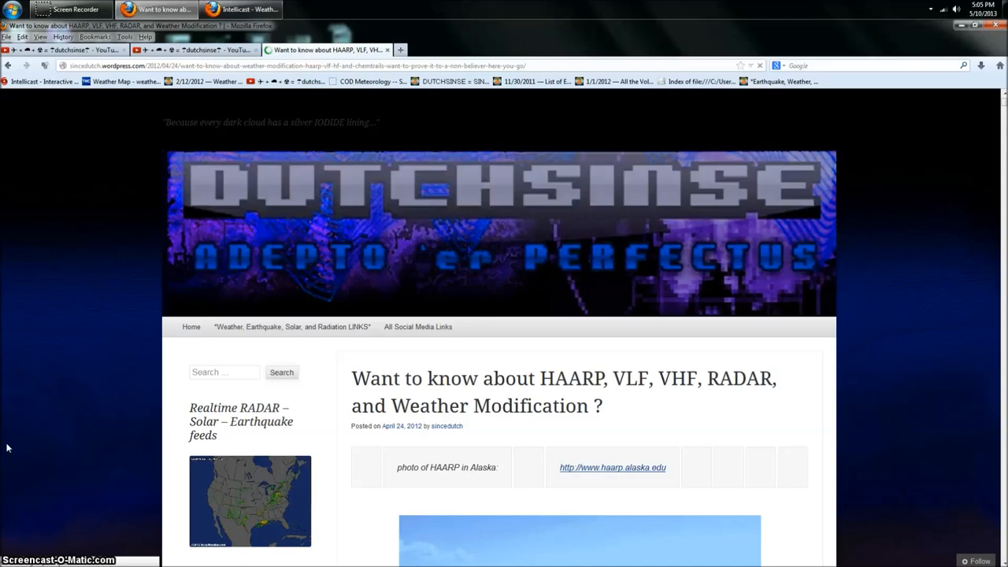
scroll("down", 3)
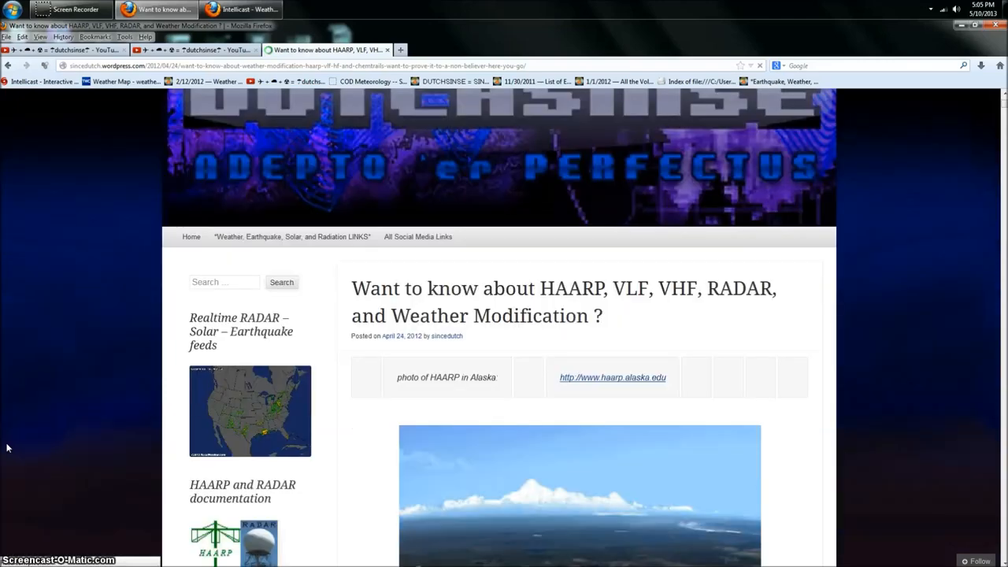
scroll("down", 3)
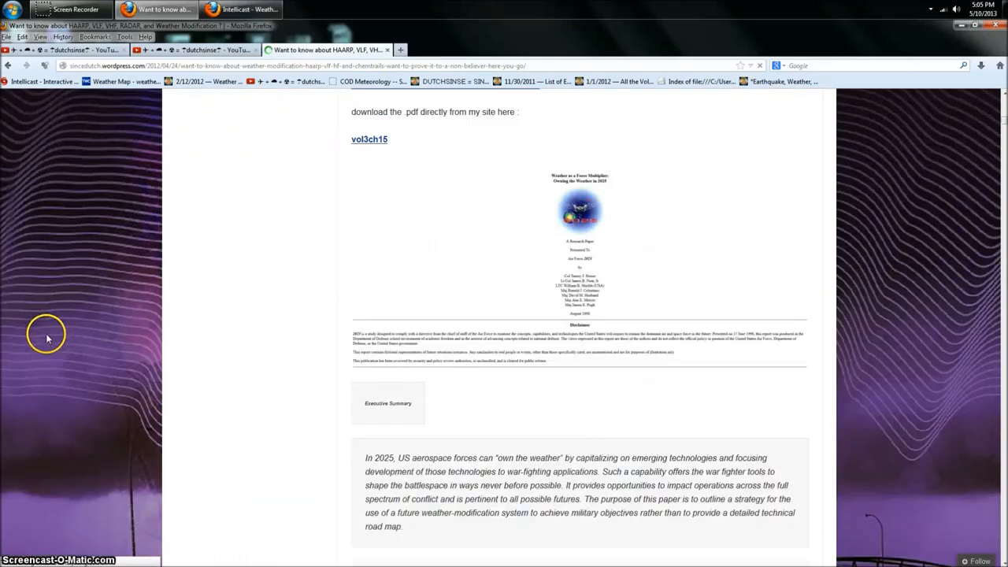
scroll("down", 3)
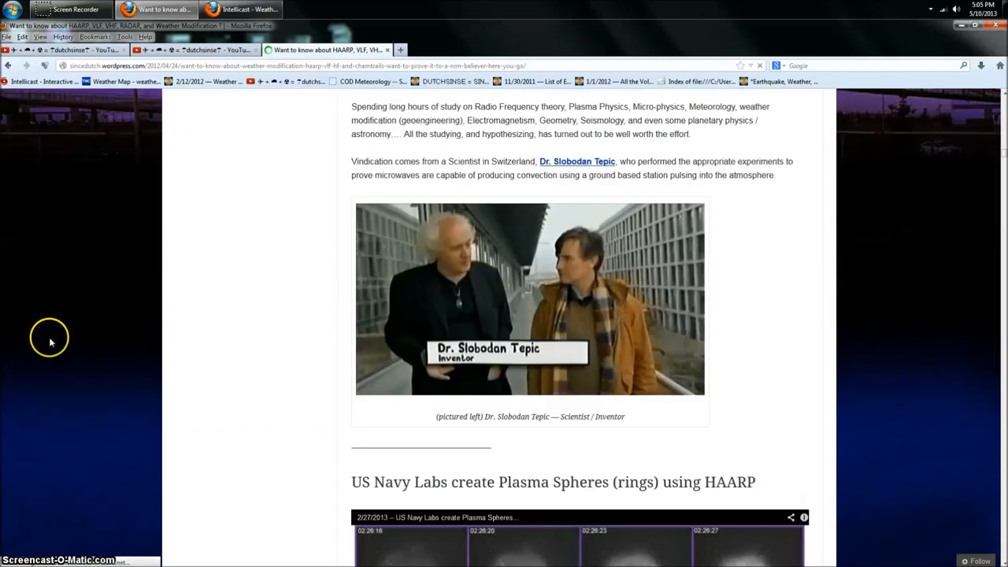
scroll("down", 3)
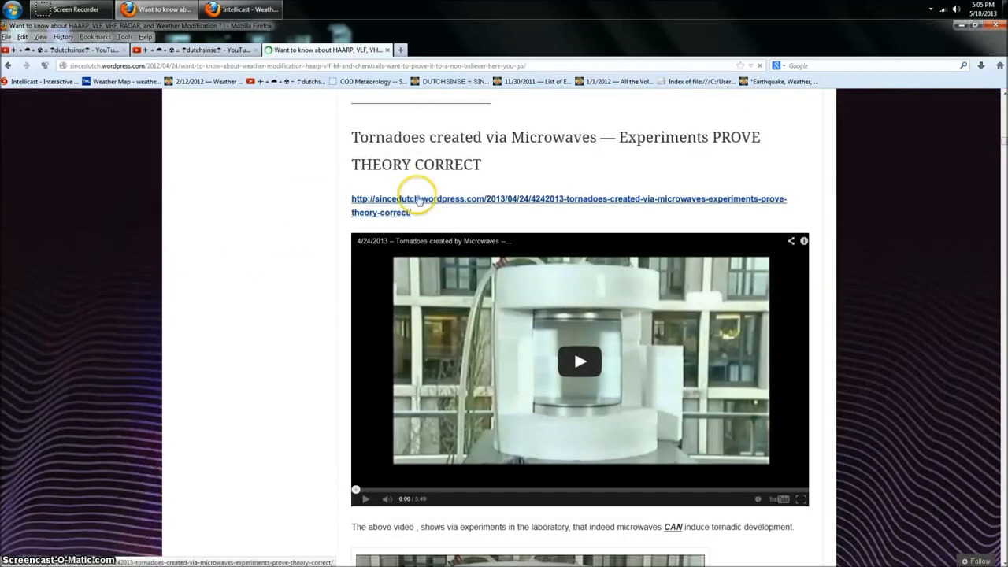
- Highlight a passage and scroll further down the 1/28/2012 HAARP ring confirmations post
left_click_drag(352, 137, 482, 164)
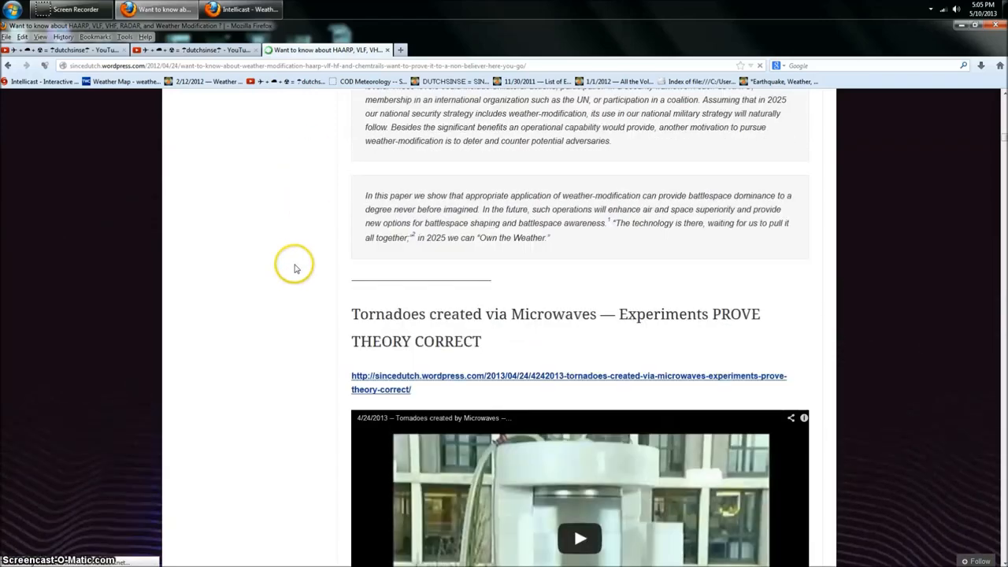
scroll("down", 3)
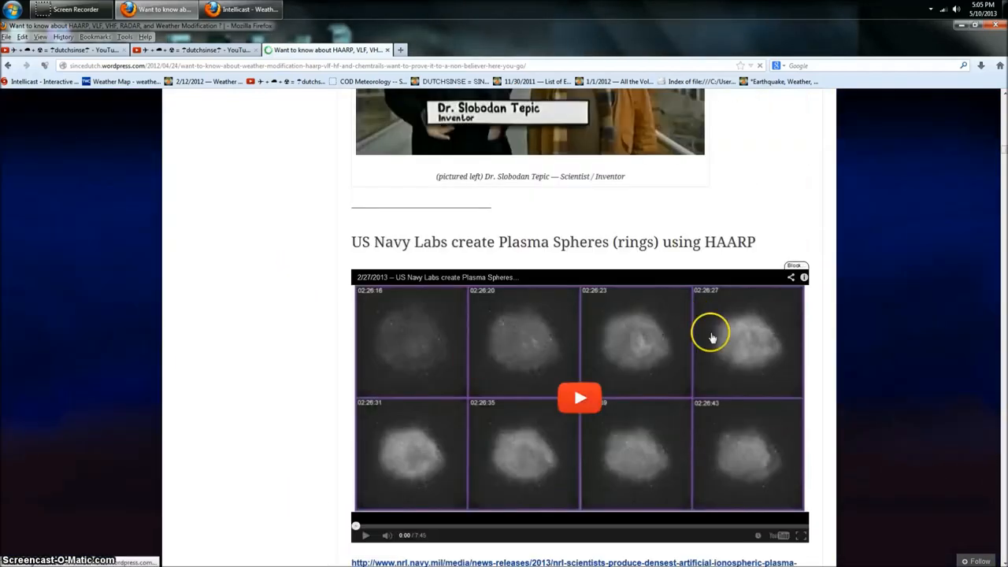
scroll("down", 3)
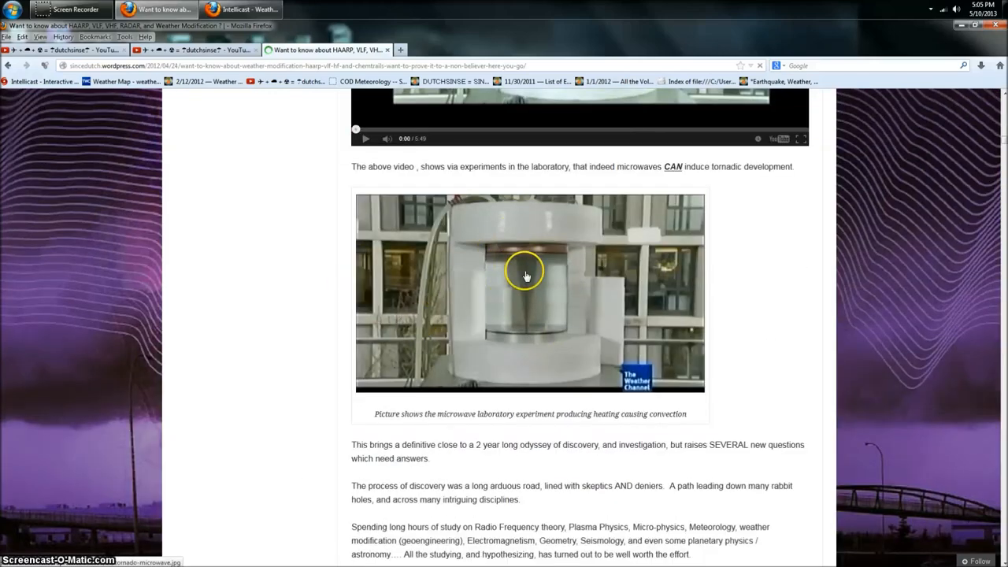
scroll("down", 3)
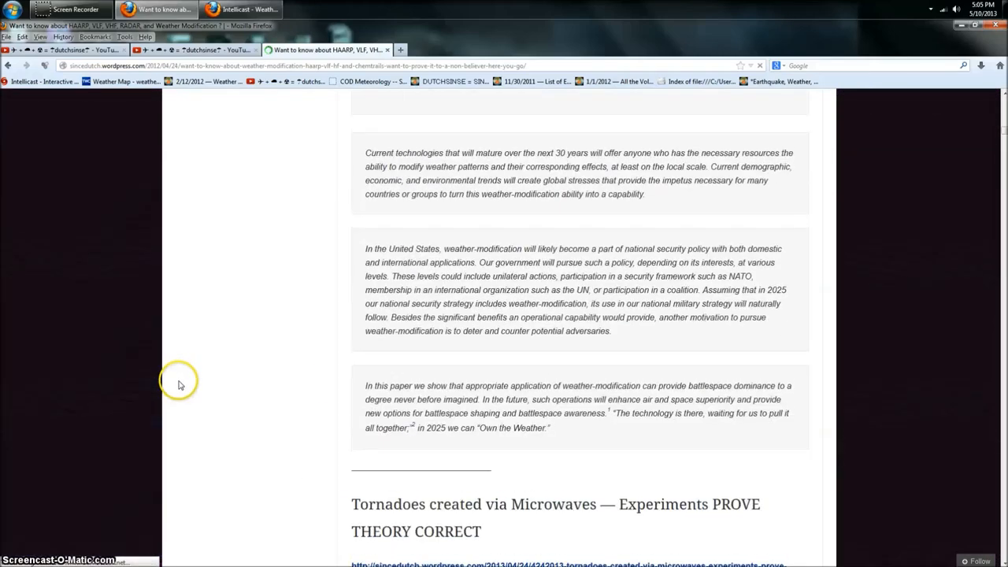
scroll("down", 3)
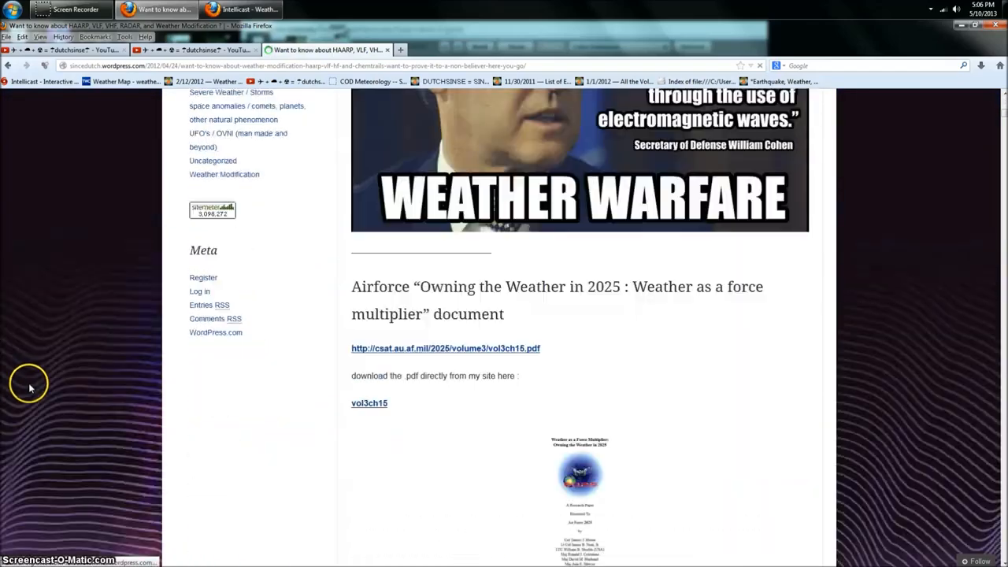
scroll("down", 3)
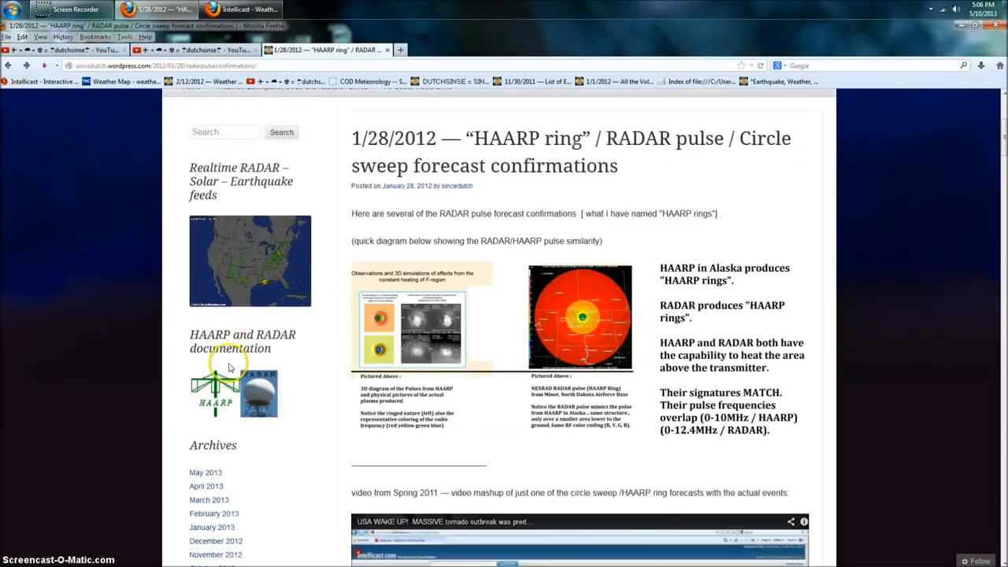
- Scroll through the long list of recent and archived confirmation links
scroll("down", 3)
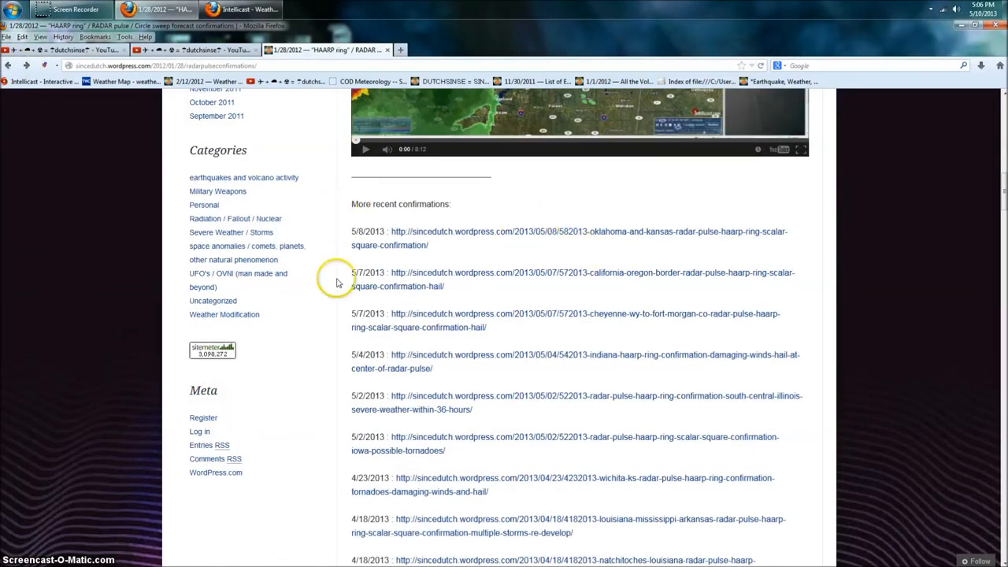
scroll("down", 3)
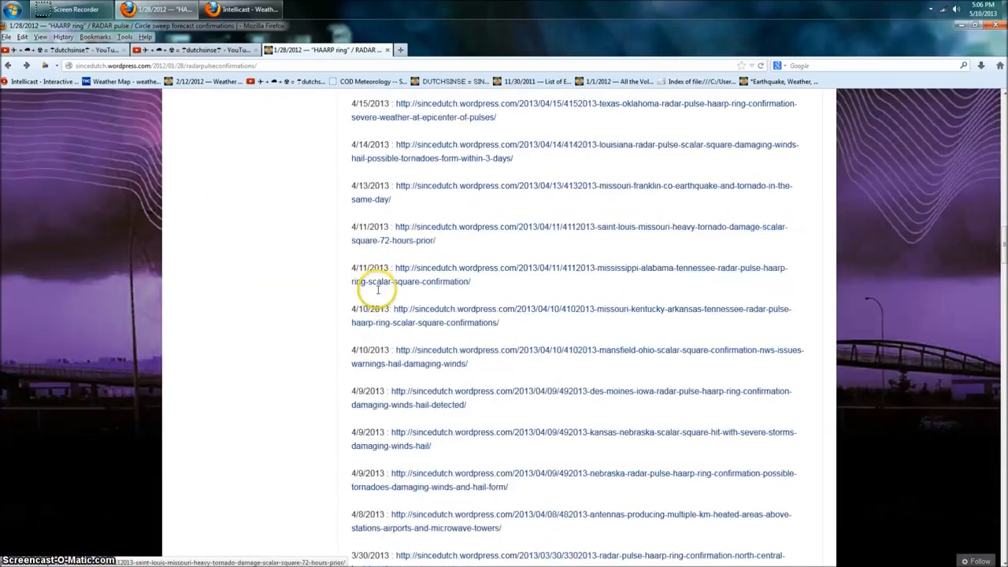
scroll("down", 3)
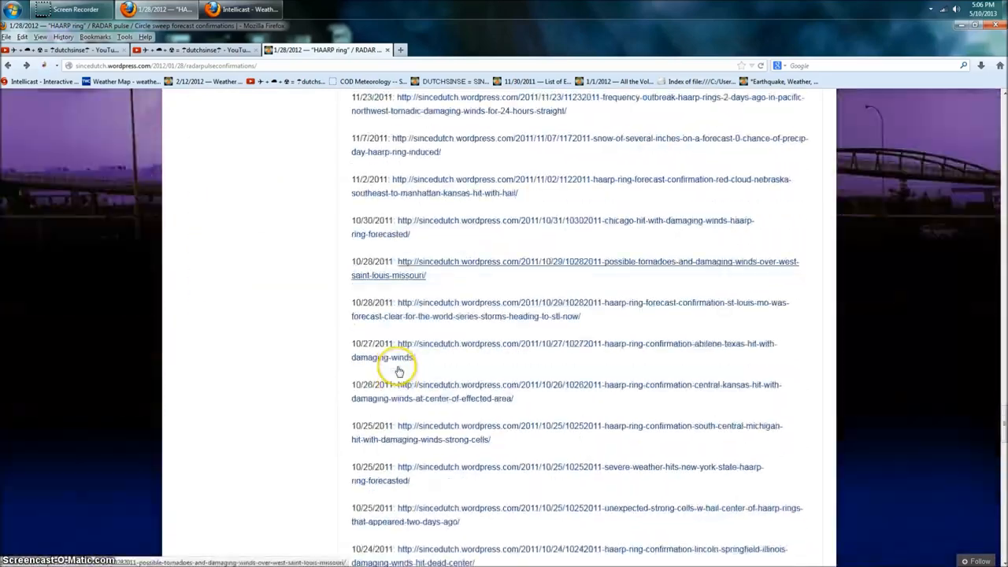
scroll("down", 3)
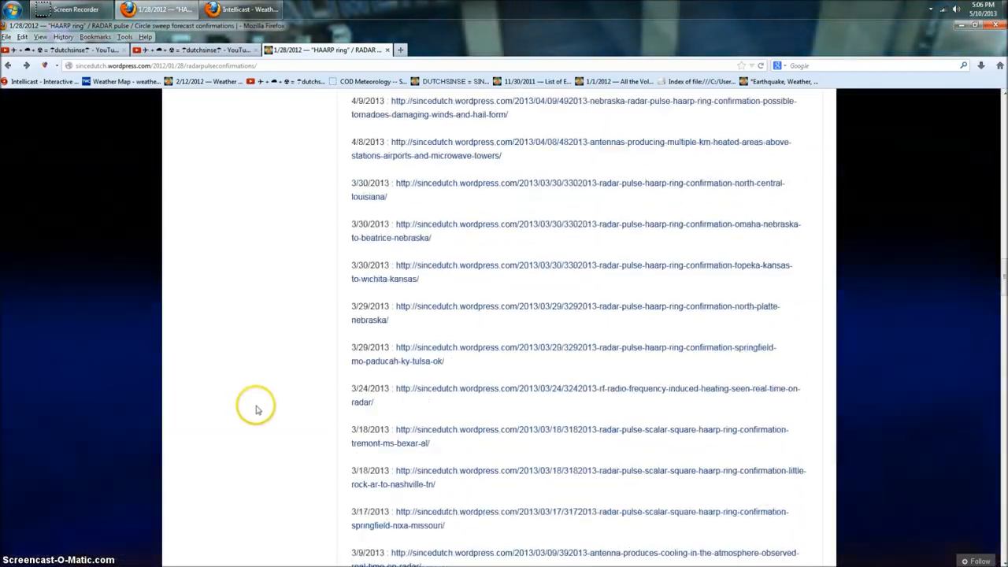
scroll("down", 3)
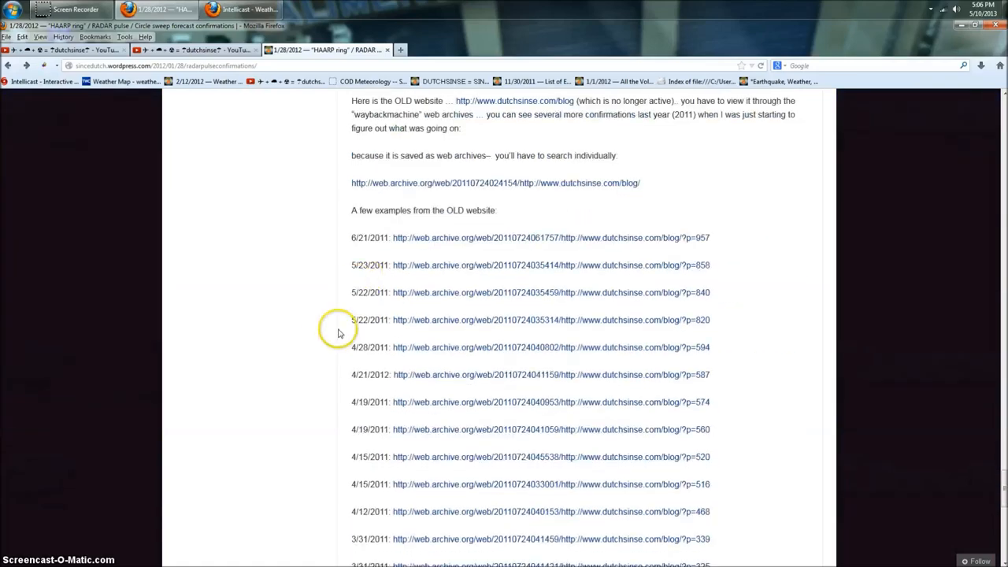
scroll("down", 3)
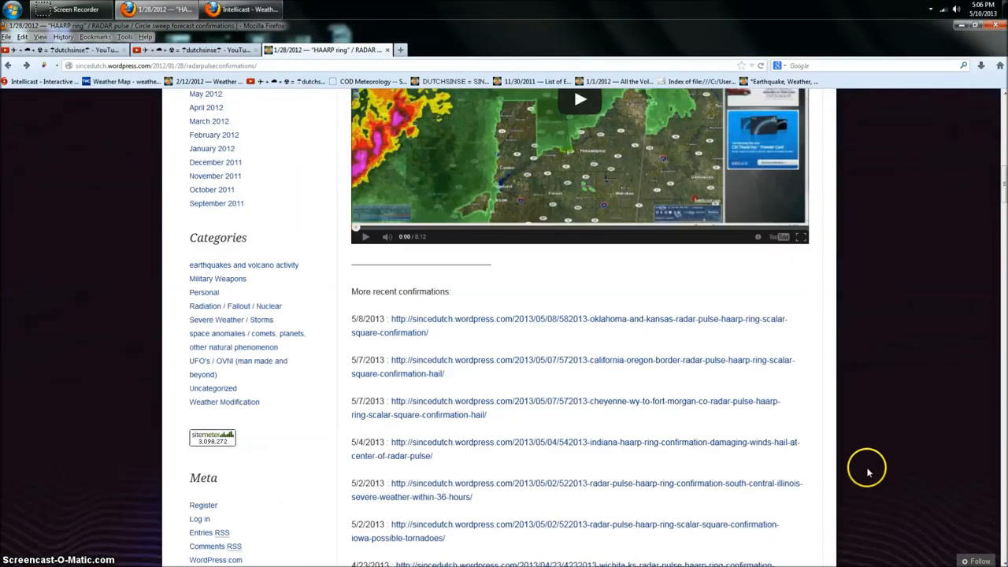
mouse_move(463, 305)
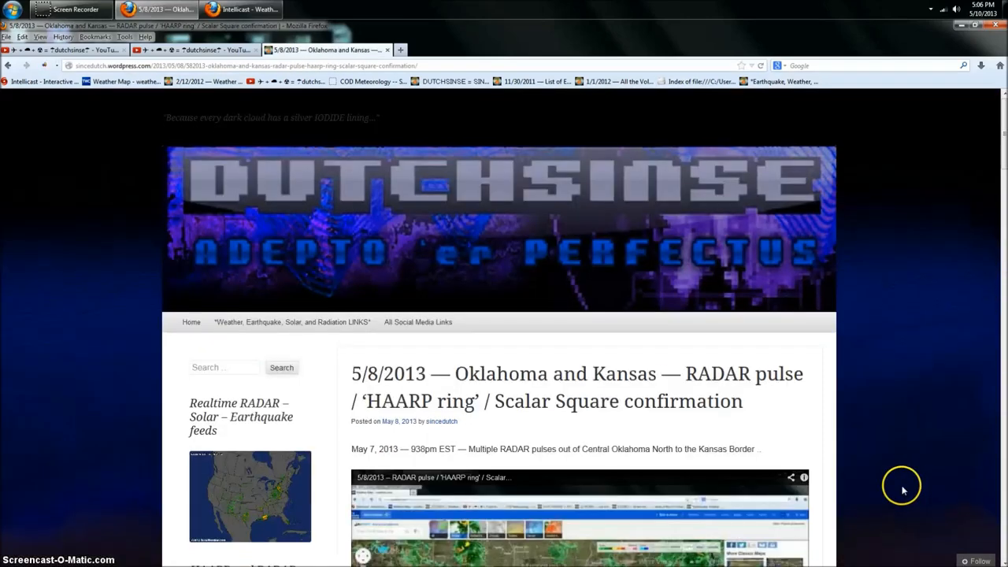
- Scroll the 5/8/2013 Oklahoma and Kansas post down to its embedded radar screenshot
scroll("down", 3)
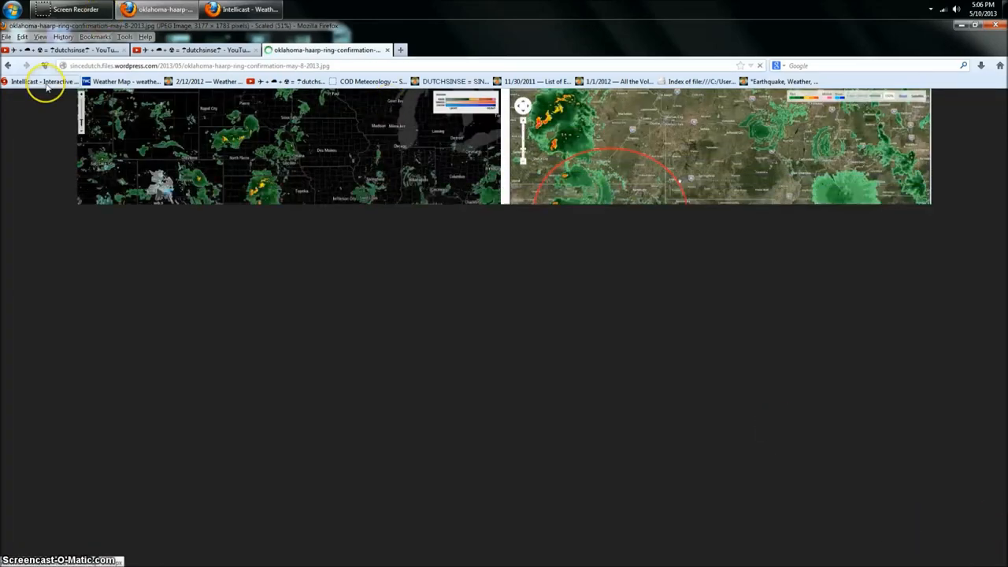
scroll("down", 3)
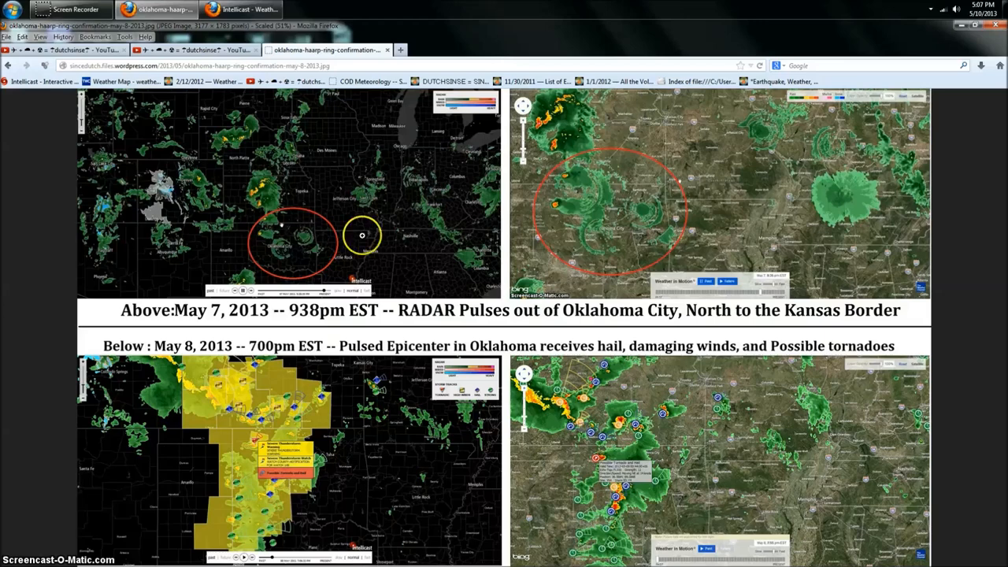
mouse_move(292, 237)
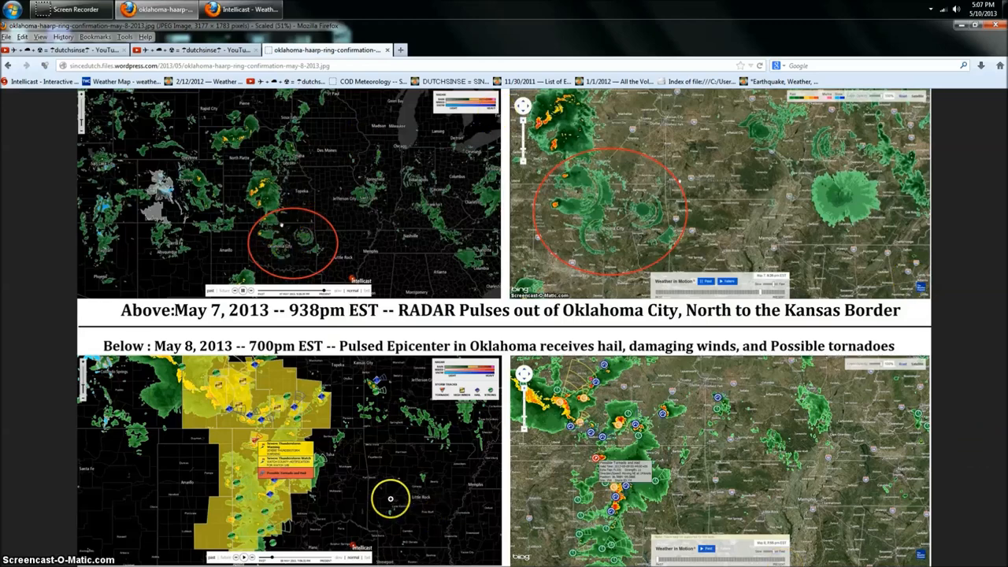
mouse_move(524, 124)
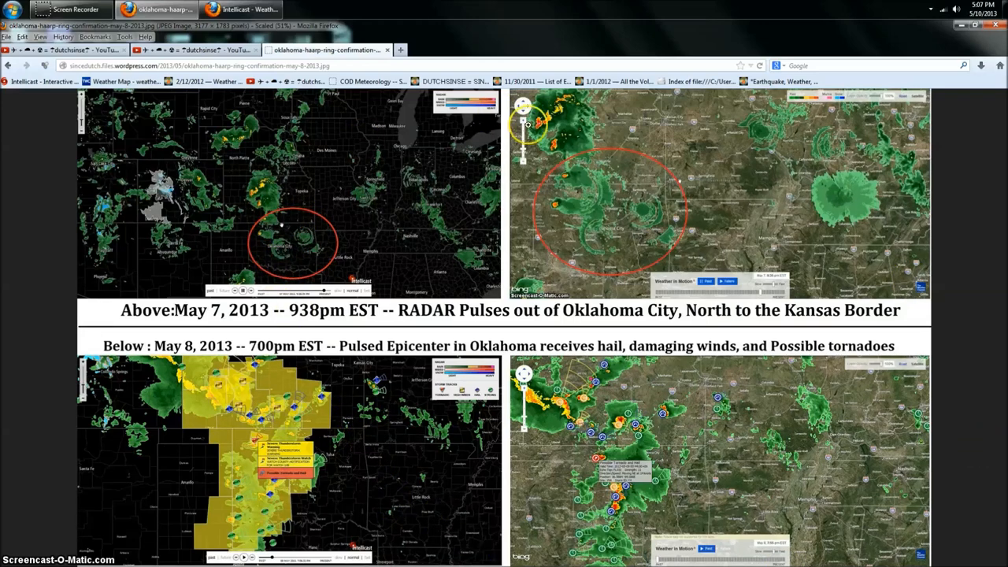
mouse_move(489, 378)
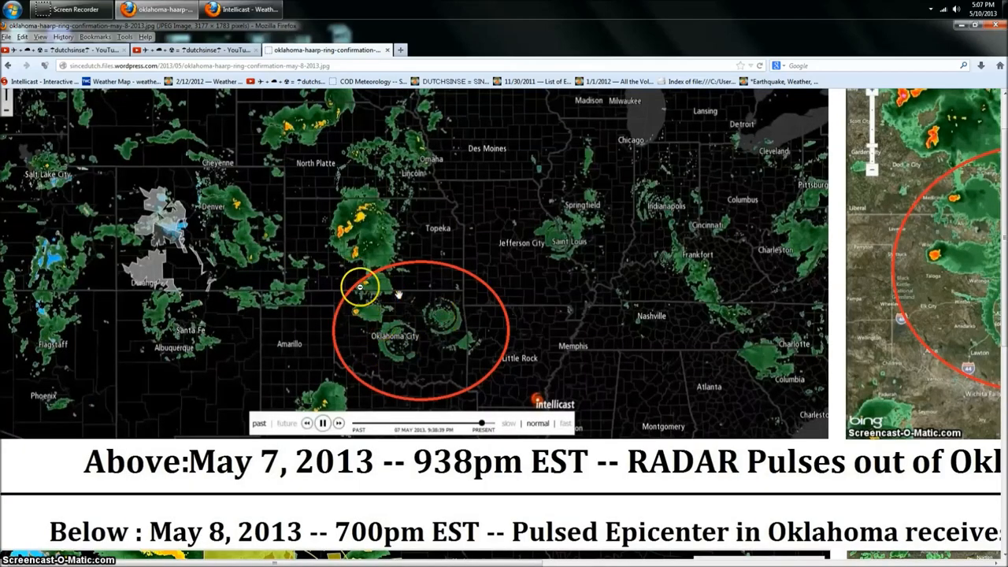
- Pan across the full-size May 7 and May 8 radar panels, then go back to the post
scroll("down", 3)
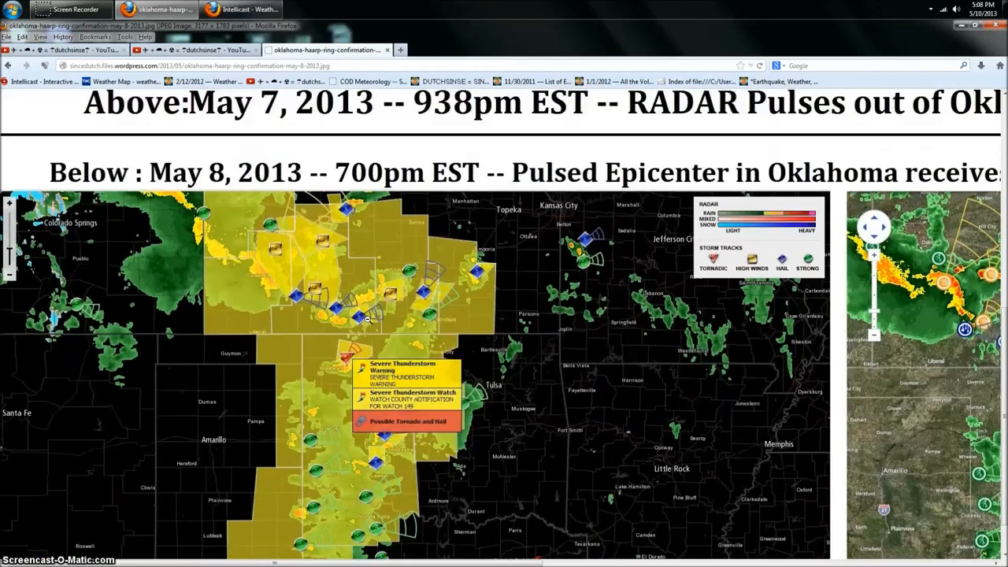
scroll("down", 3)
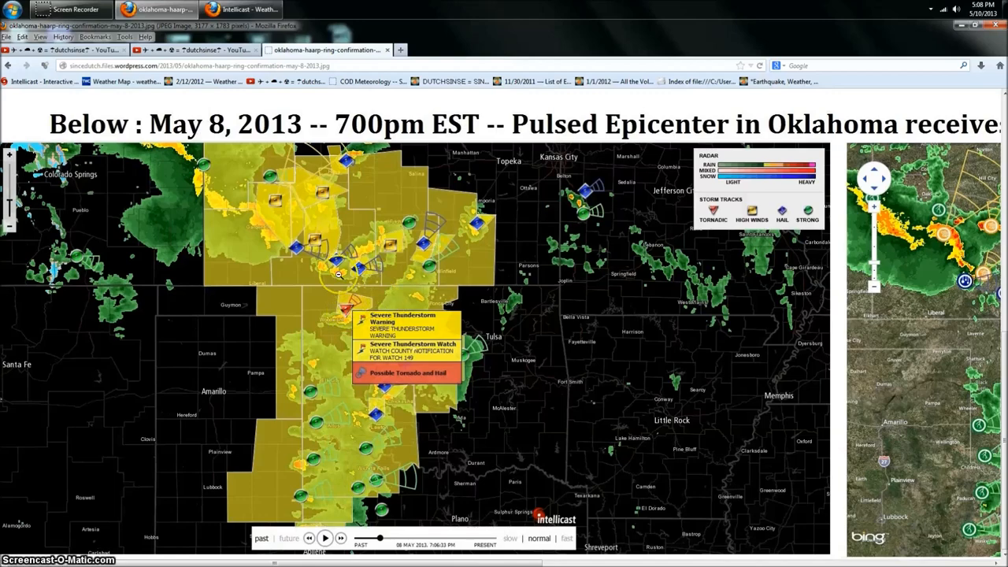
scroll("down", 3)
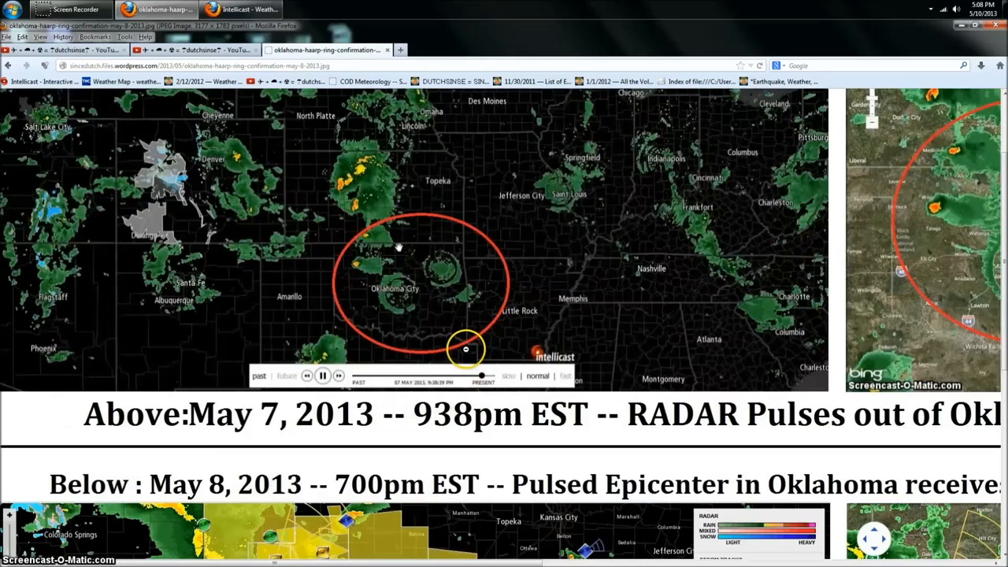
scroll("down", 3)
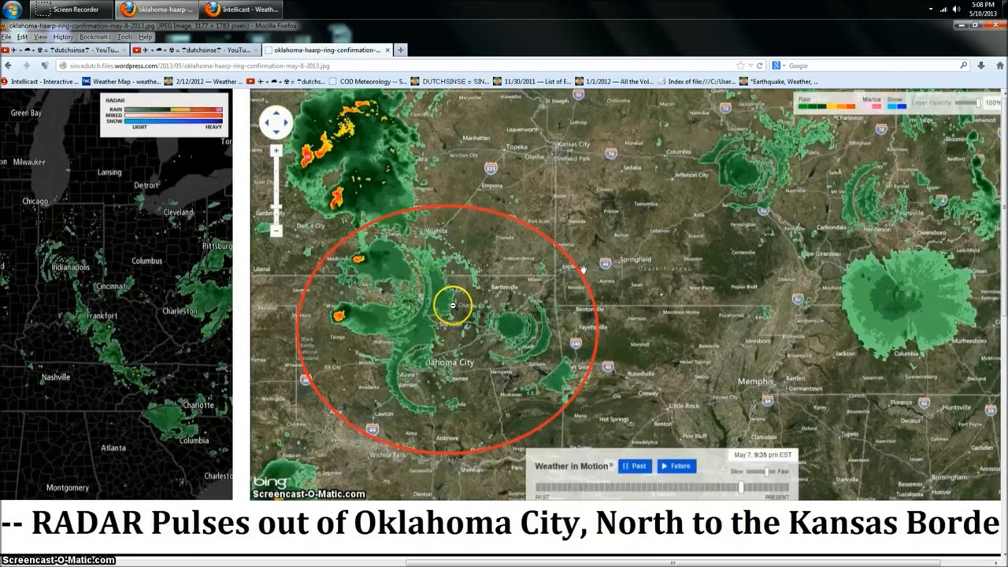
mouse_move(713, 308)
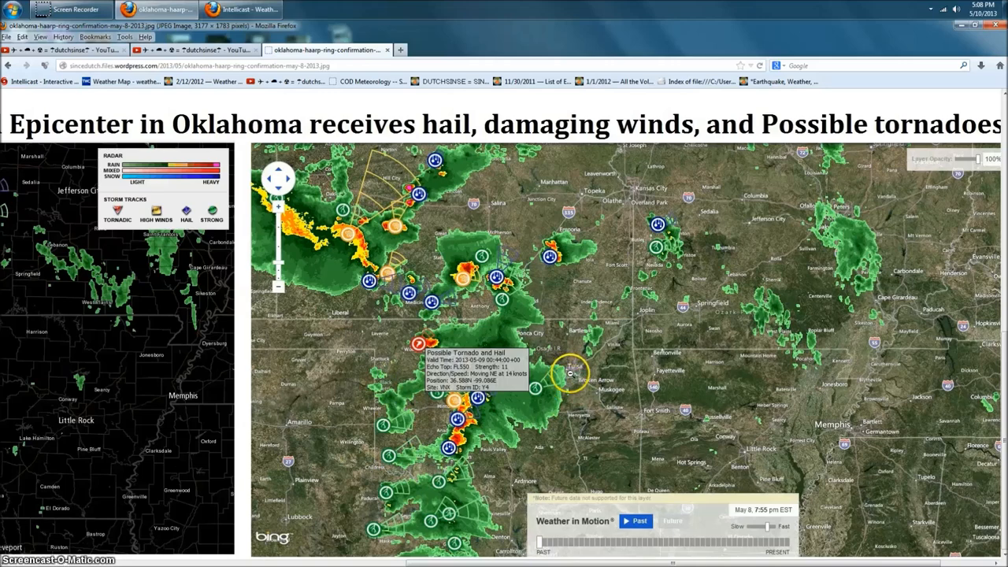
left_click(8, 65)
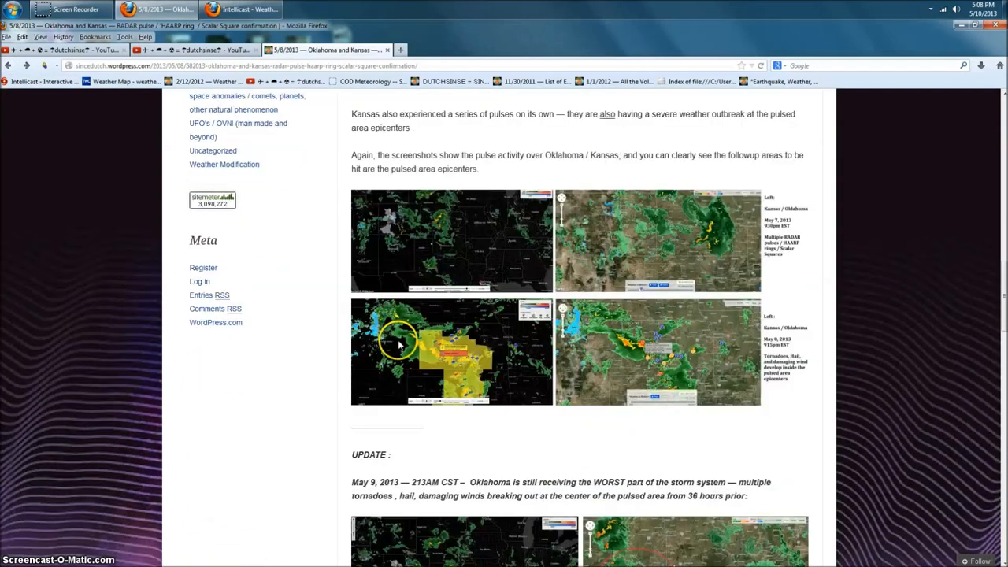
- Scroll through the update section and back up to the title and RADAR pulse video
scroll("down", 3)
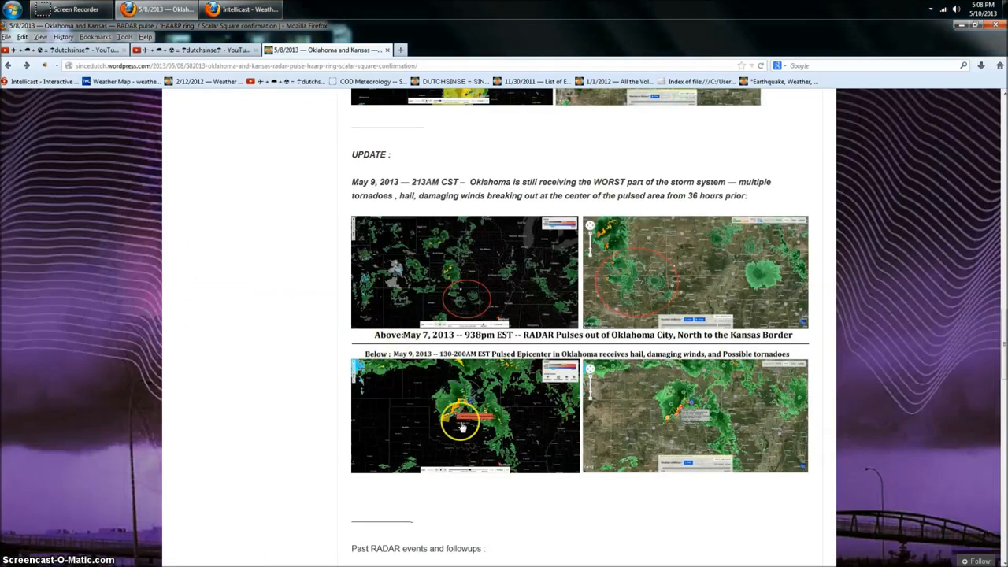
mouse_move(656, 394)
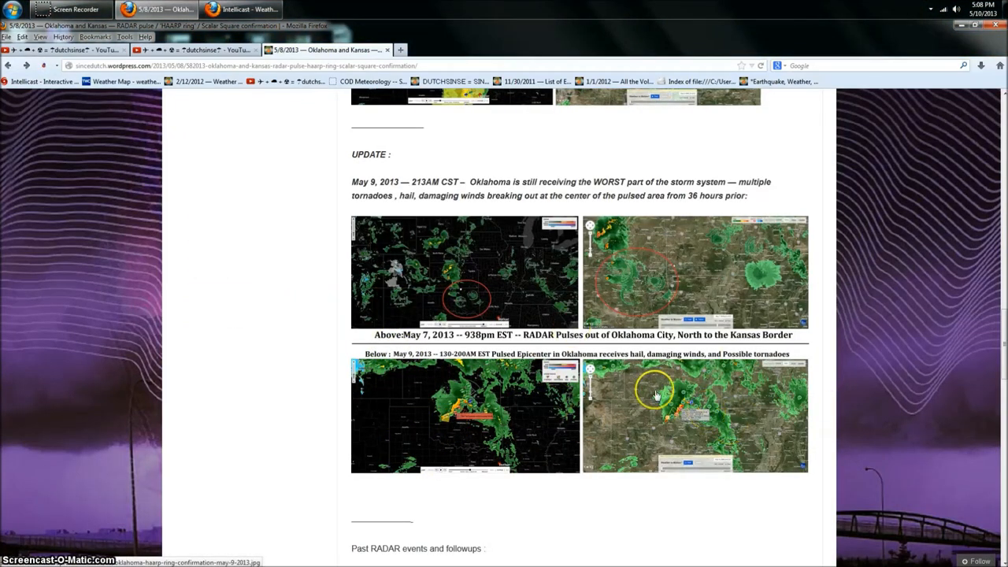
scroll("up", 3)
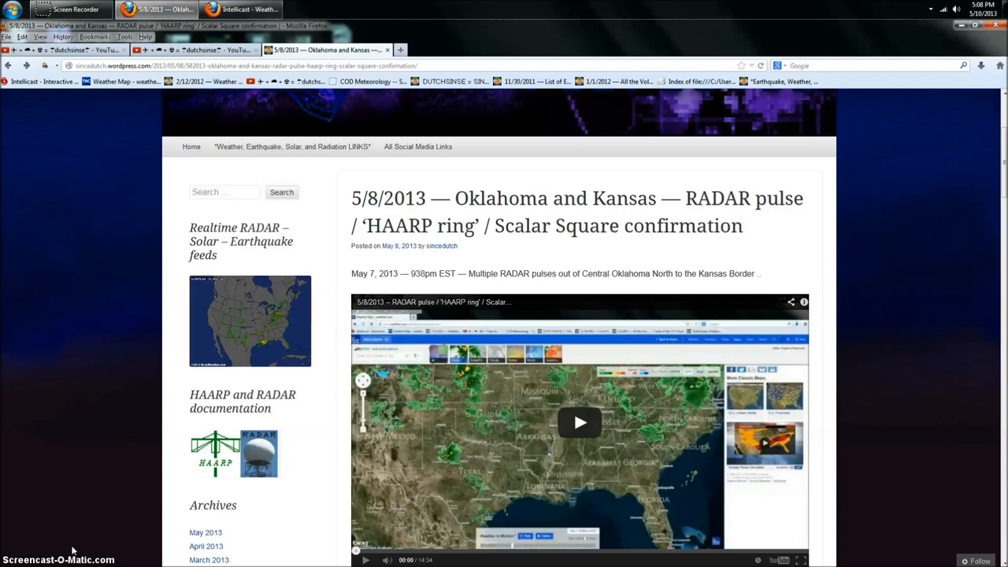
mouse_move(55, 549)
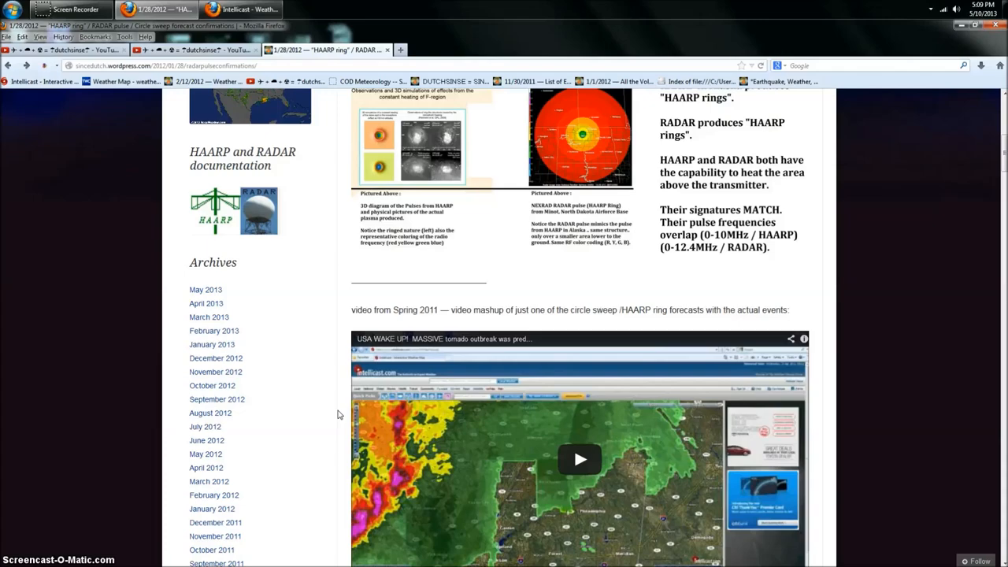
- Scroll the January 2012 post to the HAARP rings versus NEXRAD RADAR comparison graphic
scroll("down", 3)
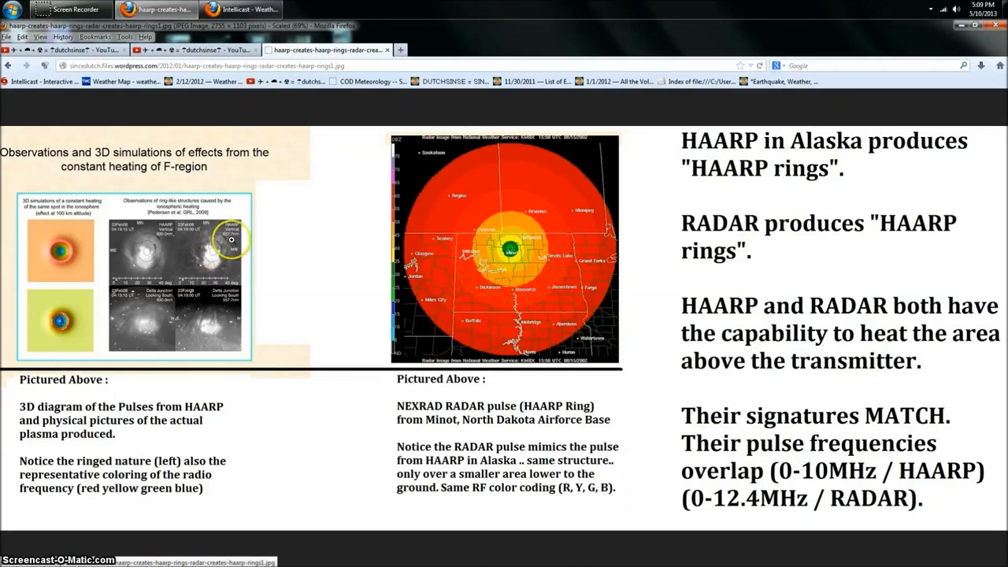
mouse_move(338, 242)
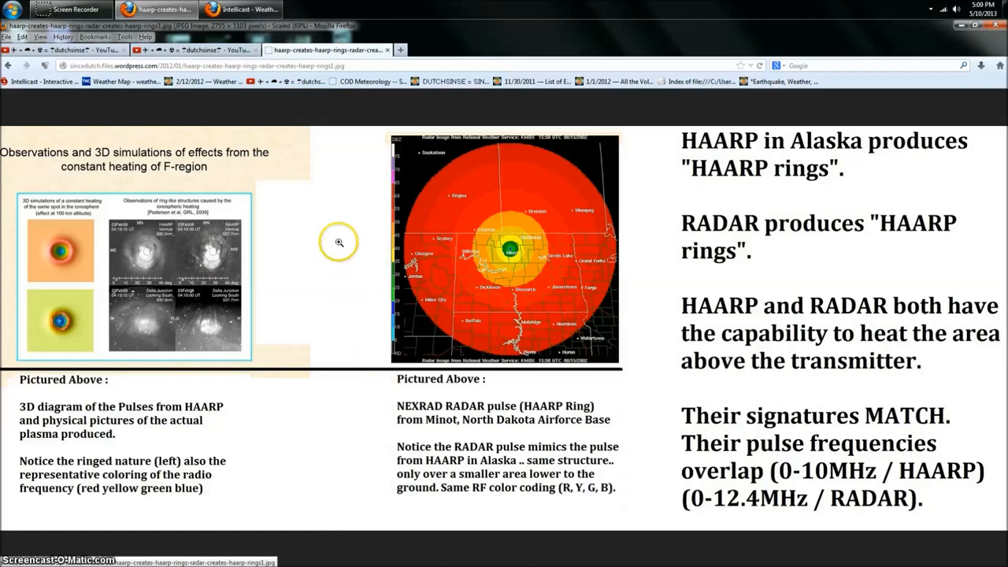
mouse_move(385, 167)
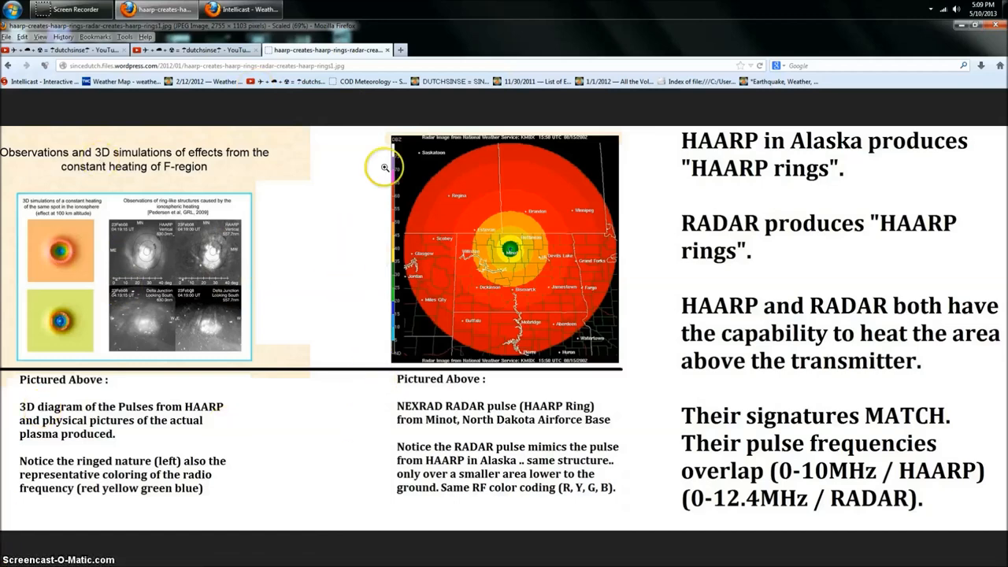
mouse_move(231, 296)
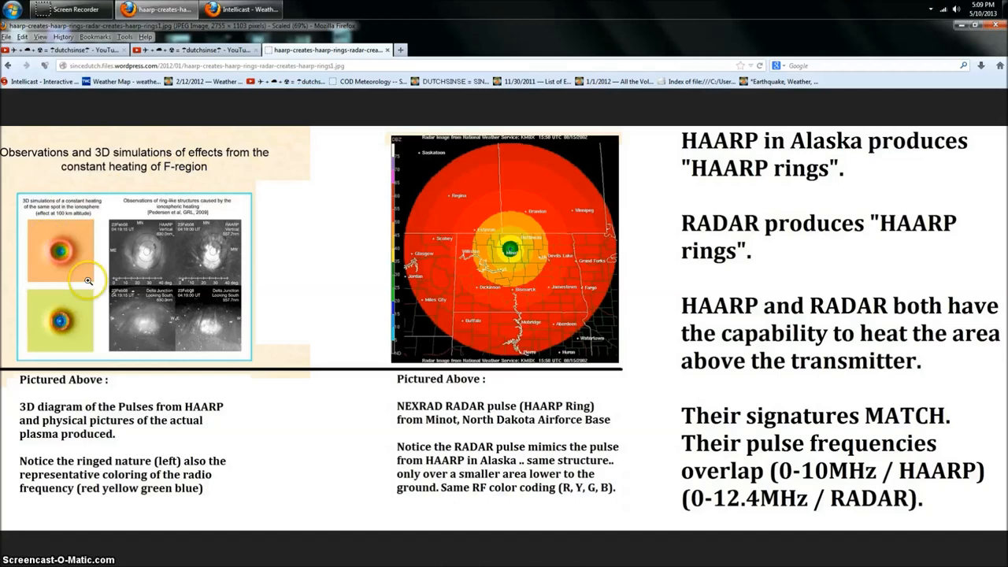
mouse_move(42, 419)
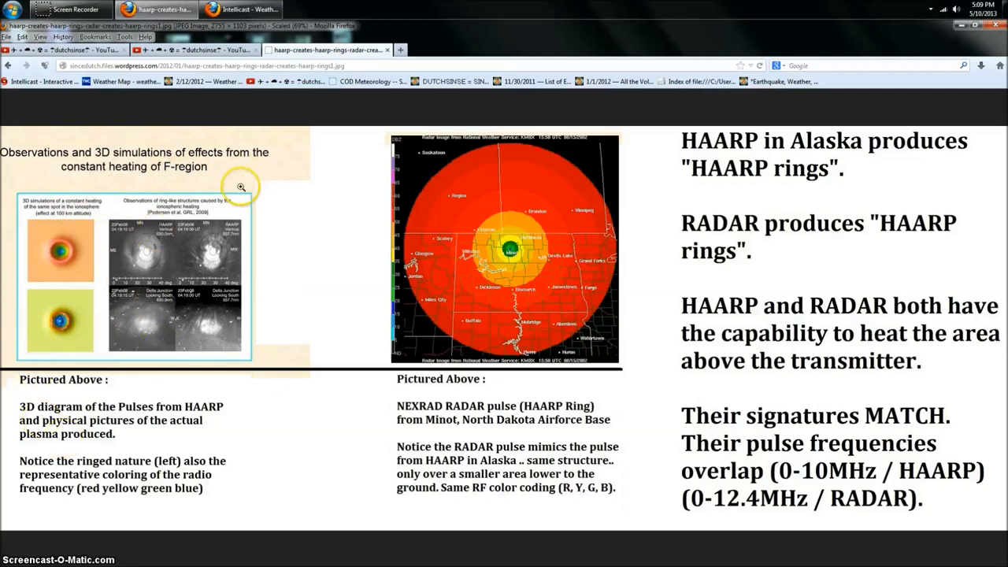
mouse_move(130, 313)
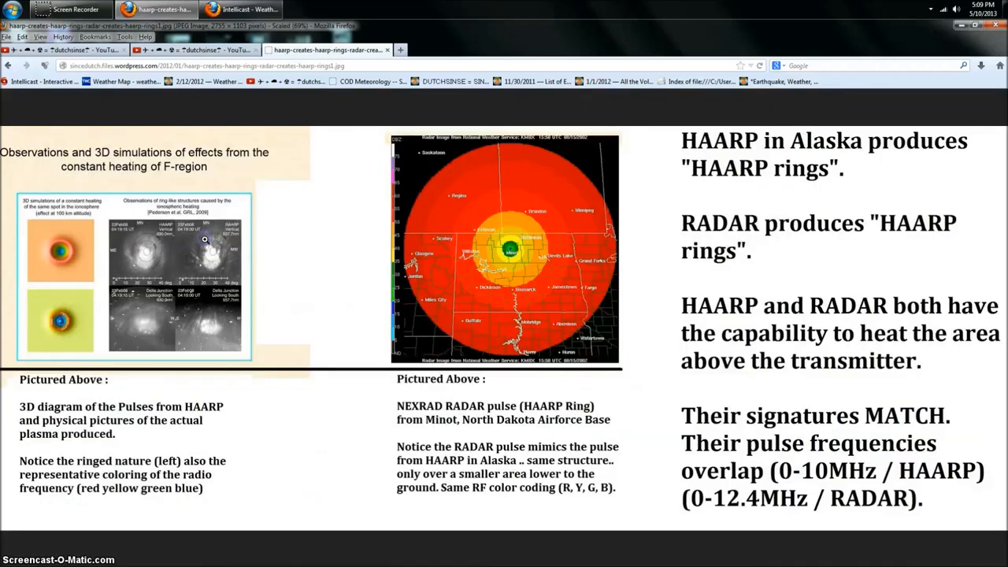
mouse_move(237, 434)
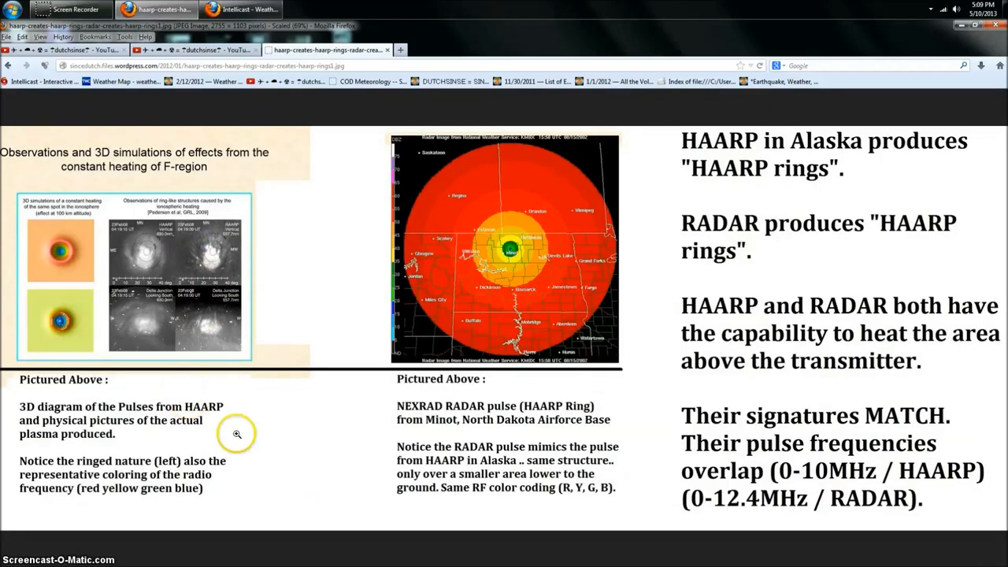
mouse_move(291, 212)
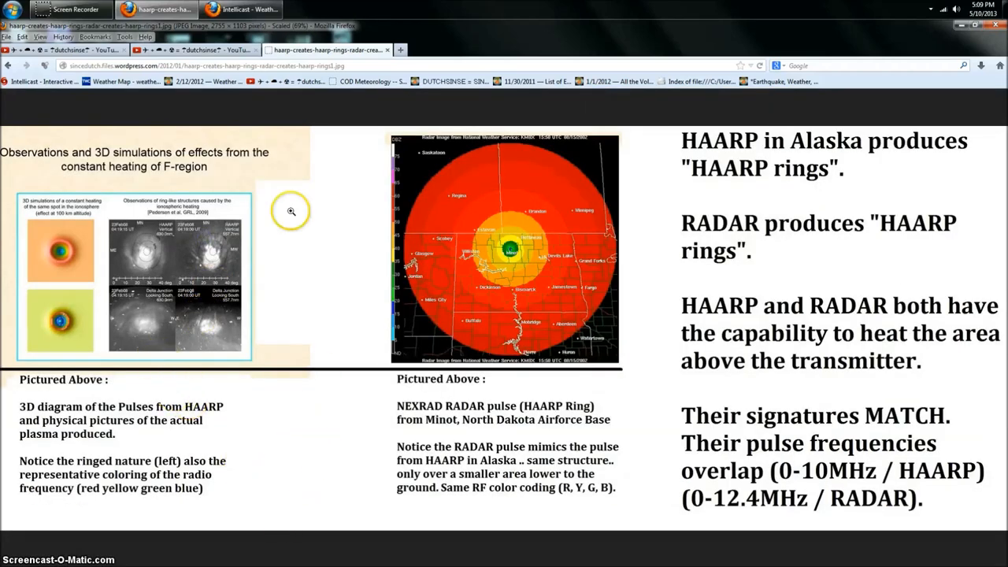
mouse_move(461, 255)
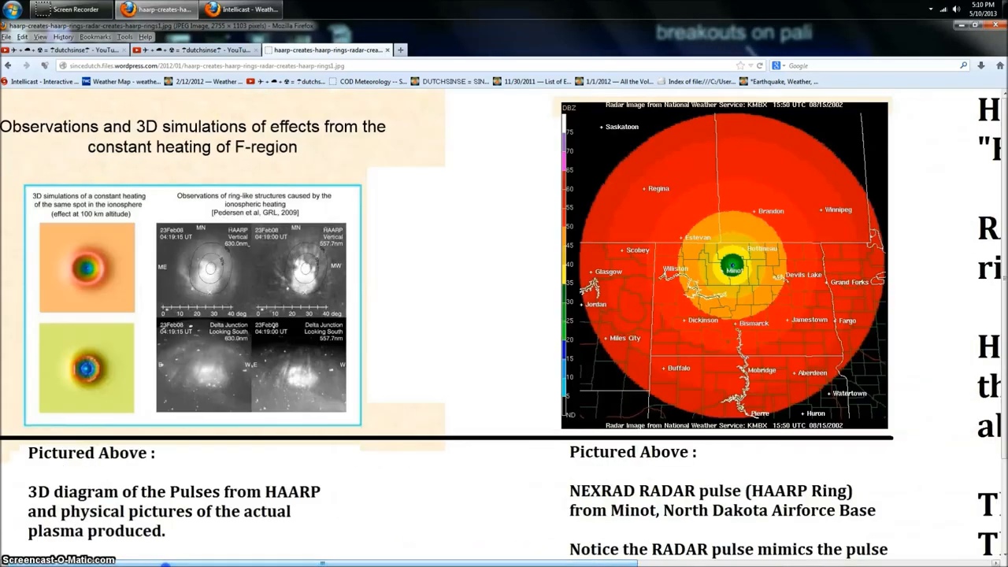
mouse_move(70, 293)
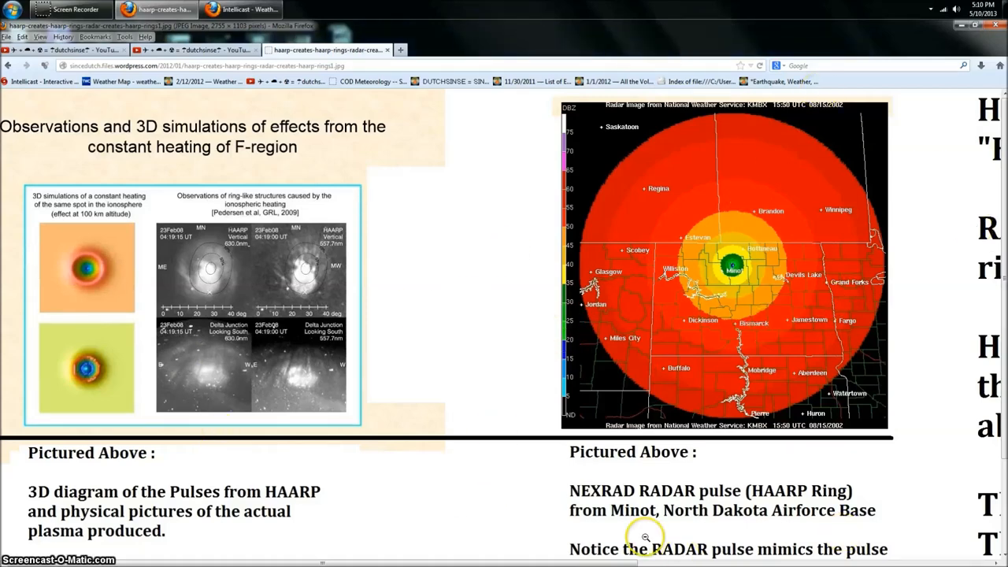
mouse_move(894, 486)
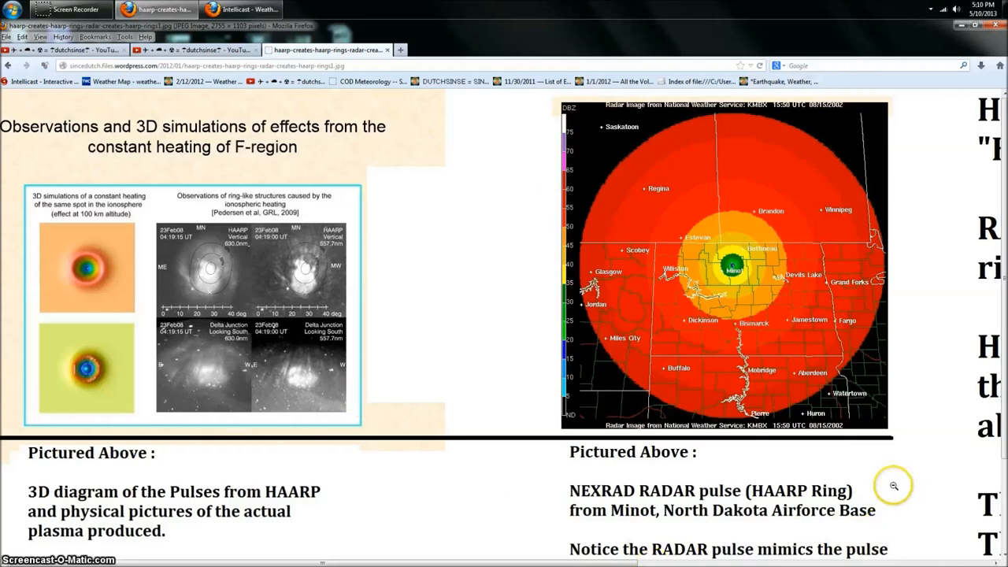
- Scroll over the enlarged HAARP rings versus RADAR pulse comparison image
scroll("down", 3)
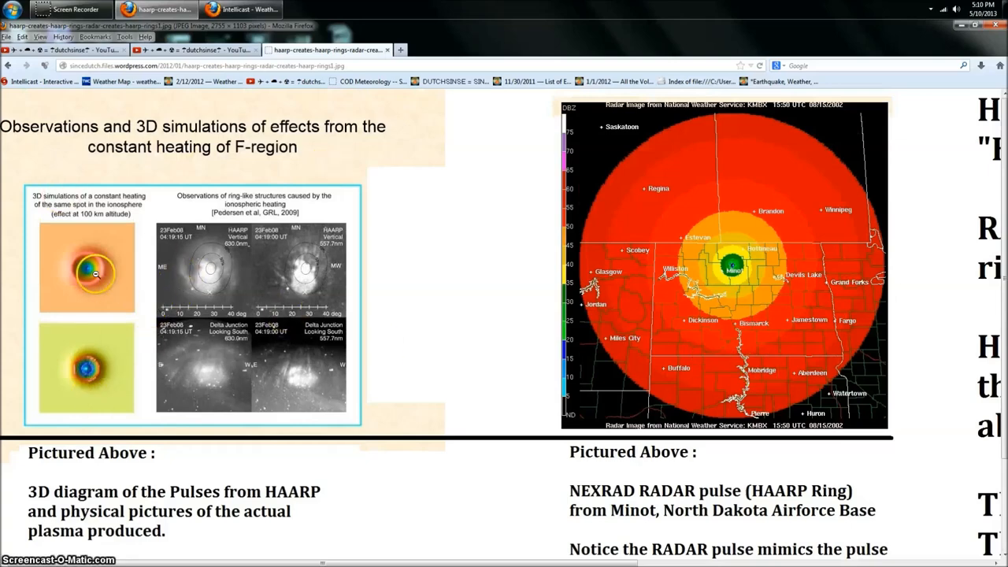
mouse_move(98, 250)
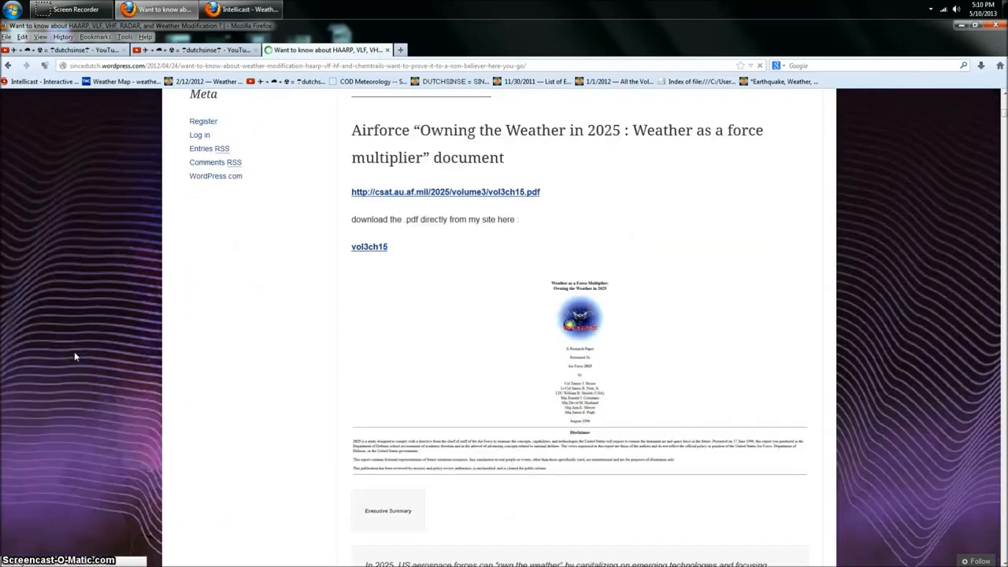
- Scroll past the Airforce 2025 document to the Jesse Ventura video and earthquake heading
scroll("down", 3)
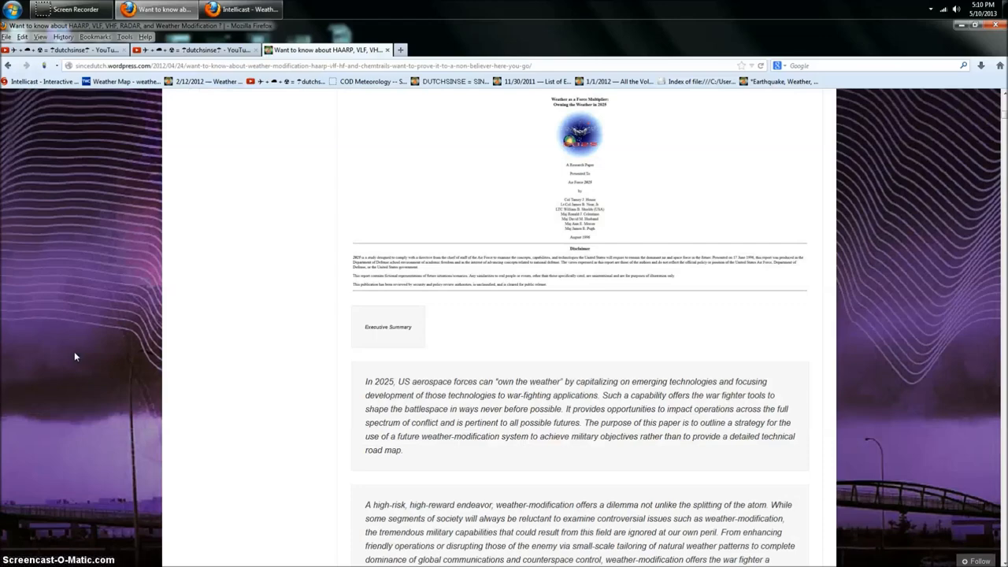
scroll("down", 3)
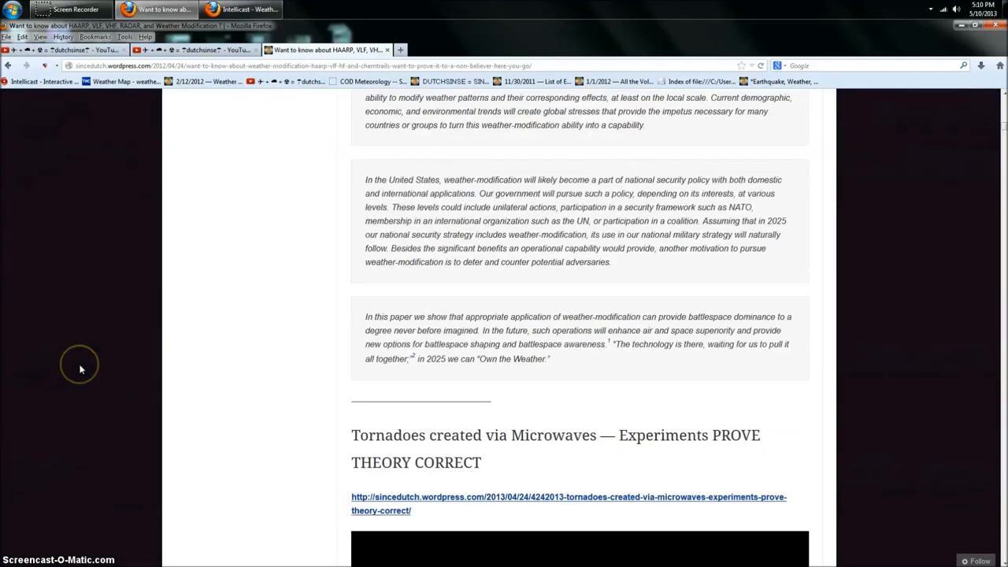
scroll("down", 3)
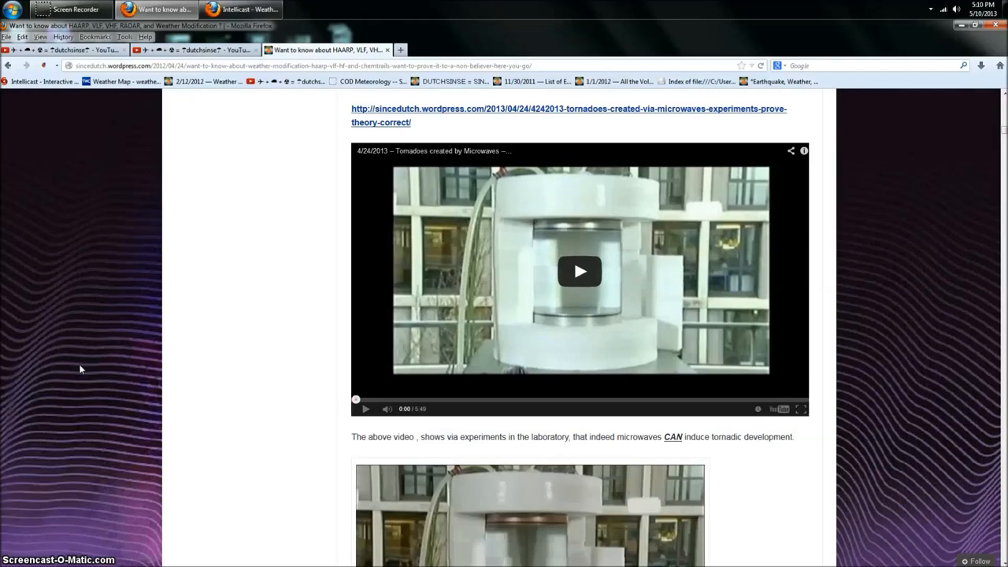
scroll("down", 3)
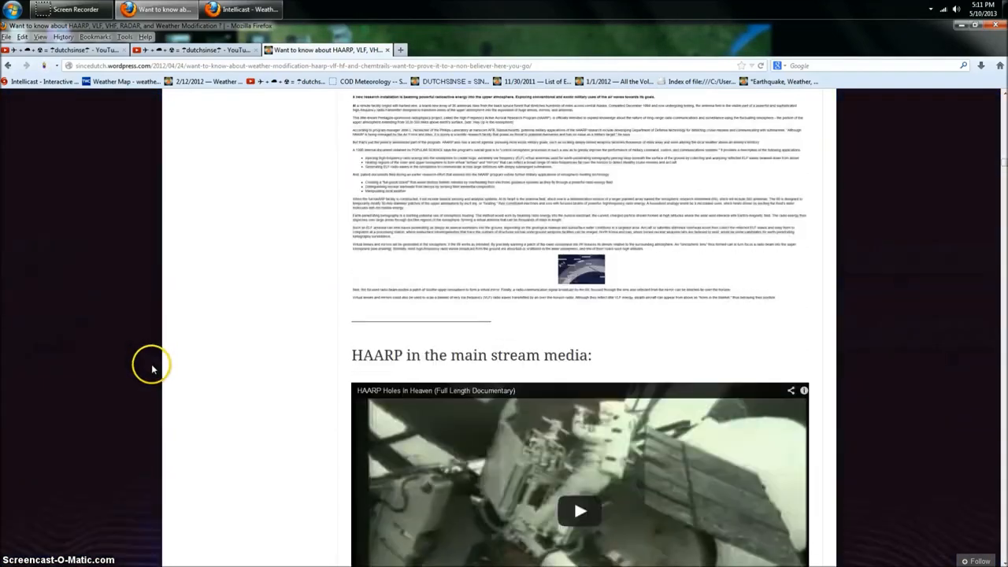
scroll("down", 3)
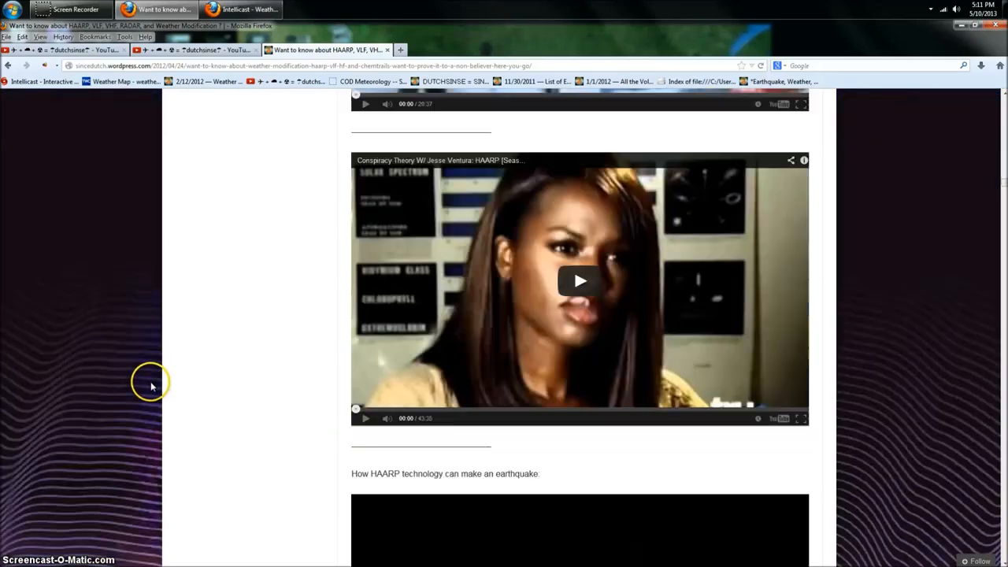
- Scroll past the Streltsov links and HAARP 3D diagrams
scroll("down", 3)
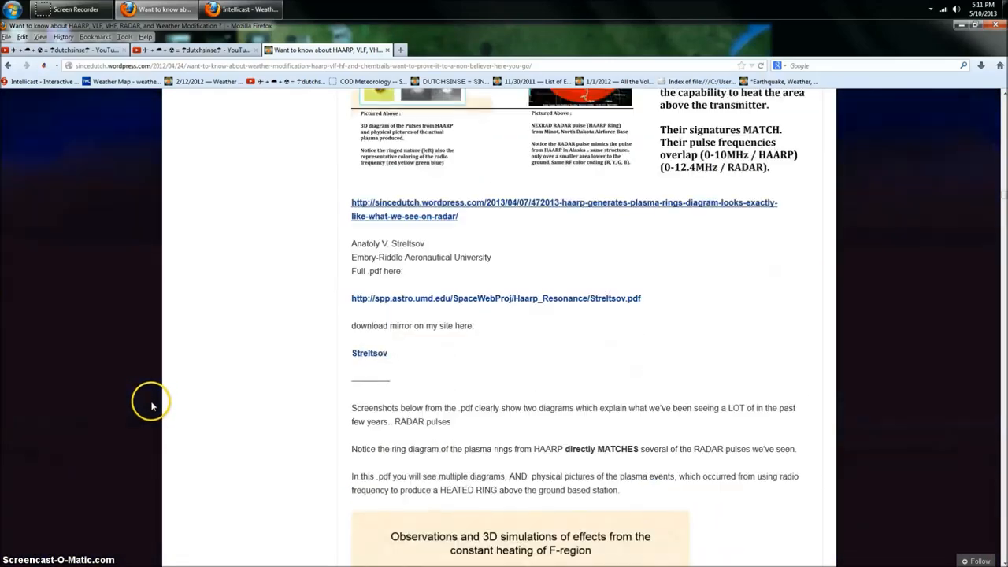
scroll("down", 3)
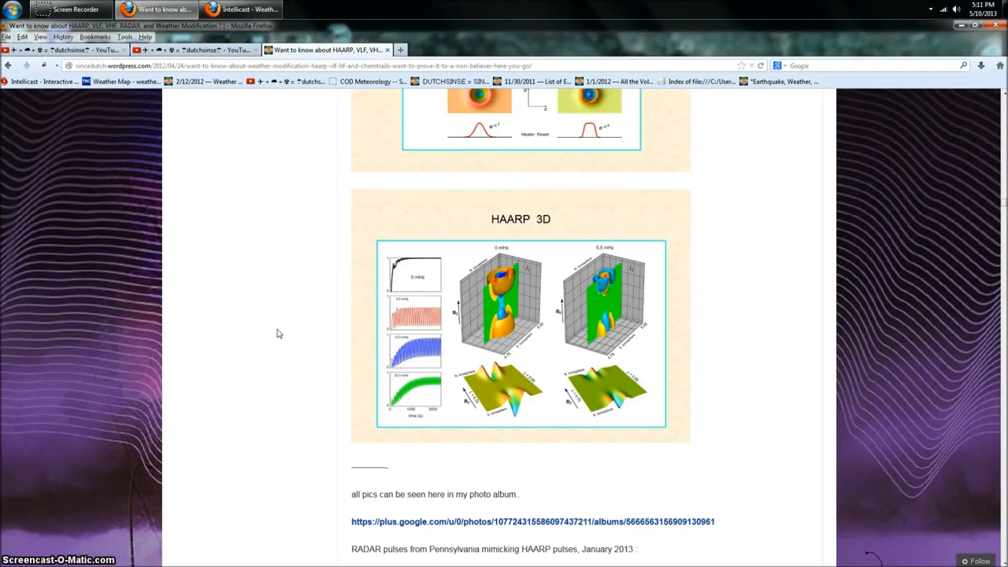
scroll("down", 3)
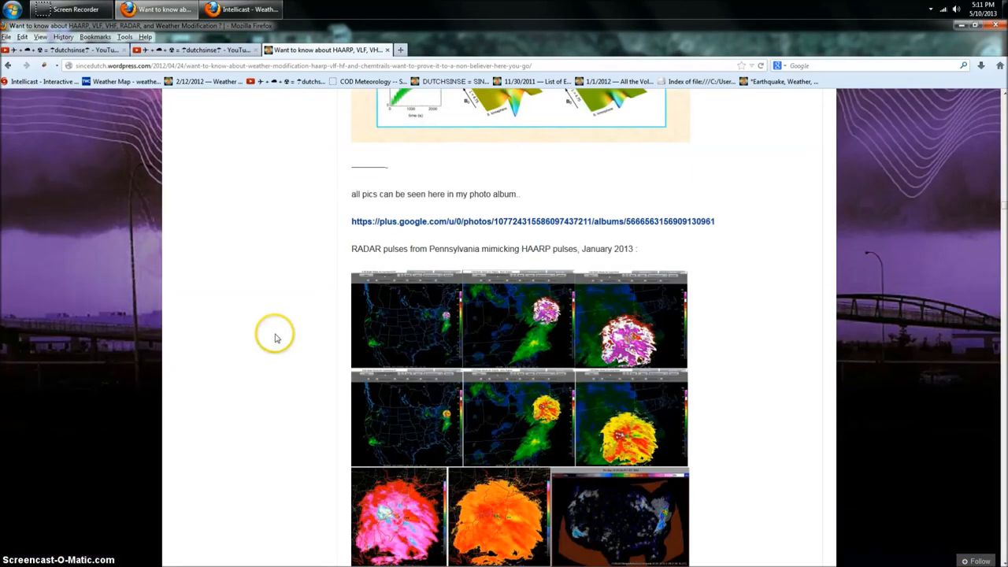
scroll("down", 3)
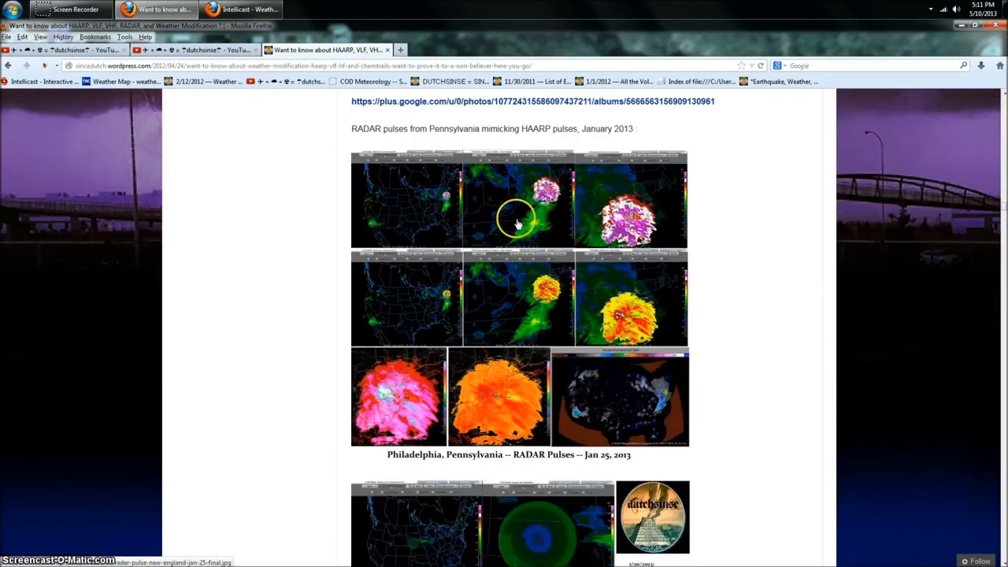
scroll("down", 3)
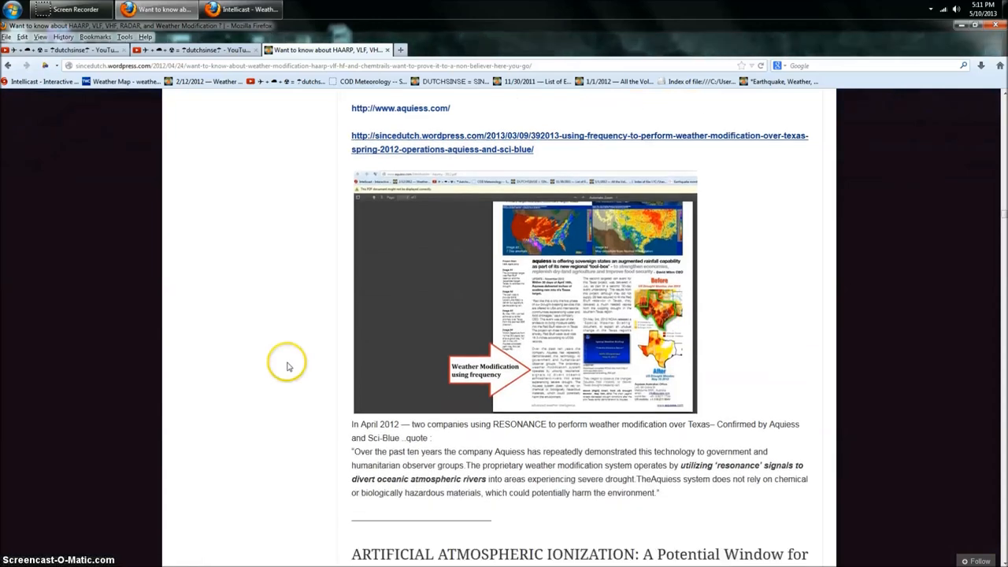
scroll("down", 3)
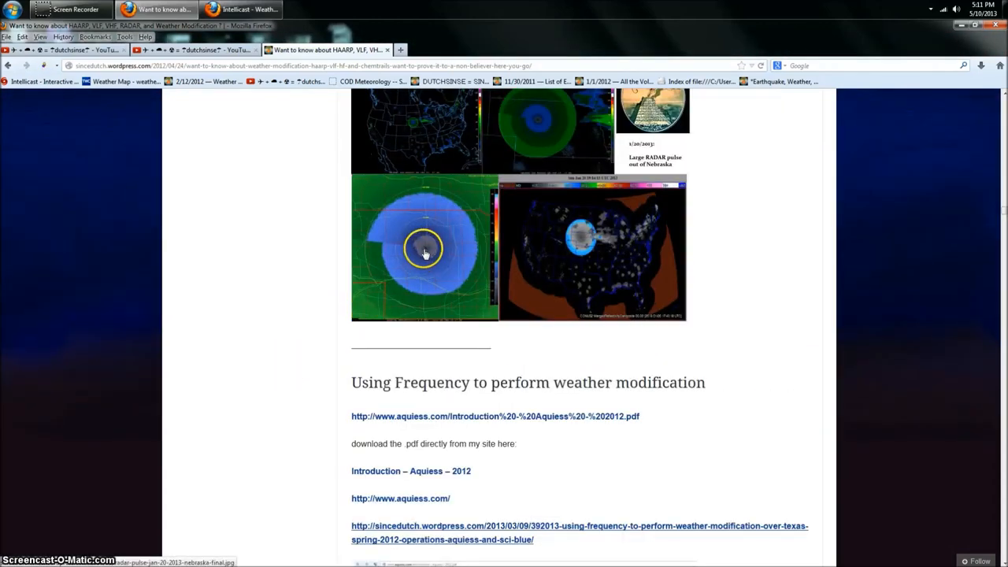
mouse_move(445, 250)
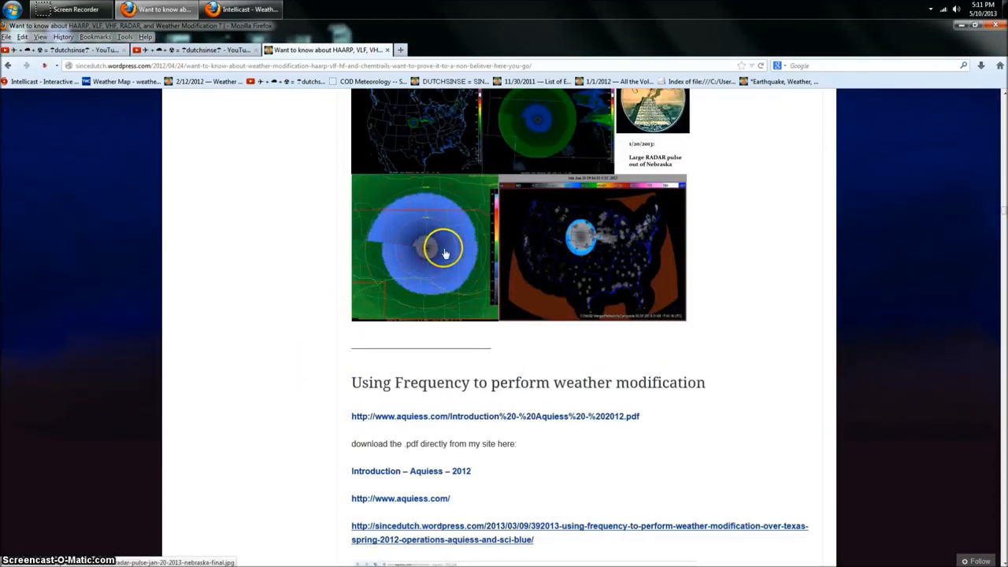
- Continue past the radar pulse images and open the full-size Aquiess document screenshot
scroll("down", 3)
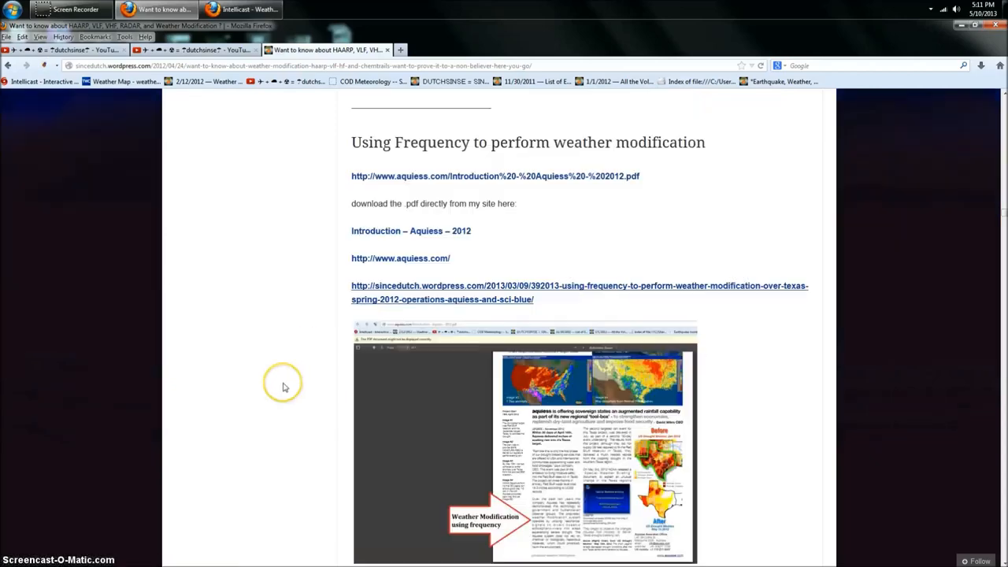
scroll("down", 3)
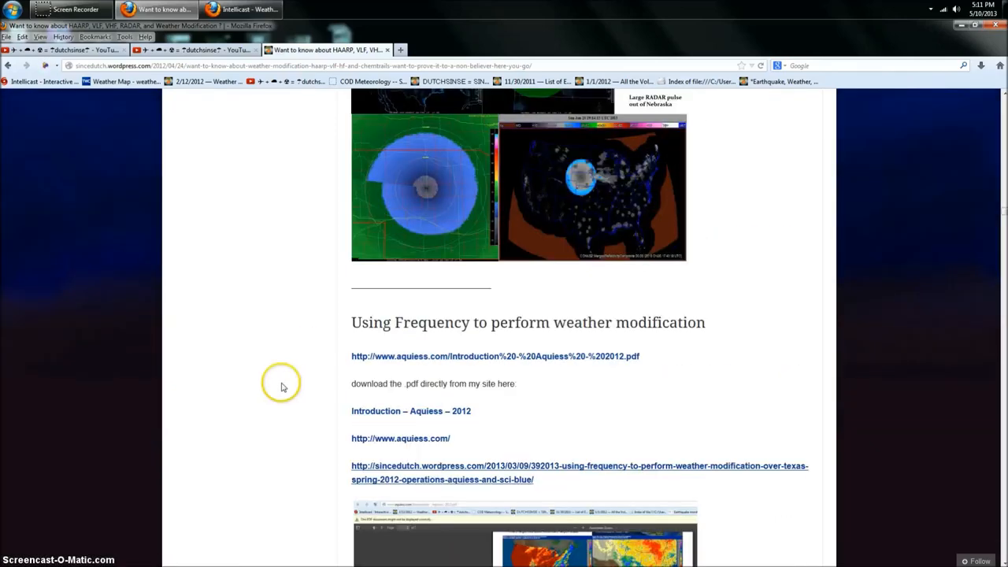
scroll("down", 3)
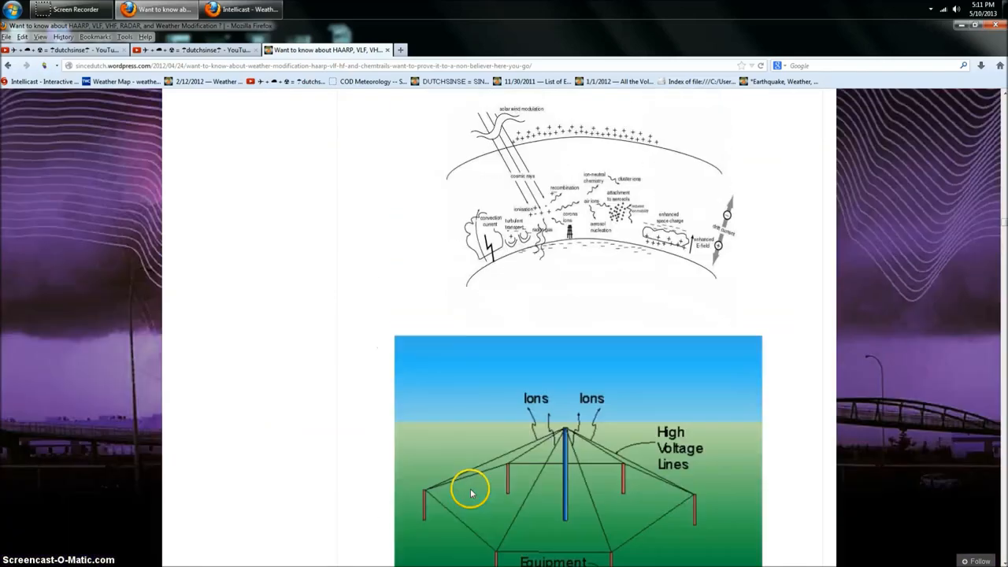
scroll("down", 3)
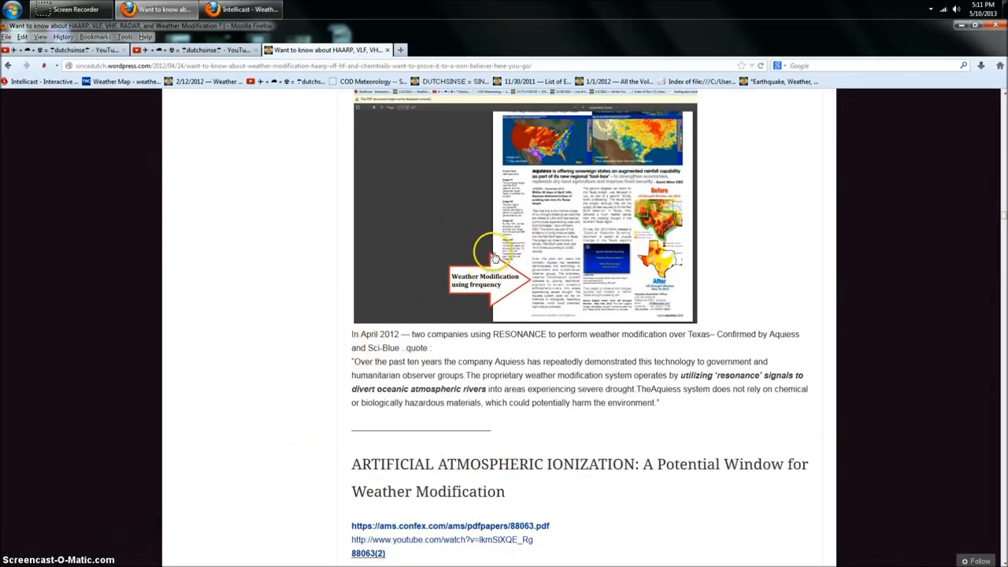
left_click(492, 256)
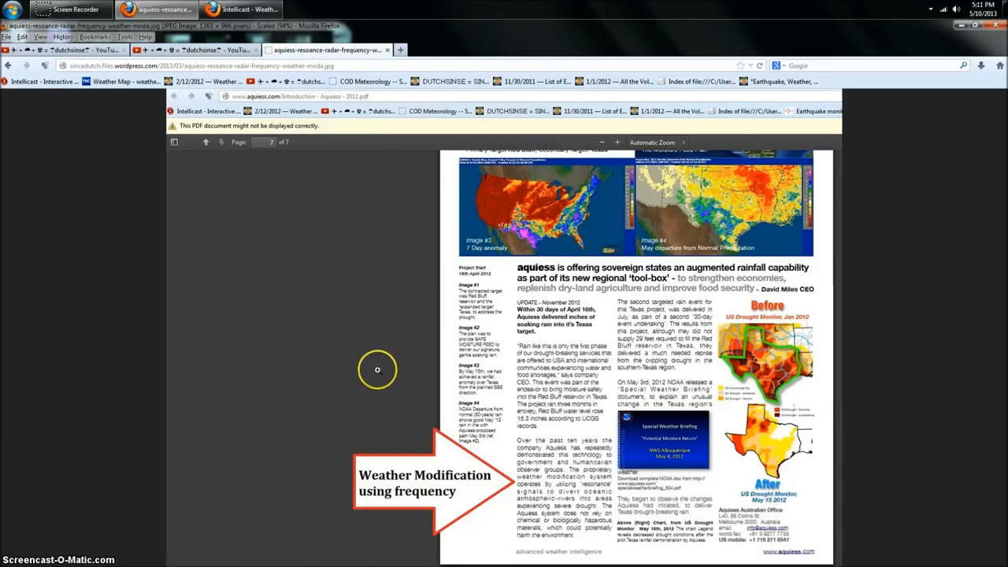
mouse_move(501, 438)
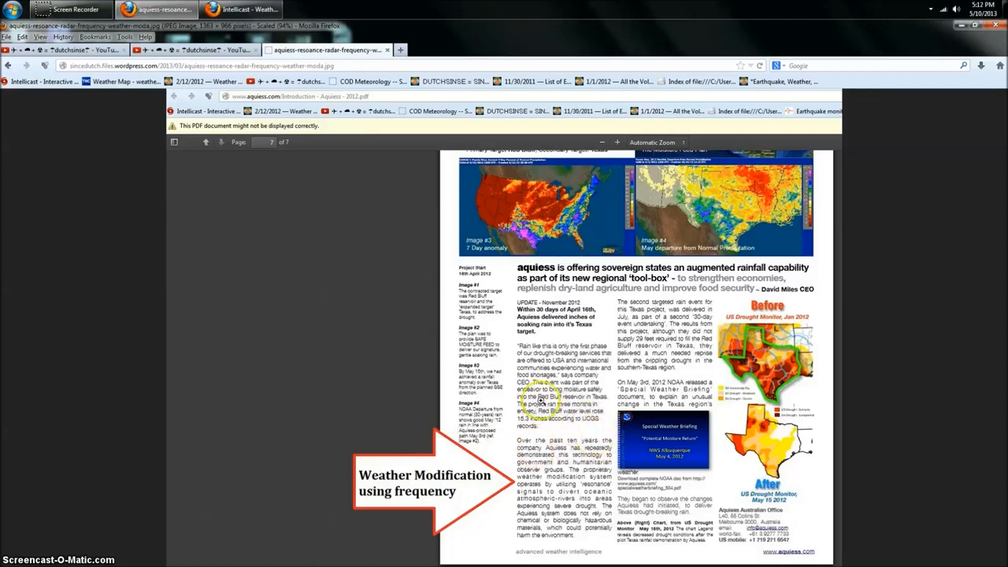
mouse_move(441, 542)
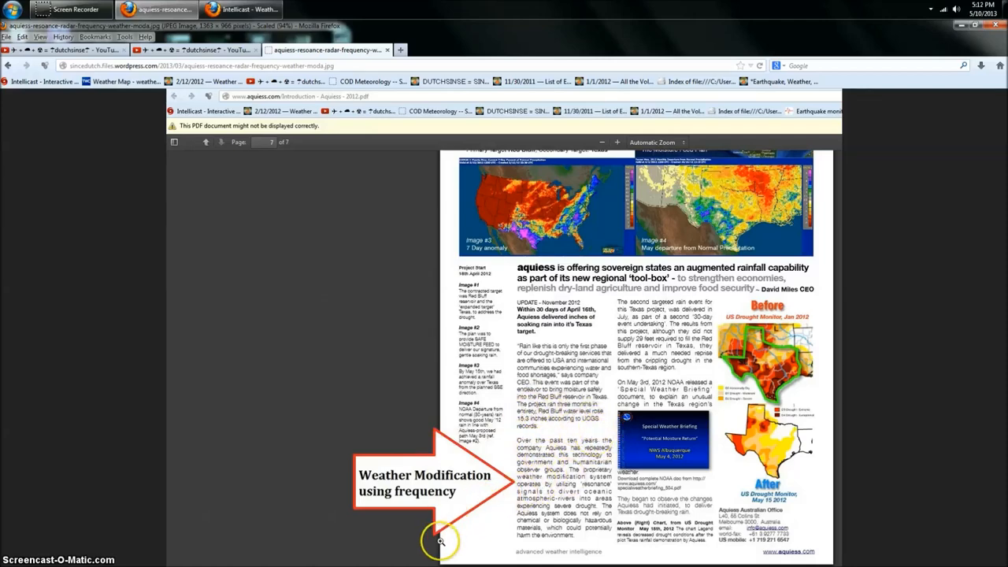
mouse_move(499, 533)
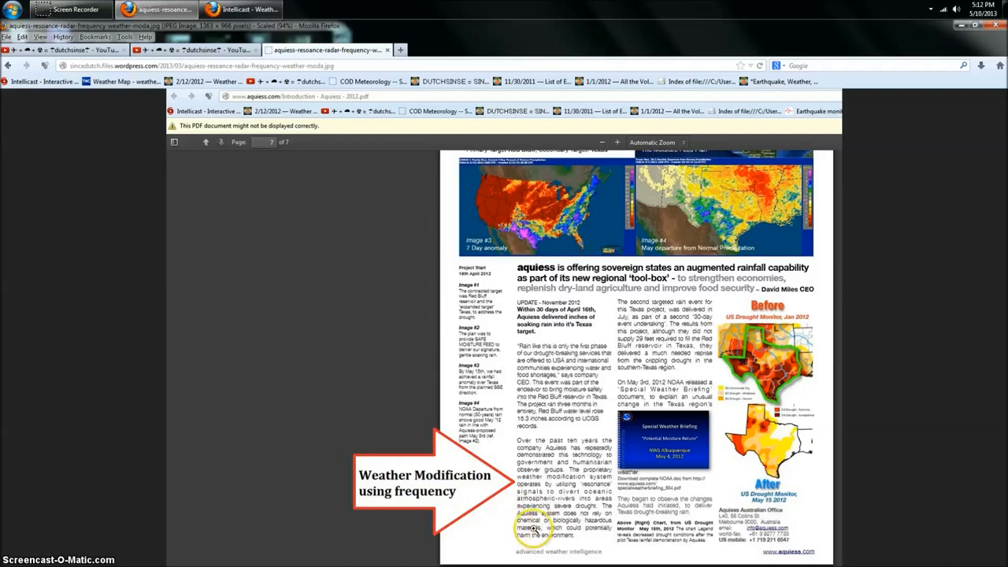
mouse_move(504, 541)
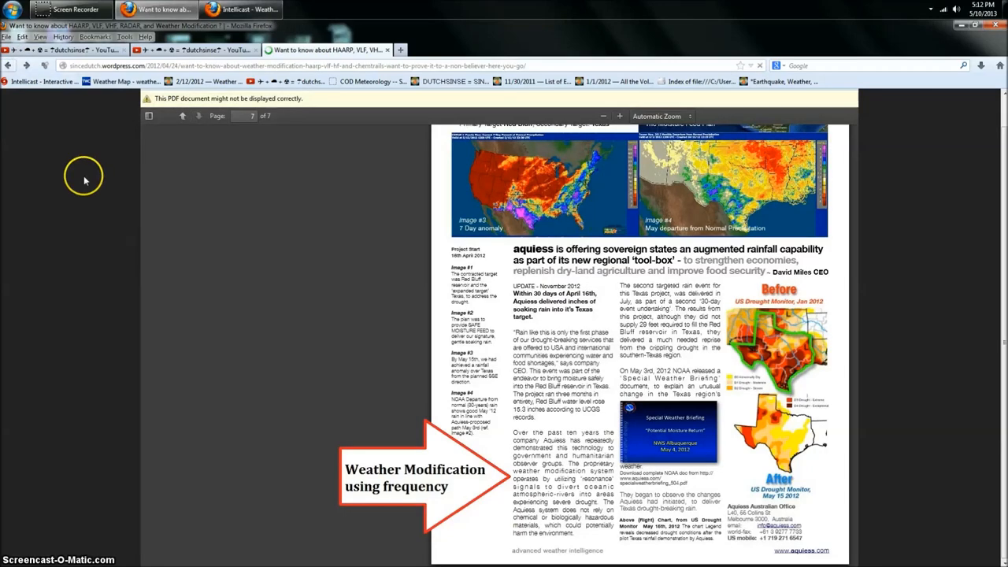
- Scroll past the VLF absorption paper and radar ring example to the Google Earth transmitter map
scroll("down", 3)
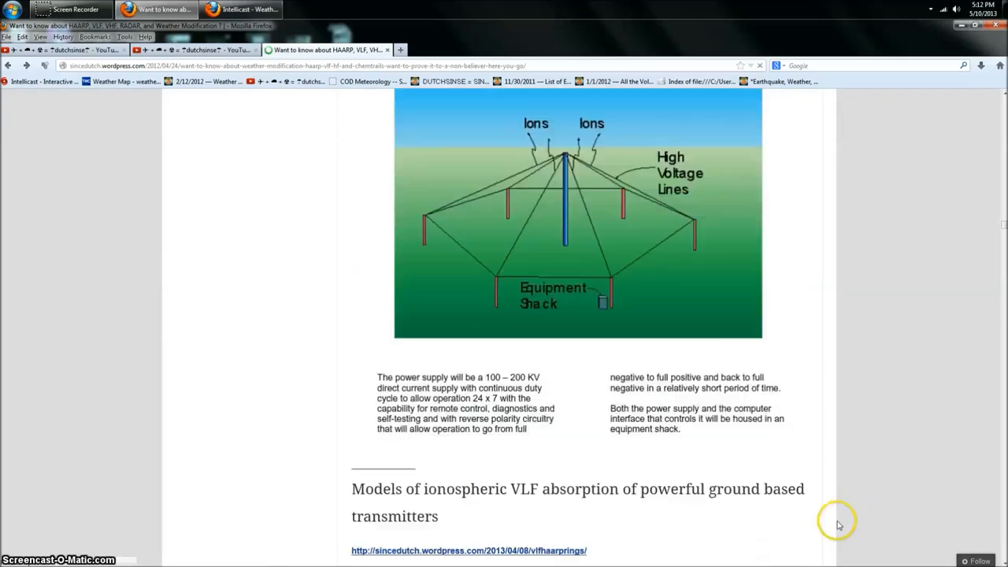
scroll("down", 3)
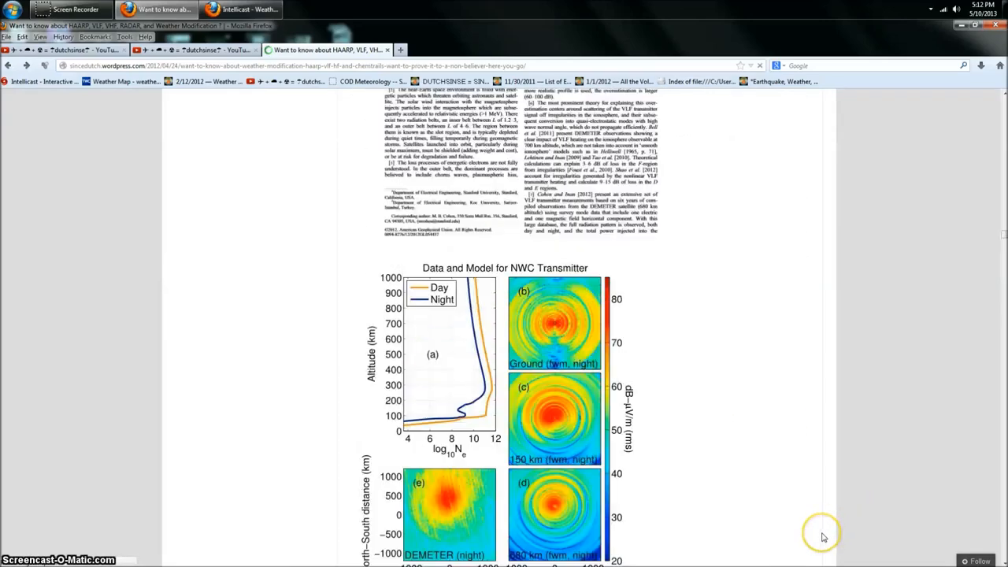
scroll("down", 3)
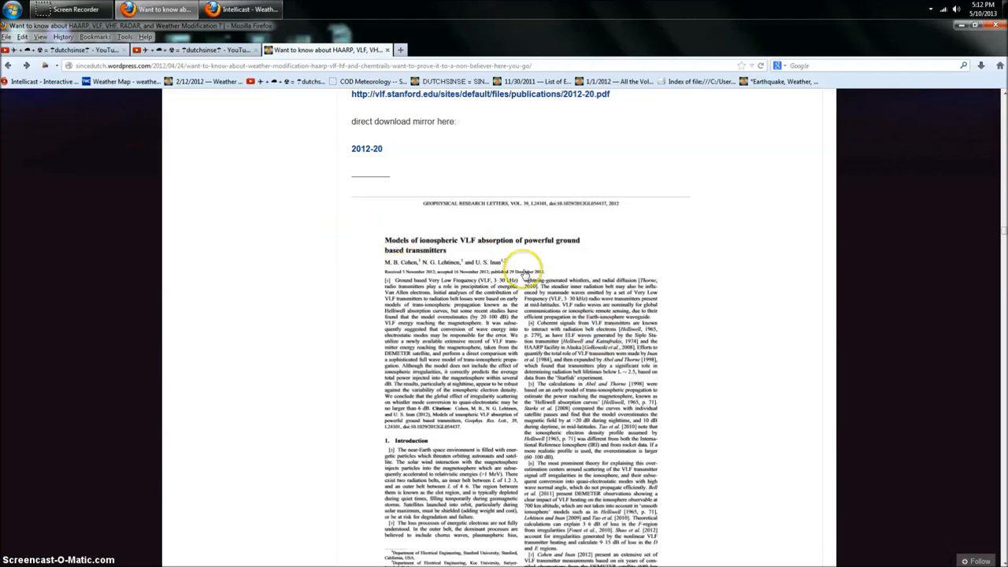
scroll("down", 3)
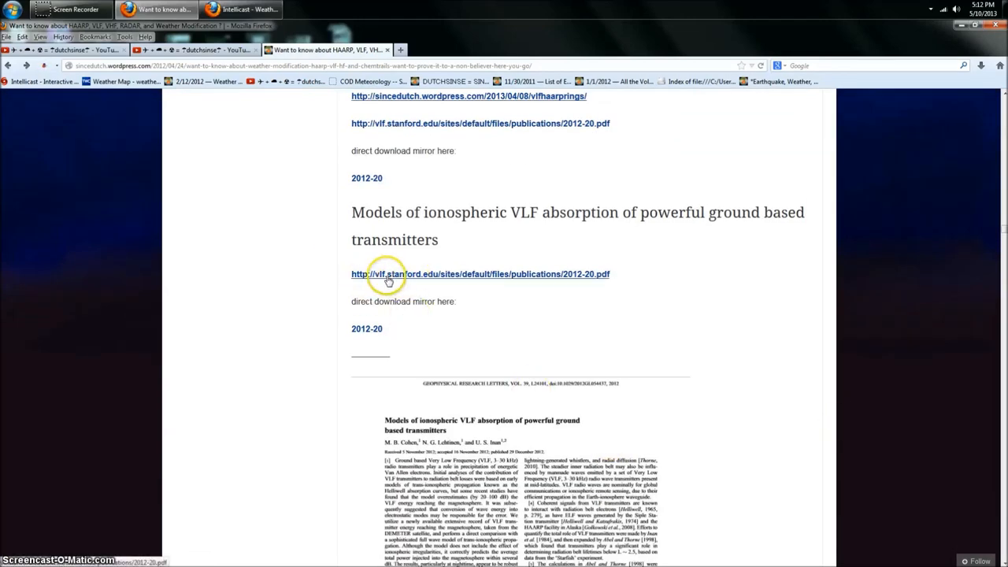
scroll("down", 3)
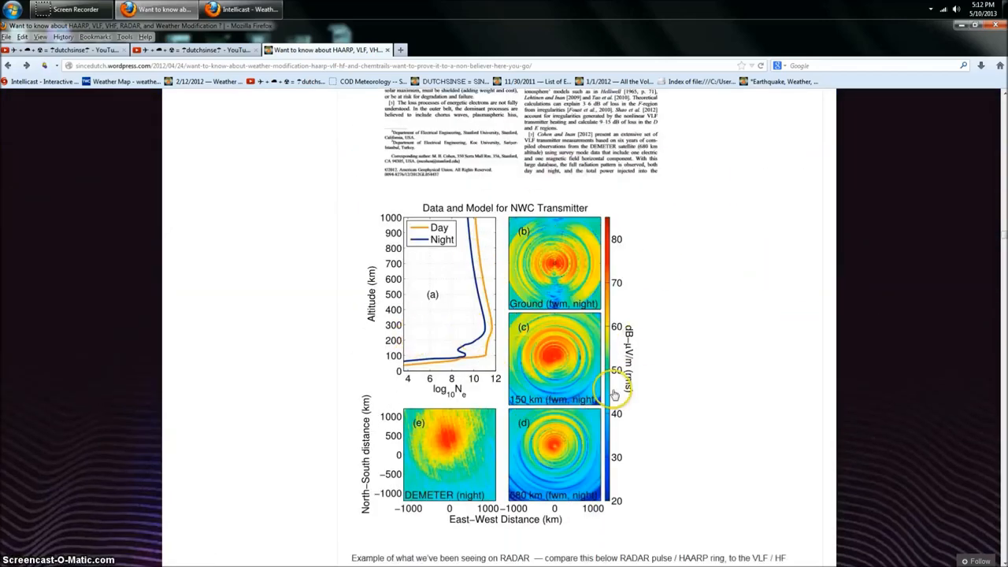
scroll("down", 3)
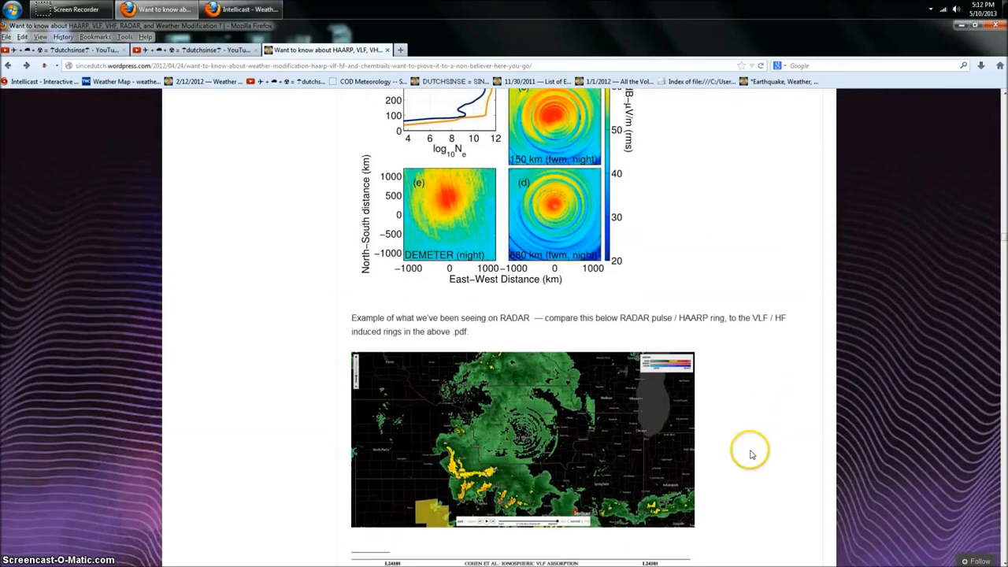
scroll("down", 3)
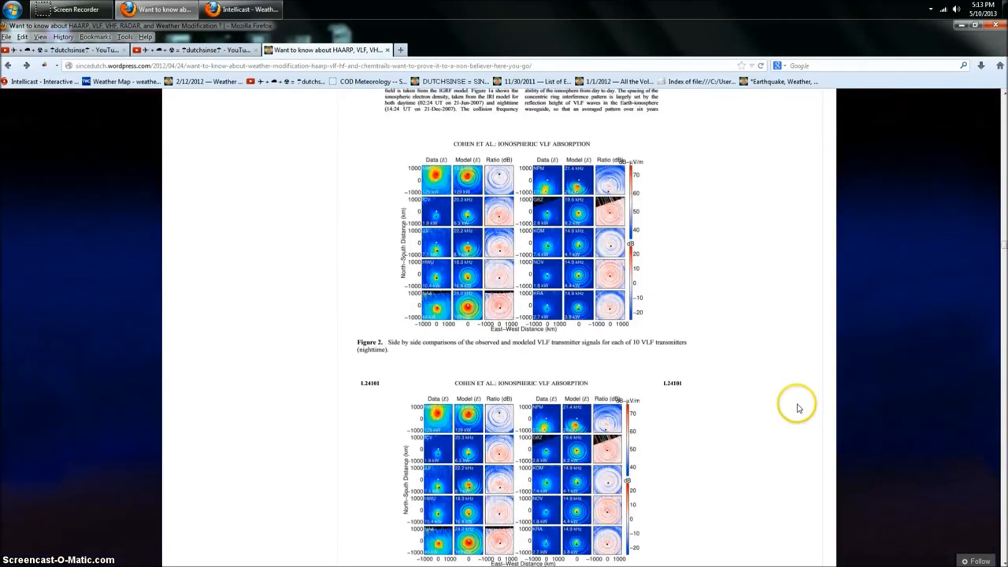
scroll("down", 3)
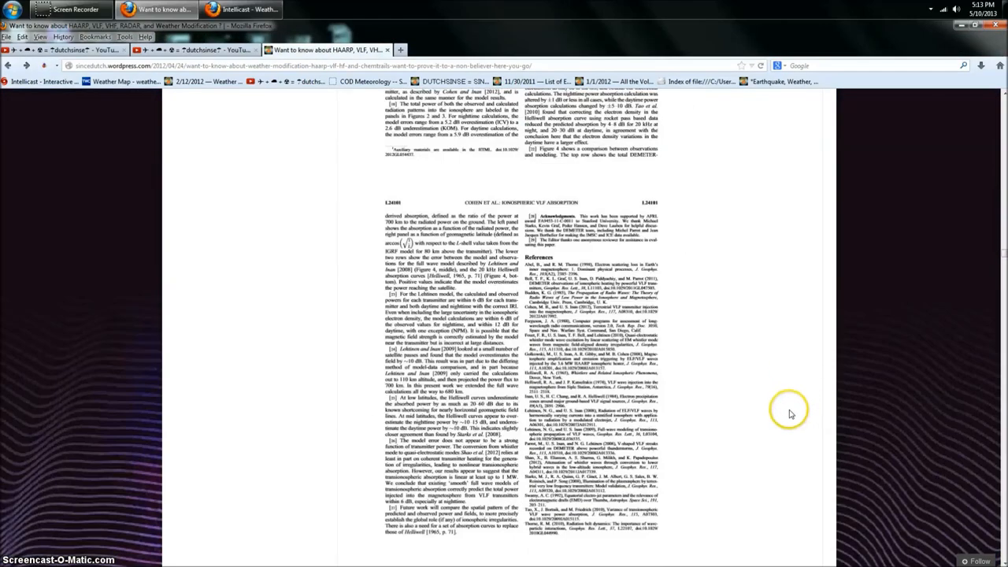
scroll("down", 3)
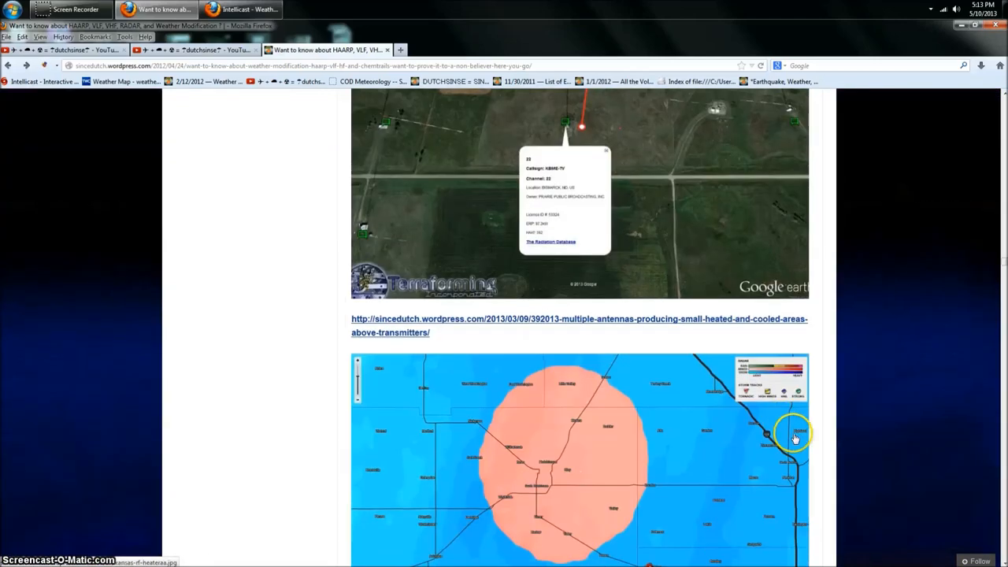
- Scroll down past the KM-wide heated-area radar maps and tower satellite image toward the One-Hop buoy section
scroll("down", 3)
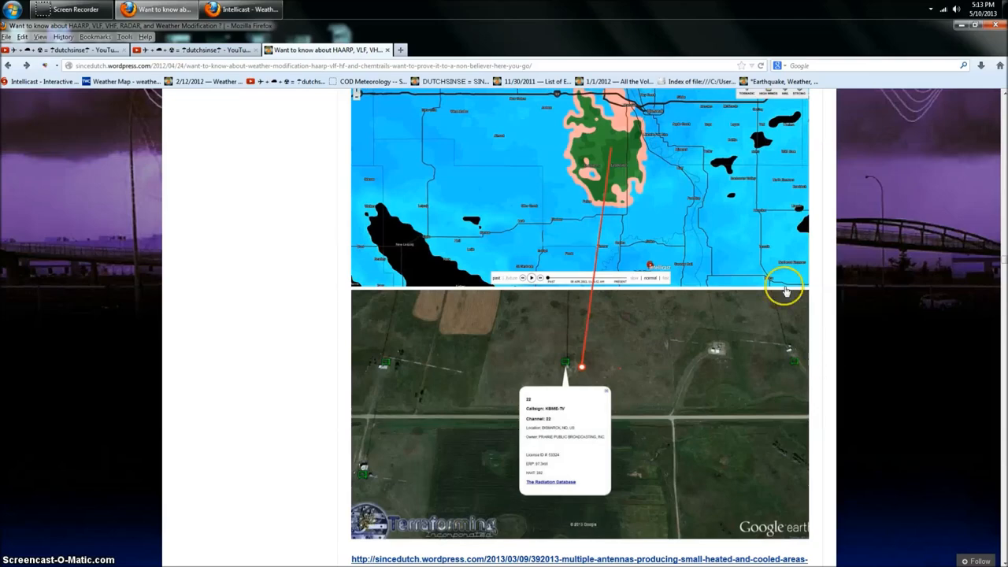
mouse_move(945, 310)
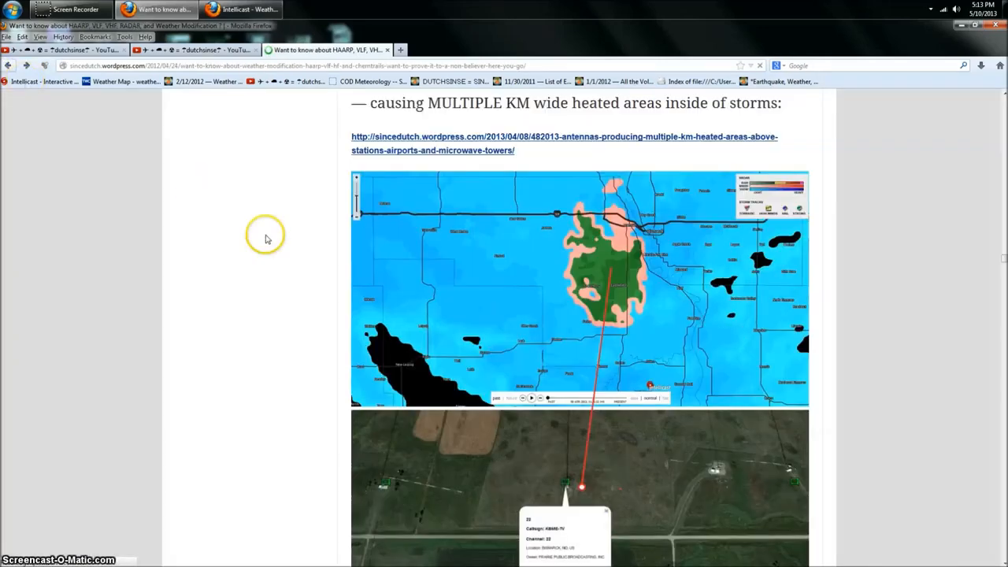
scroll("down", 3)
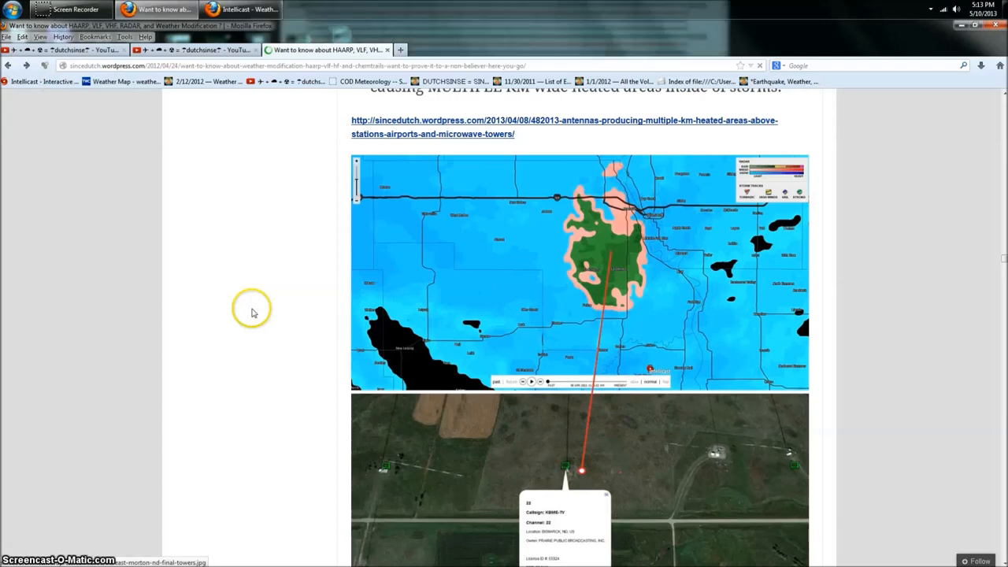
scroll("down", 3)
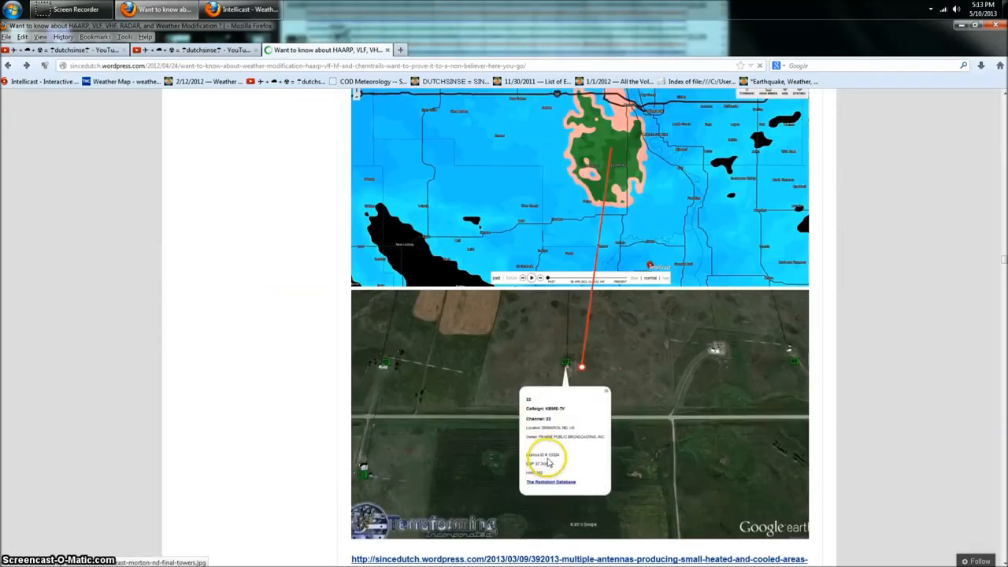
scroll("down", 3)
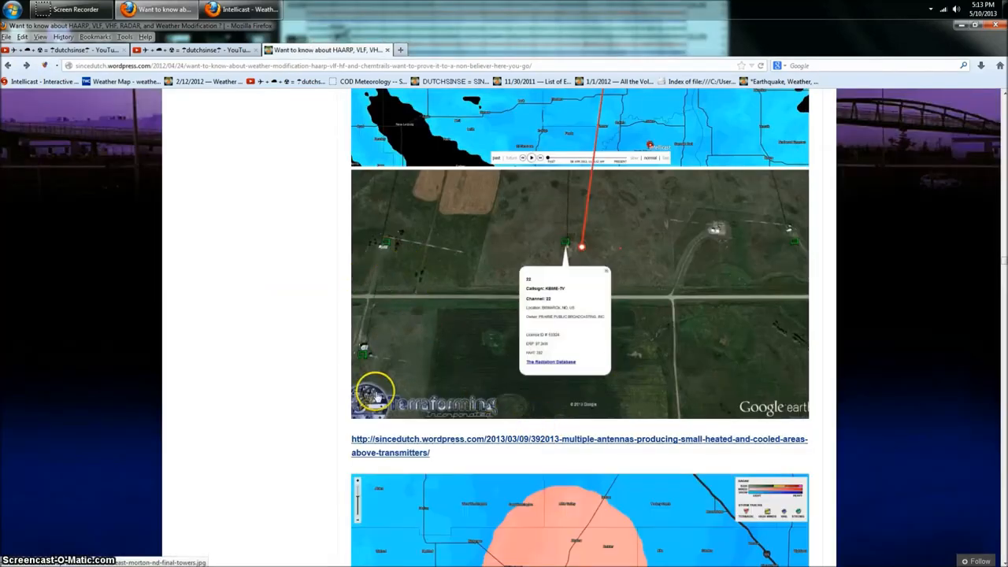
mouse_move(718, 235)
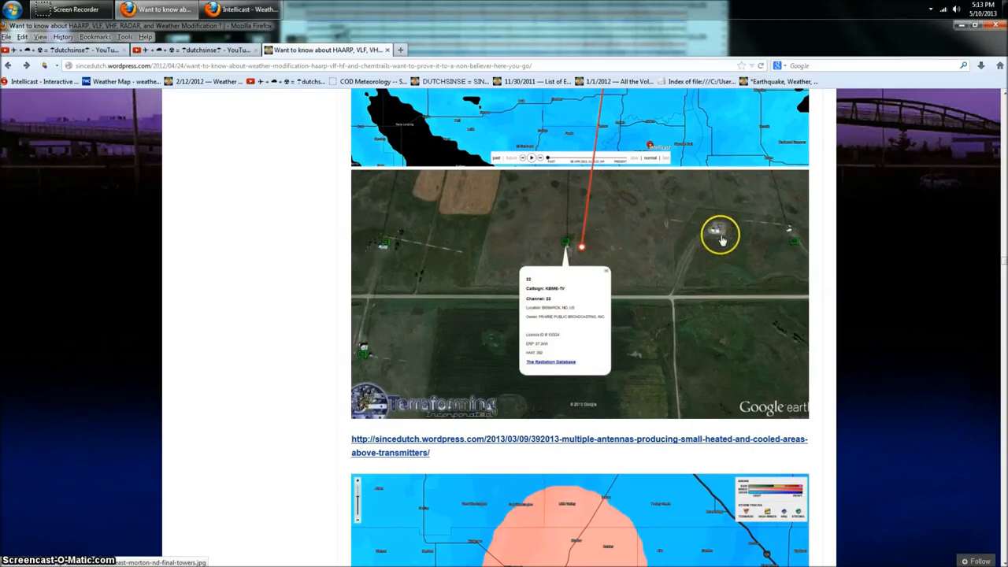
scroll("down", 3)
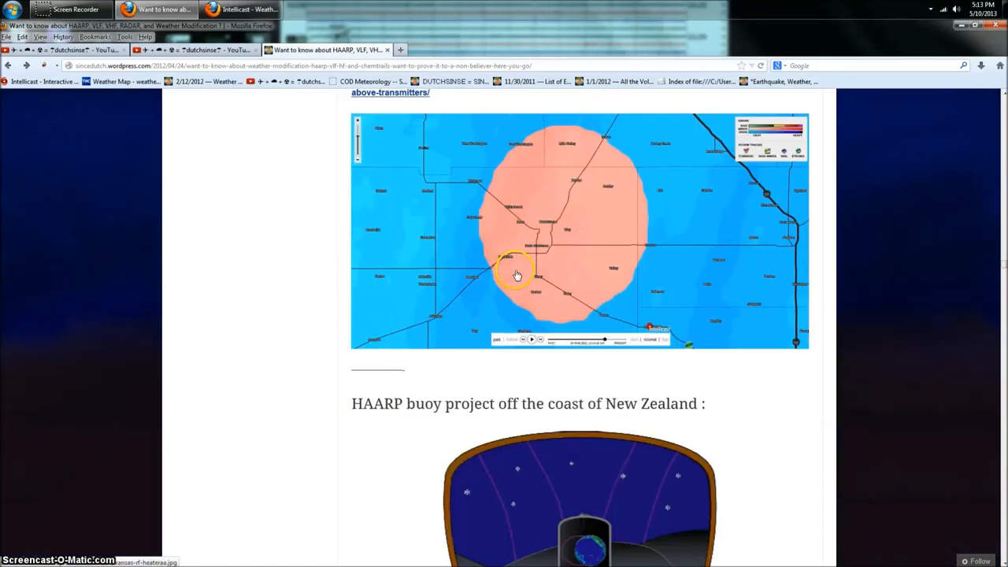
mouse_move(563, 231)
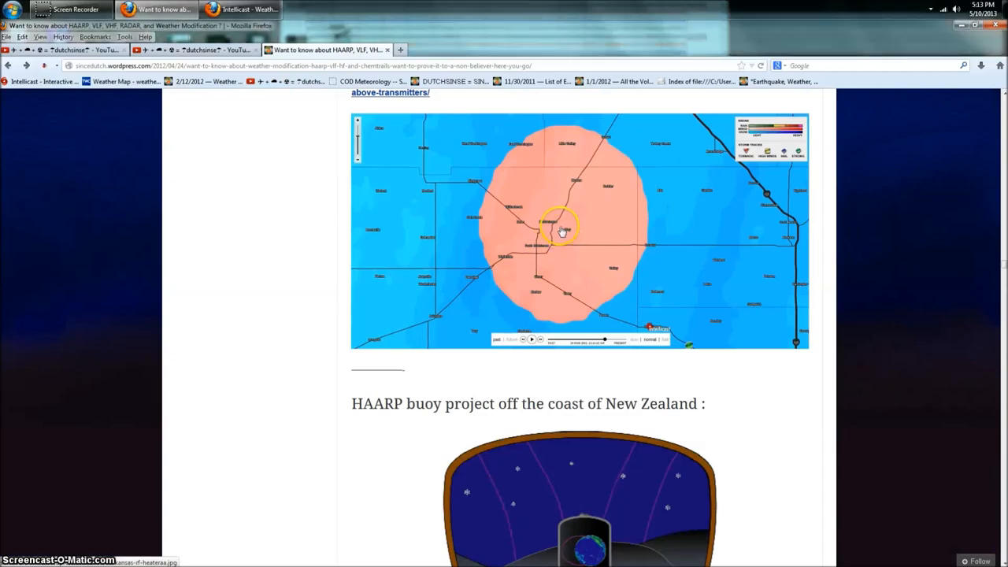
scroll("down", 3)
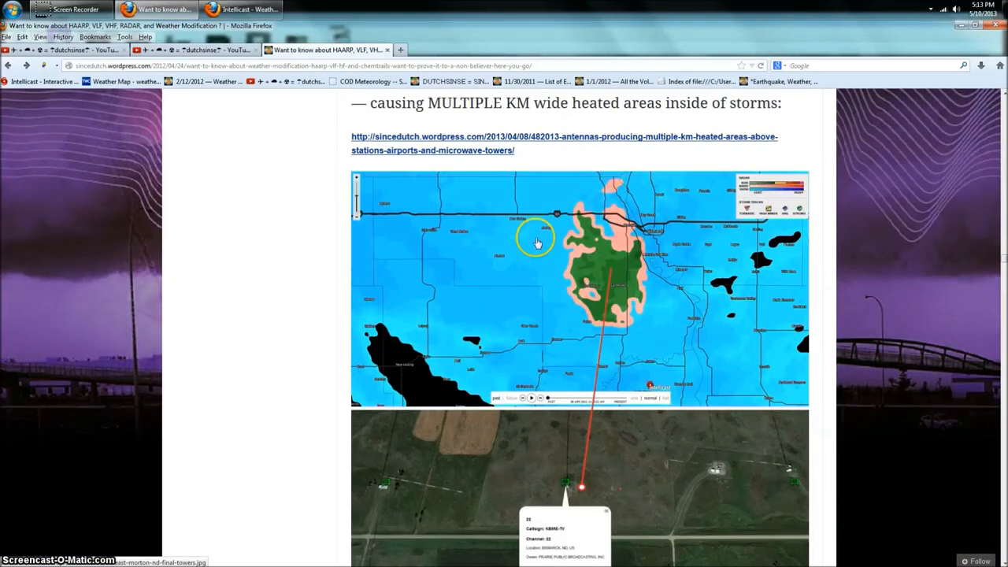
scroll("down", 3)
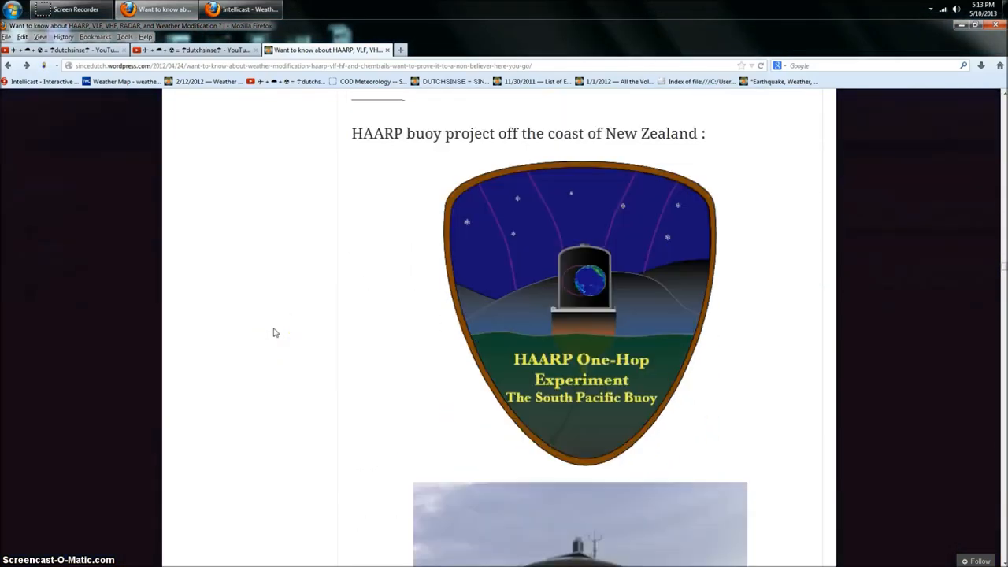
- Scroll past the One-Hop South Pacific Buoy emblem to the Weather Modification Association screenshot
scroll("down", 3)
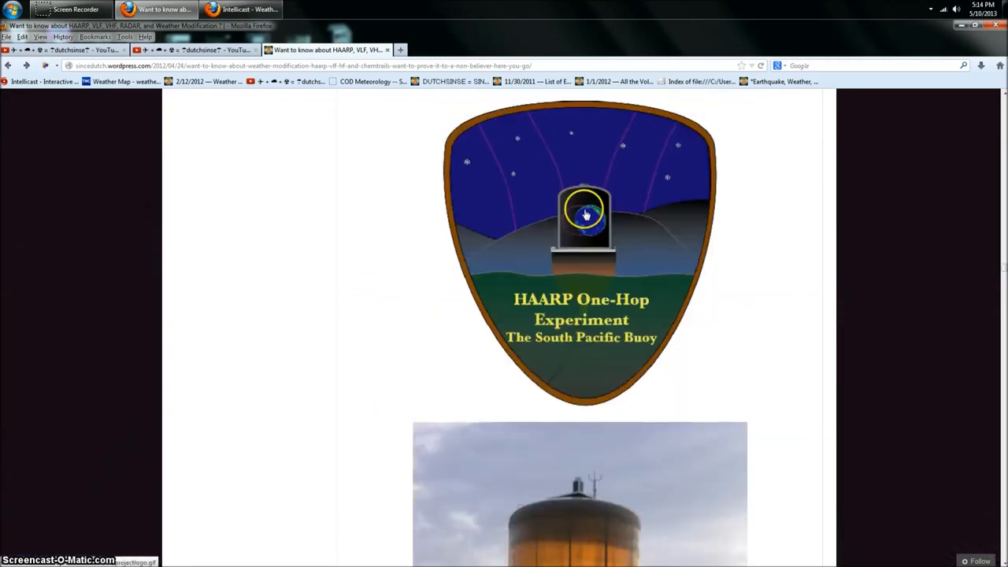
mouse_move(565, 215)
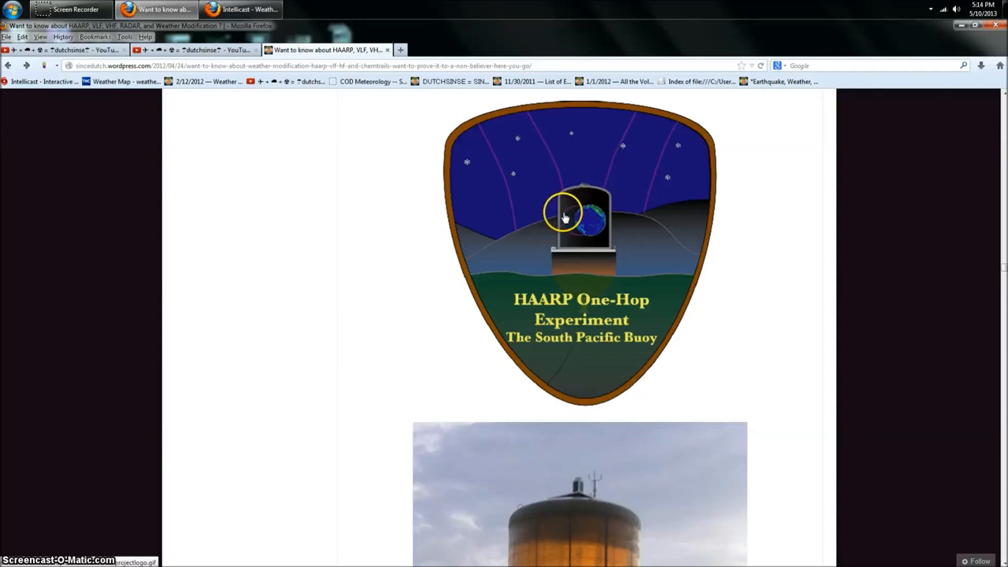
mouse_move(583, 236)
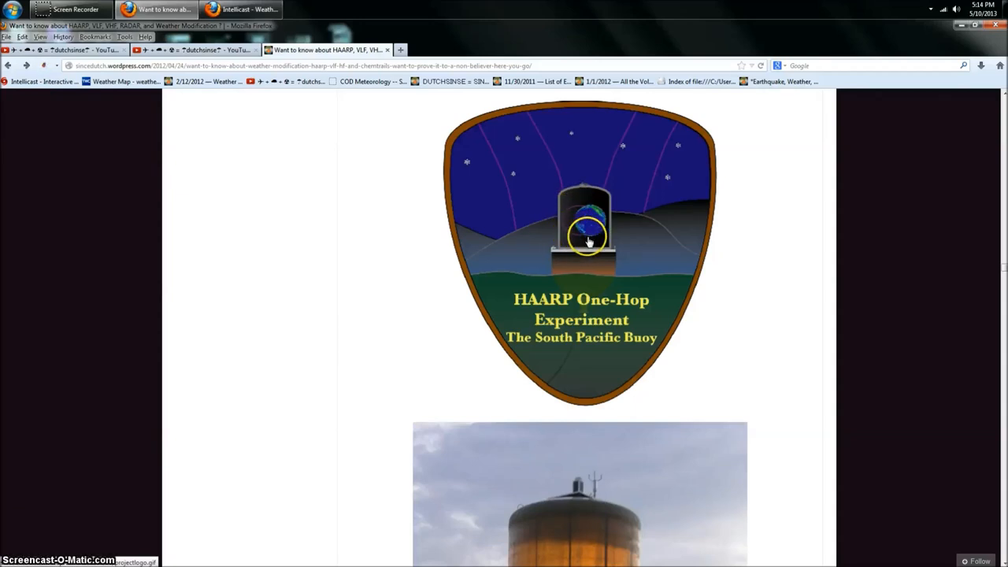
mouse_move(583, 205)
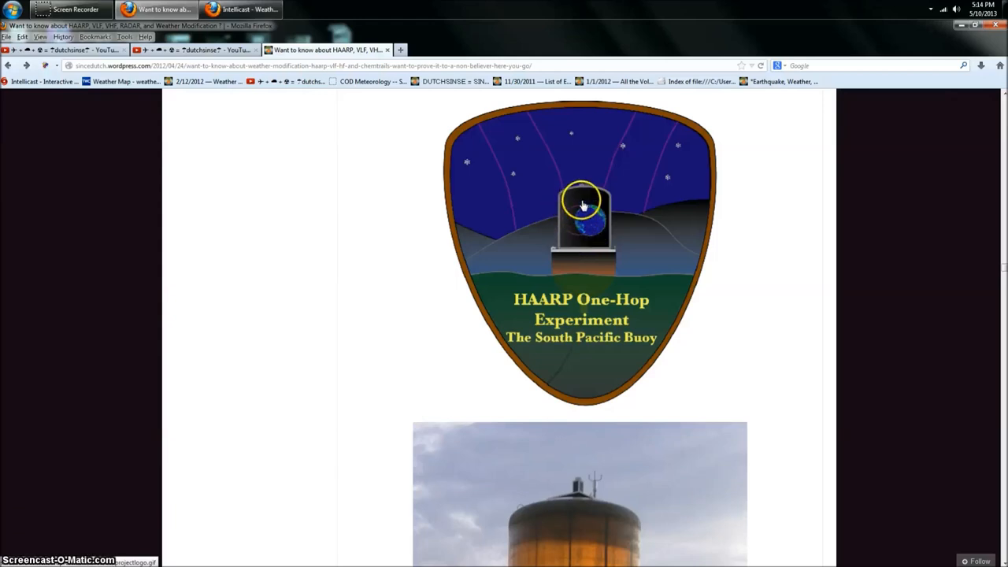
mouse_move(582, 211)
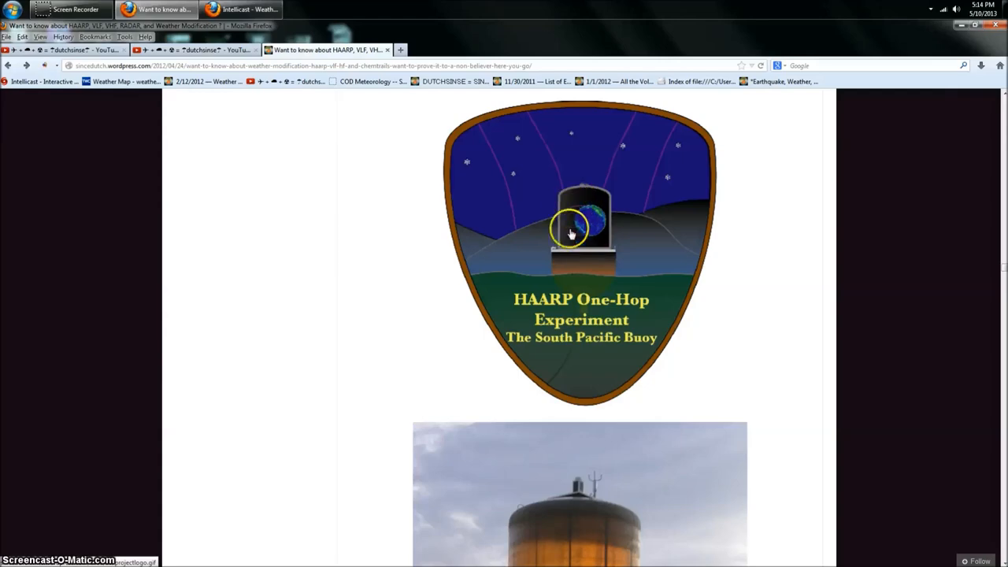
scroll("down", 3)
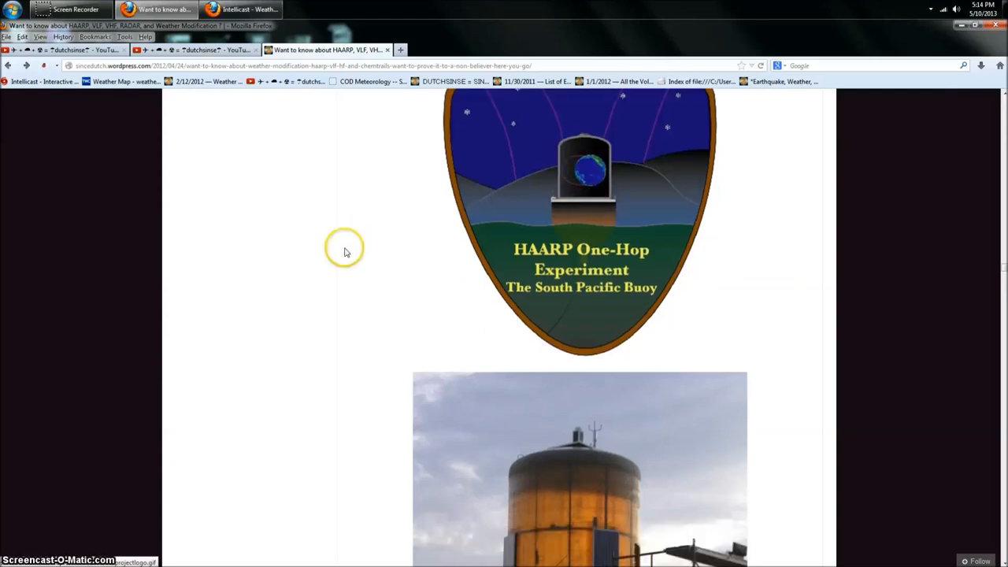
scroll("down", 3)
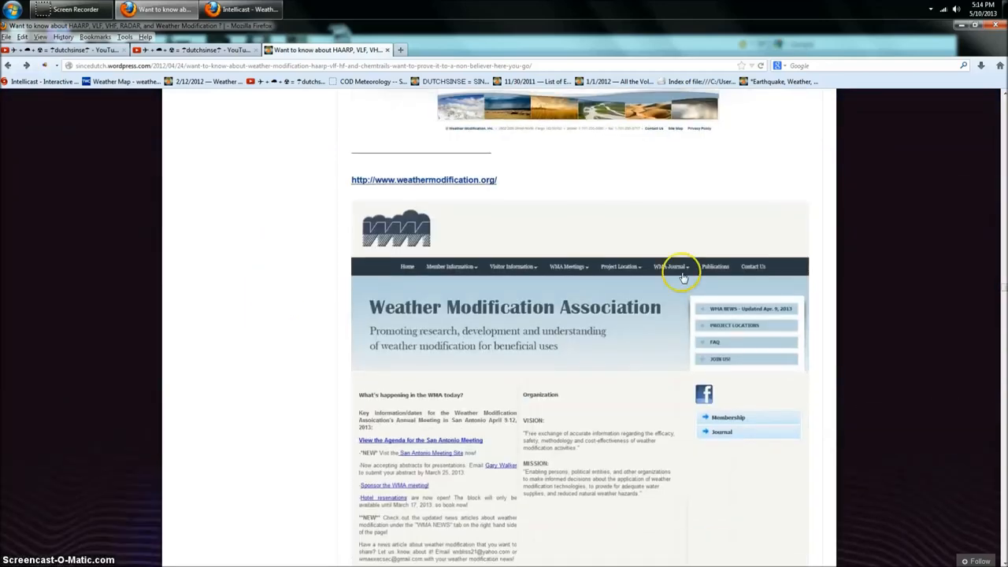
- Scroll past the WMA, WTWMA and just-clouds screenshots and Sura and EISCAT facilities
scroll("down", 3)
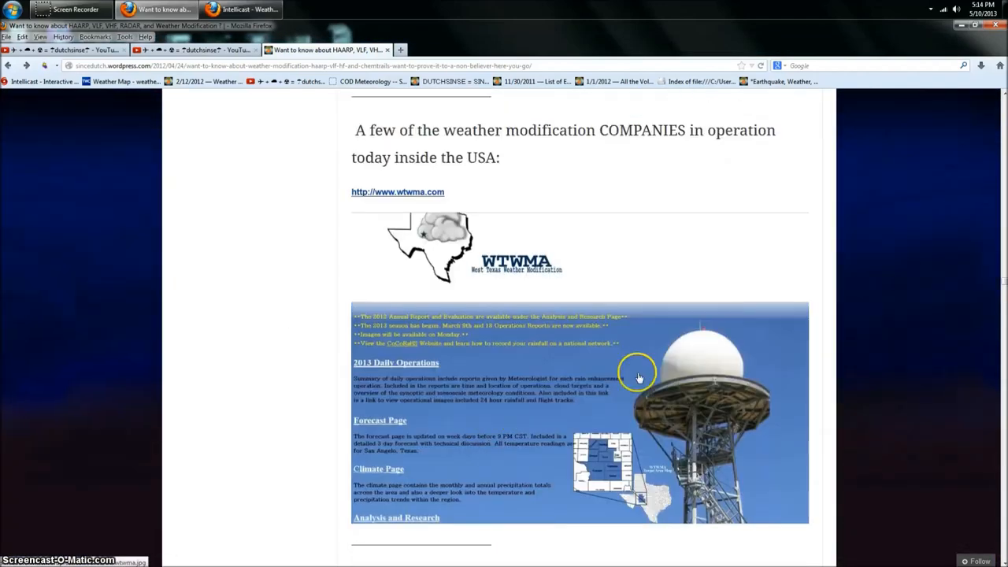
mouse_move(311, 481)
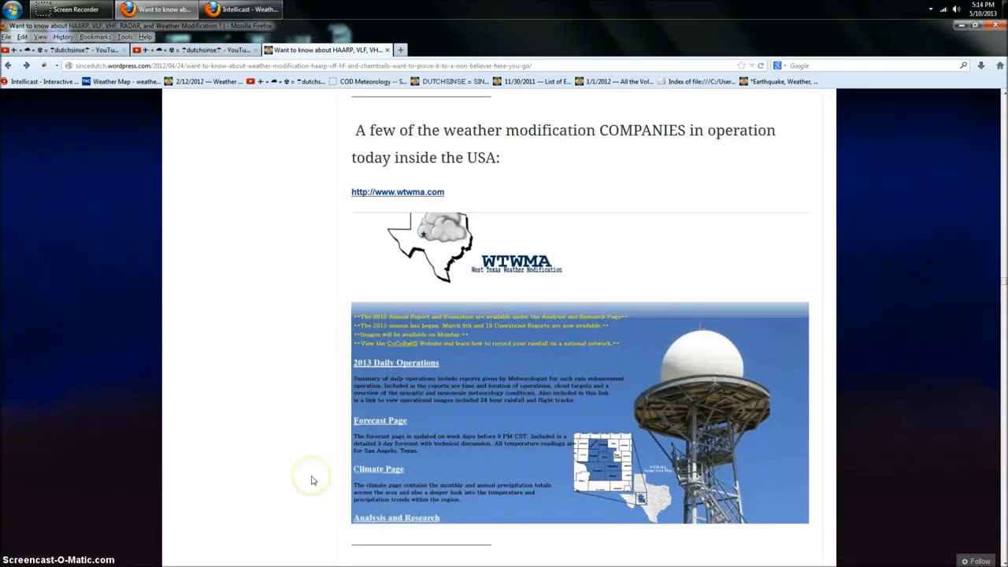
scroll("down", 3)
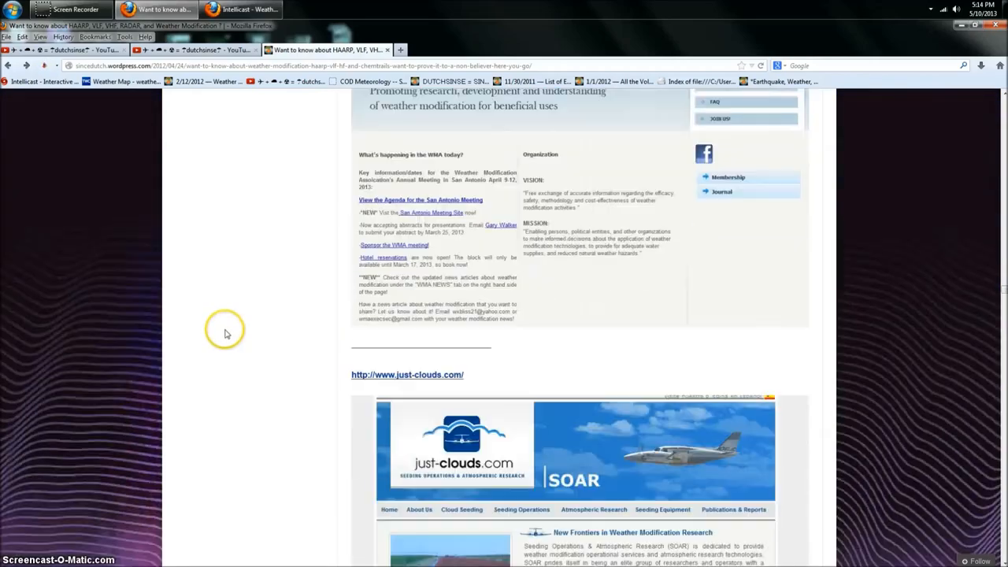
scroll("down", 3)
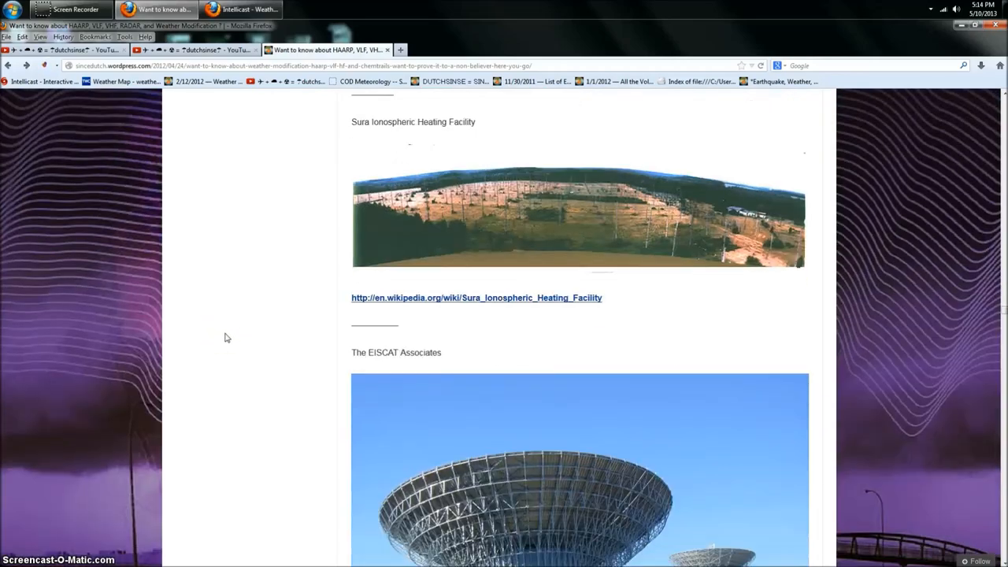
scroll("down", 3)
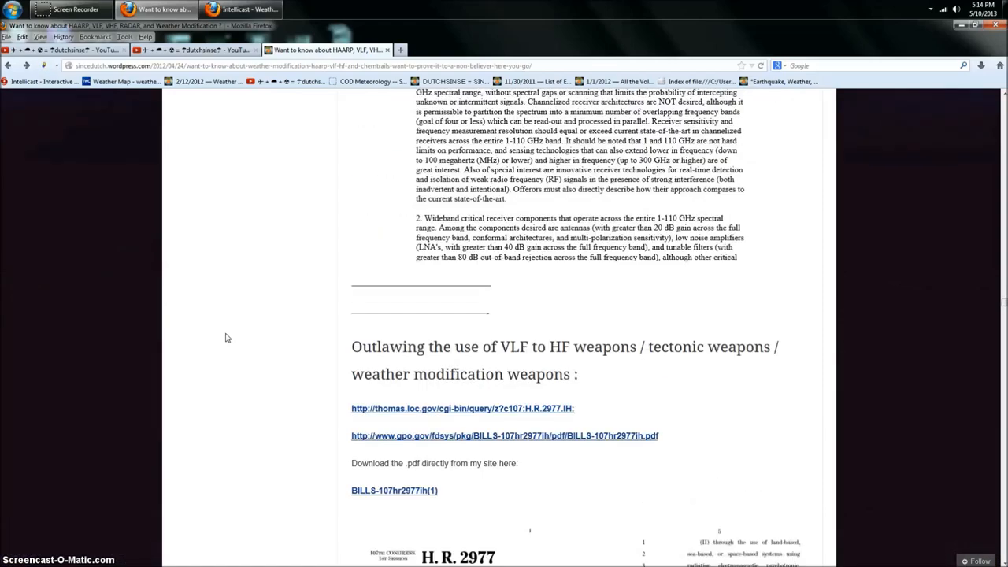
- Scroll to the H.R. 2977 bill pages above the IRI-similar antenna locations heading
scroll("down", 3)
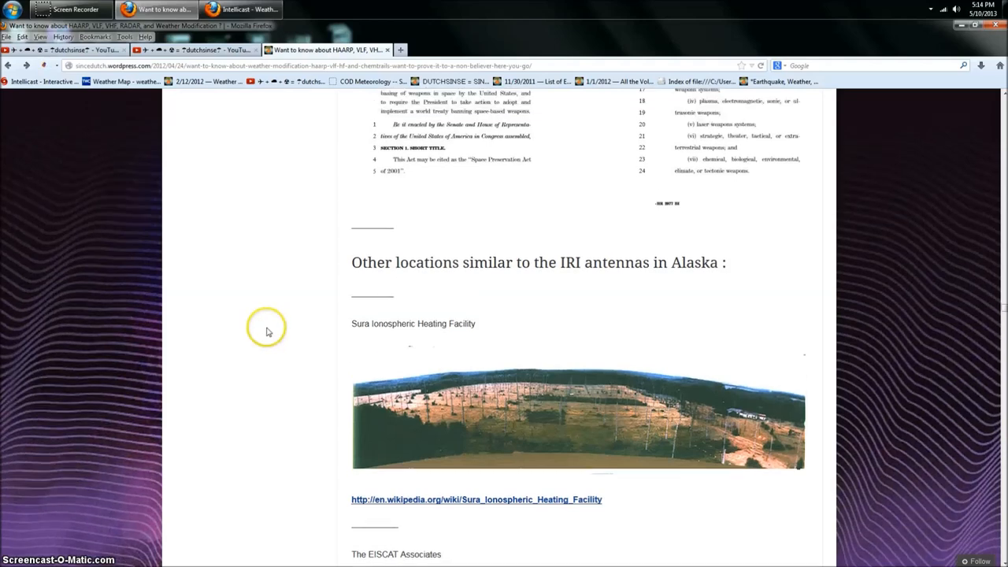
scroll("down", 3)
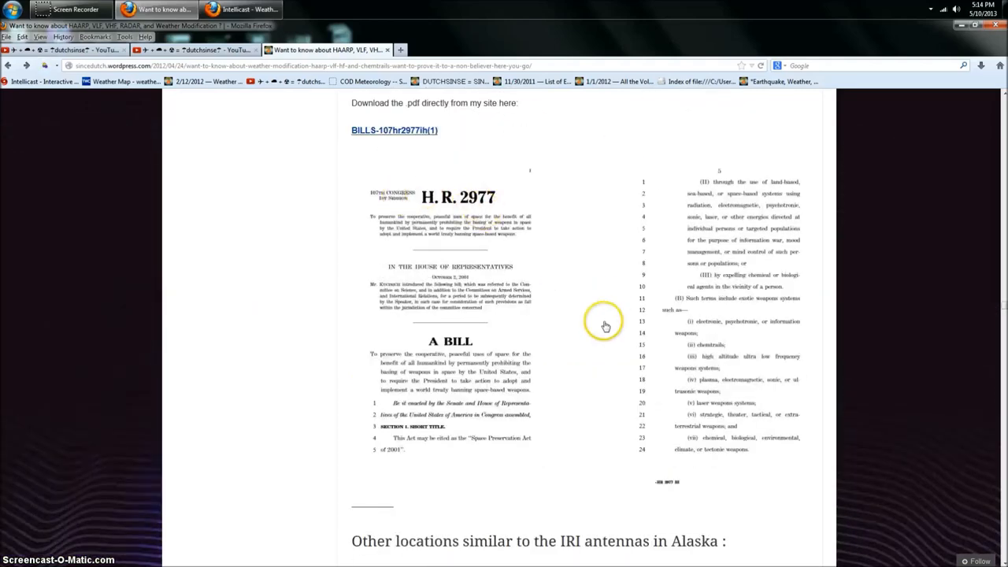
mouse_move(768, 356)
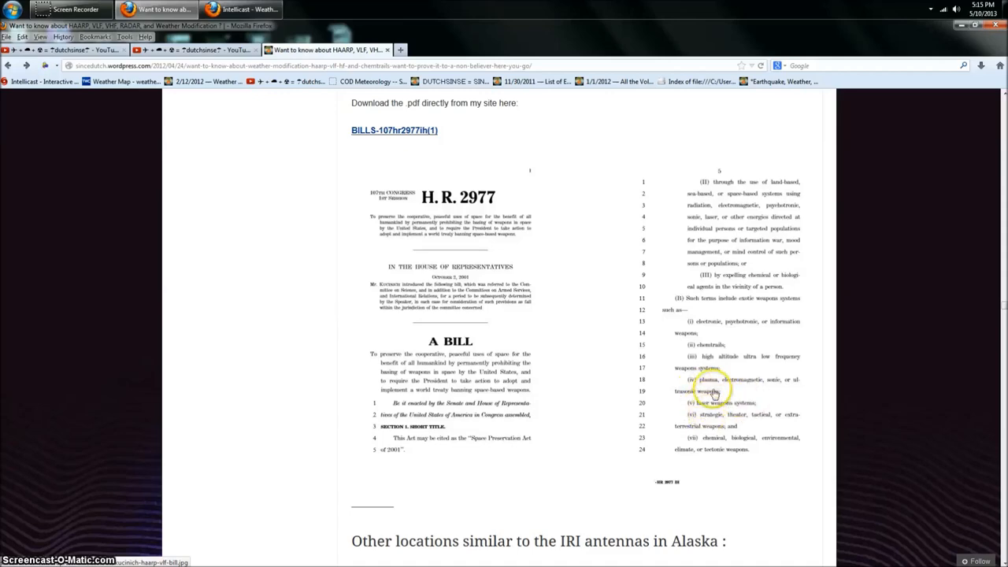
scroll("down", 3)
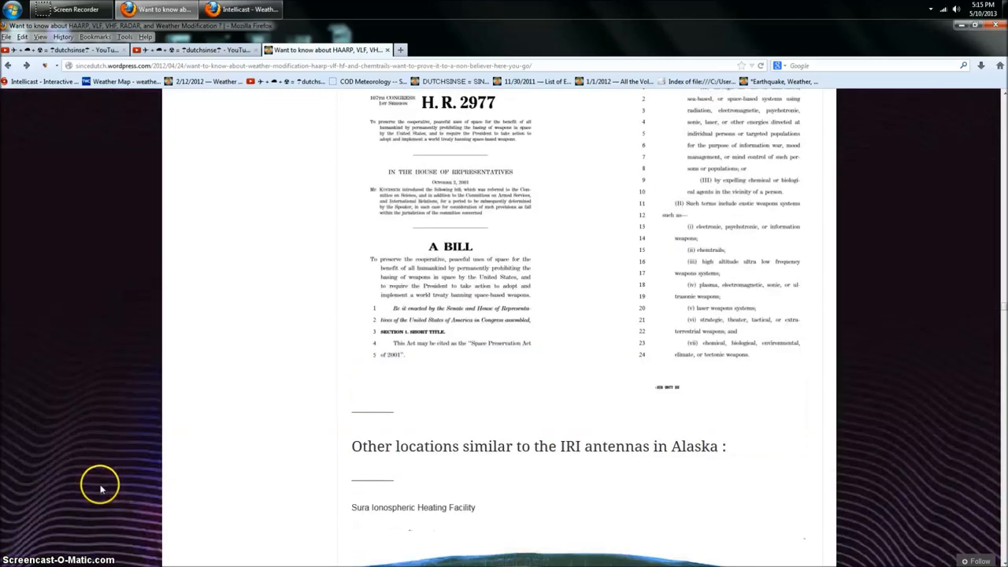
- Scroll past EISCAT, Millstone Hill, HIPAS and ULCAR stations to the Stanford VLF AWESOME map
scroll("down", 3)
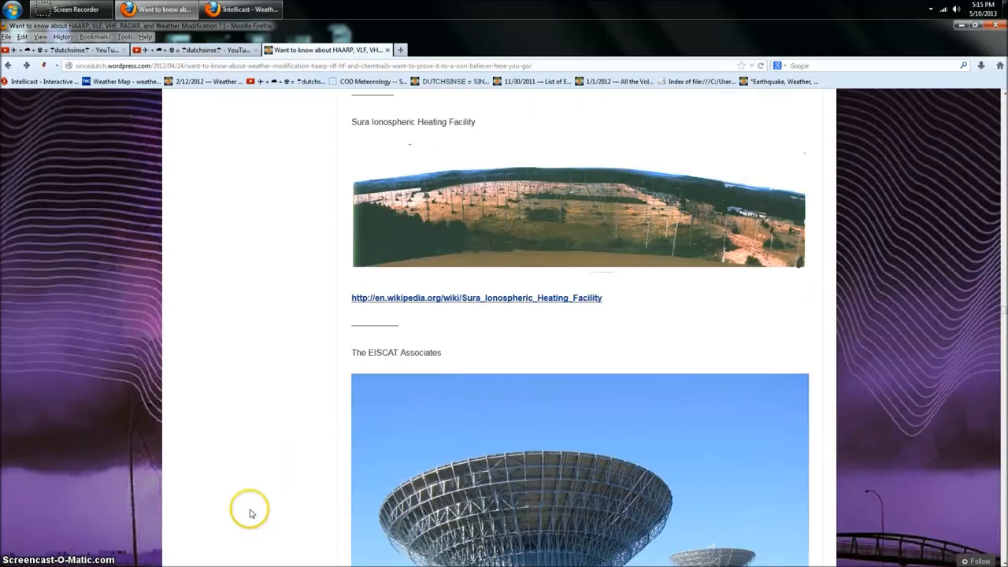
mouse_move(277, 382)
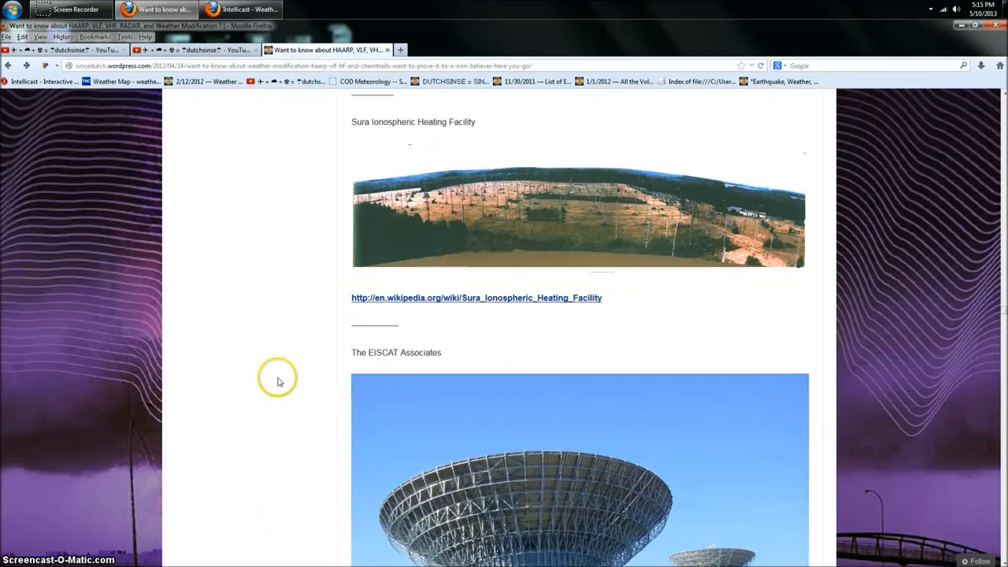
scroll("down", 3)
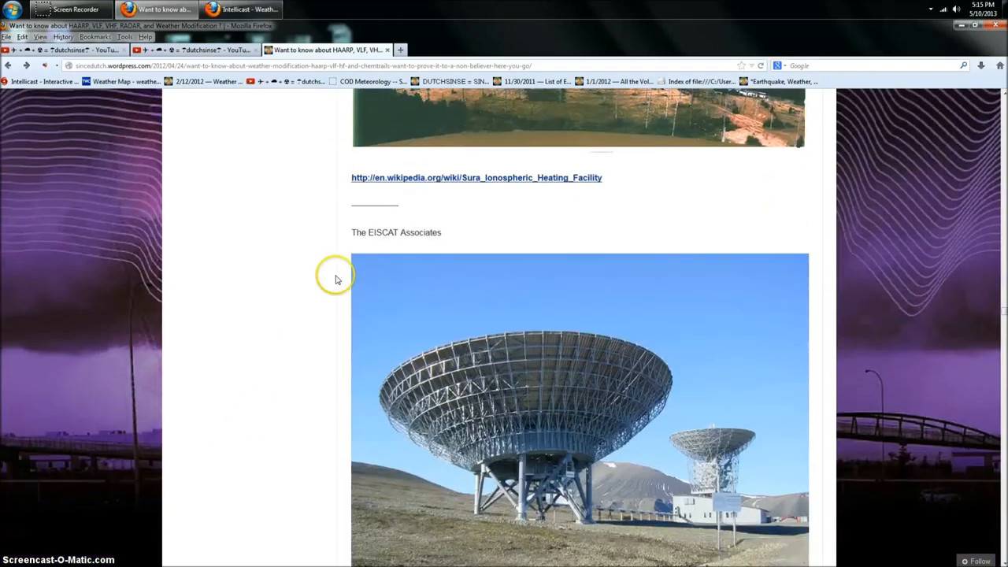
scroll("down", 3)
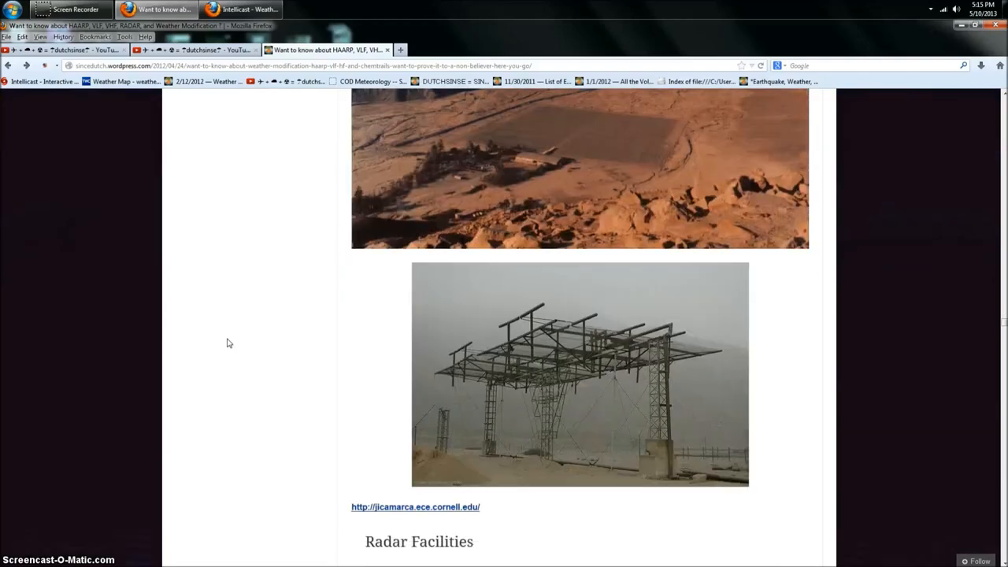
scroll("down", 3)
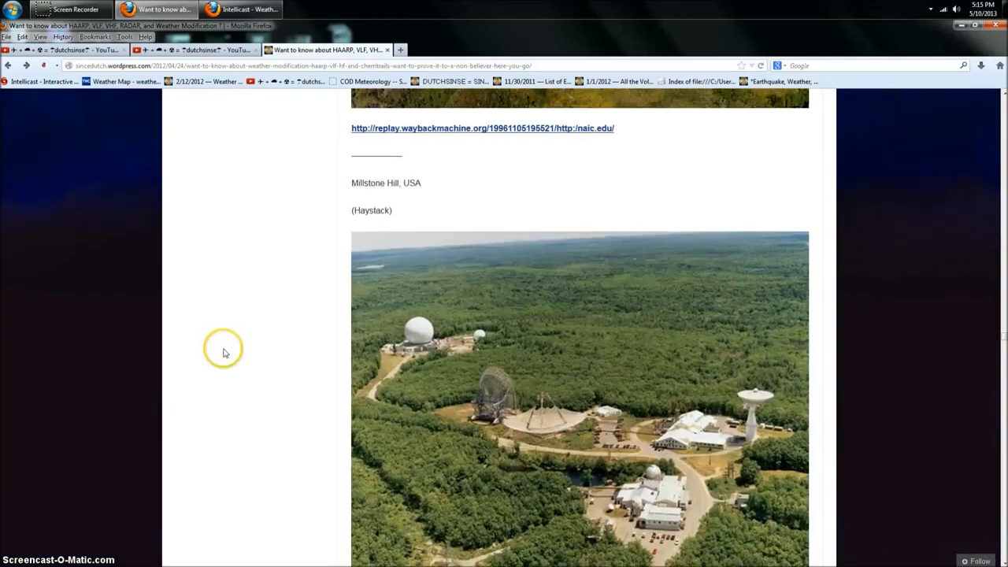
scroll("down", 3)
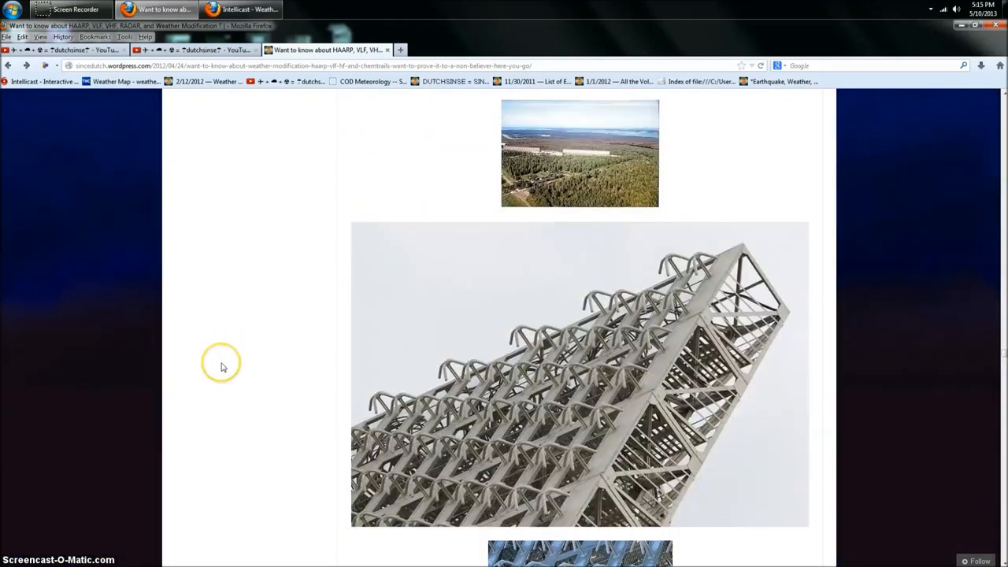
scroll("down", 3)
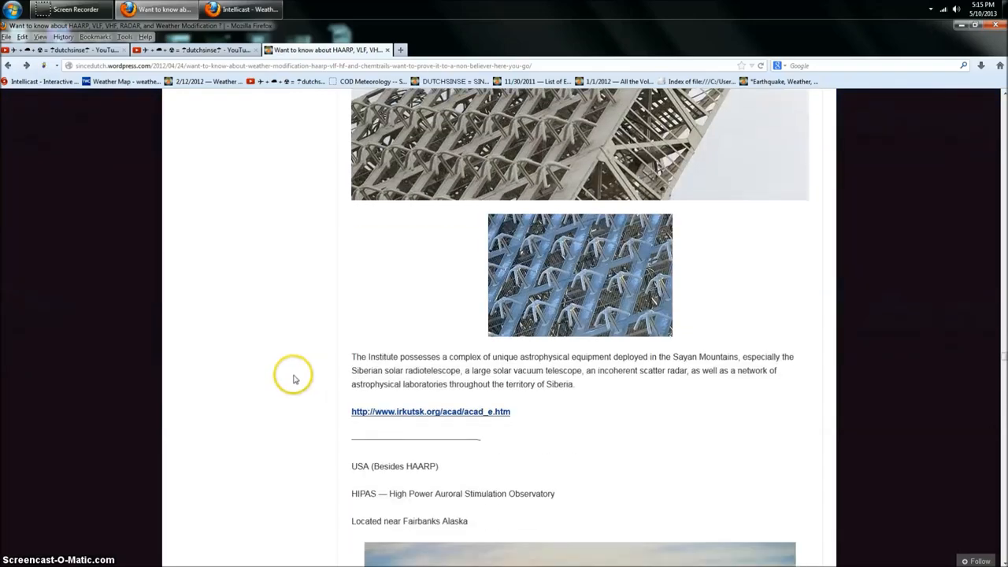
scroll("down", 3)
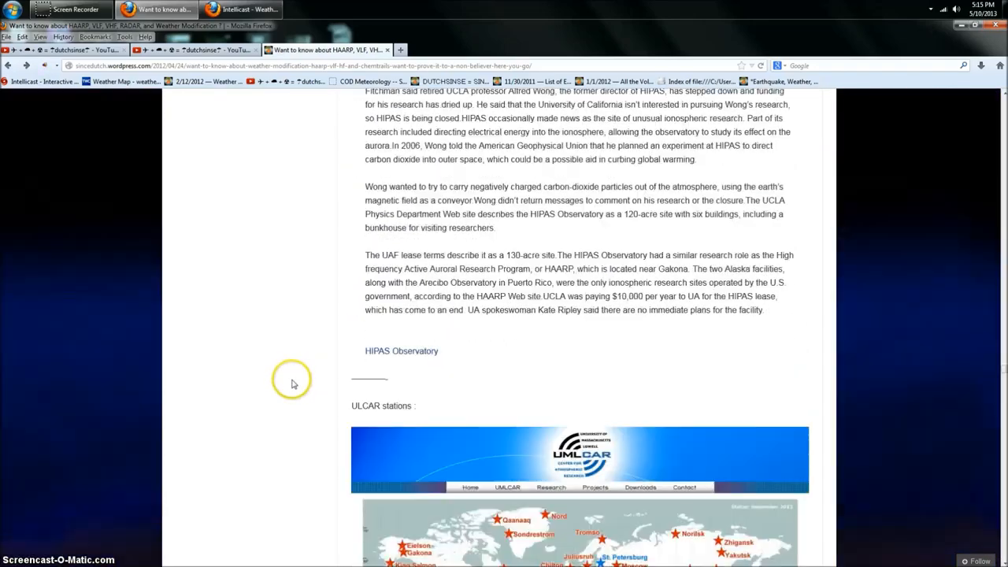
scroll("down", 3)
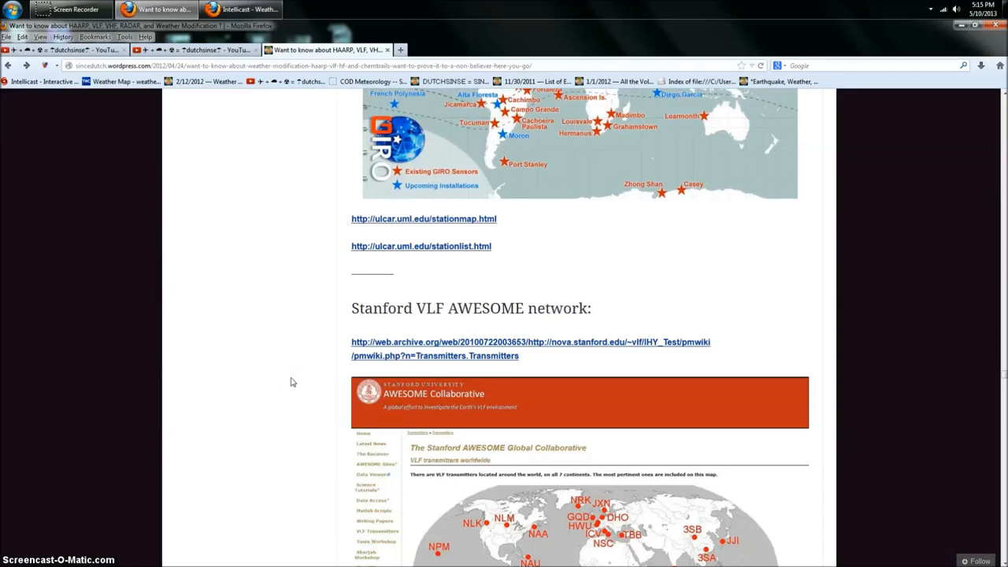
scroll("down", 3)
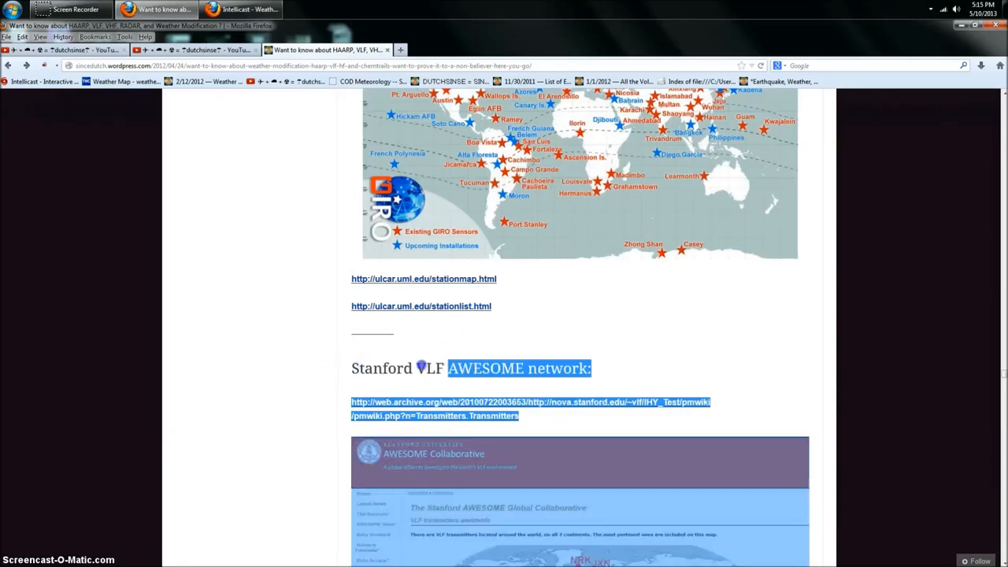
- Scroll past the AWESOME map and CERN screenshot to the Cohen et al. geometric modulation paper
scroll("down", 3)
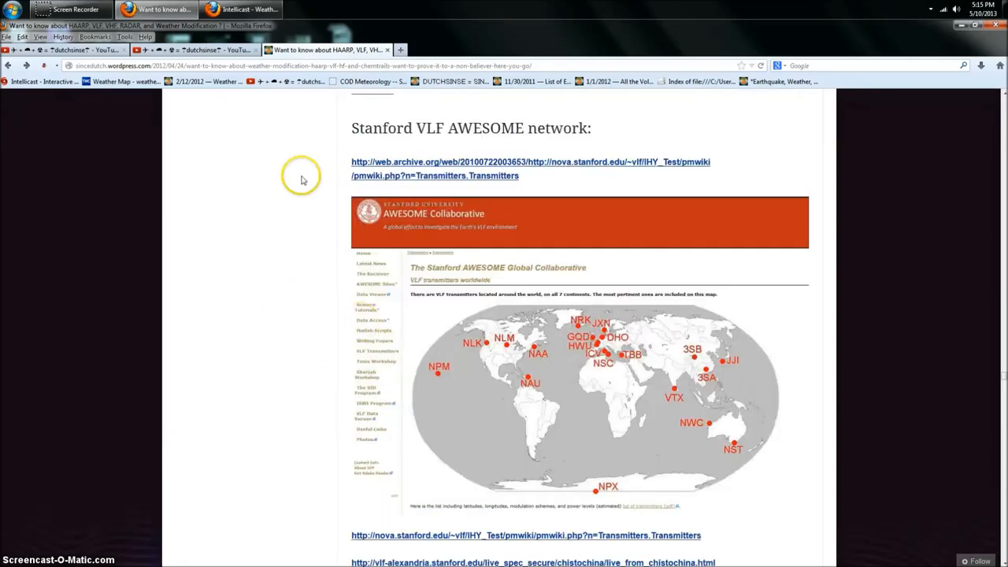
scroll("down", 3)
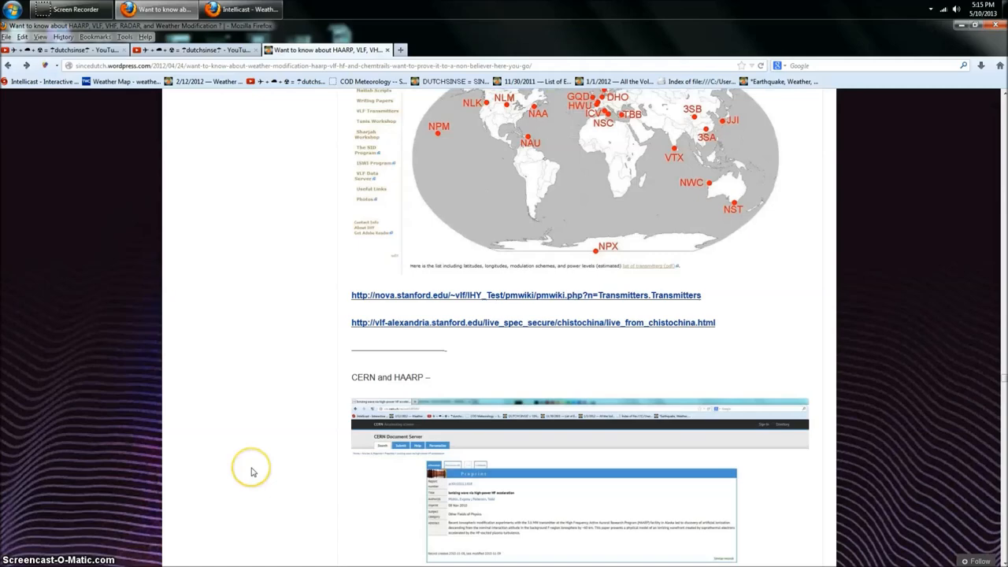
scroll("down", 3)
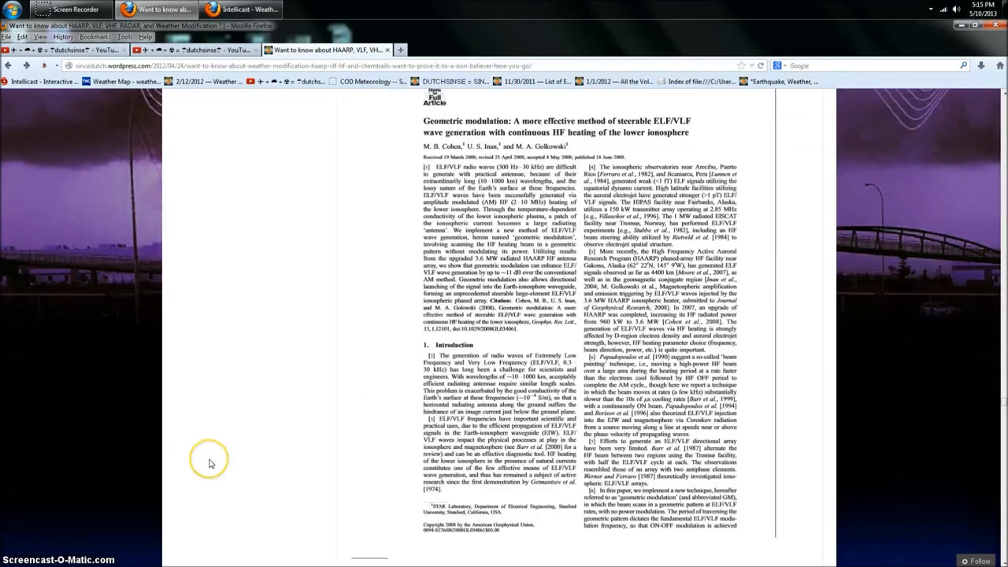
scroll("down", 3)
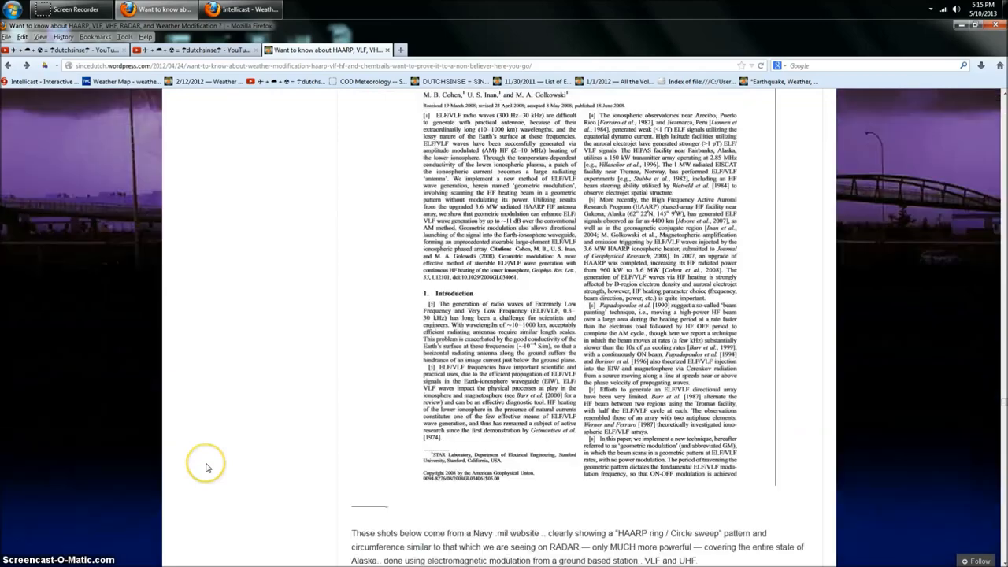
- Scroll through the HAARP 3D plots and Stanford ELF/VLF diagram to the MIT AGW Photos link
scroll("down", 3)
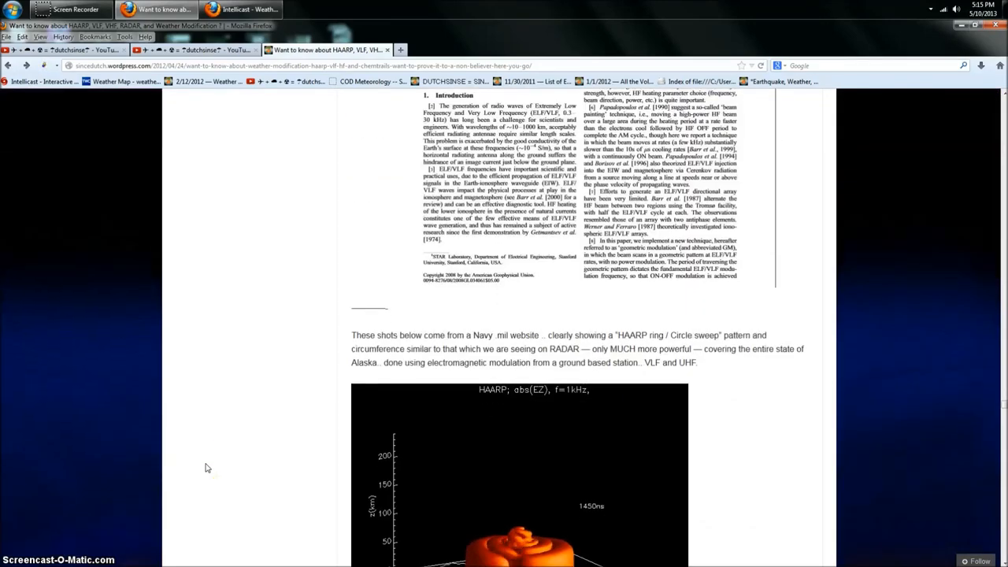
scroll("down", 3)
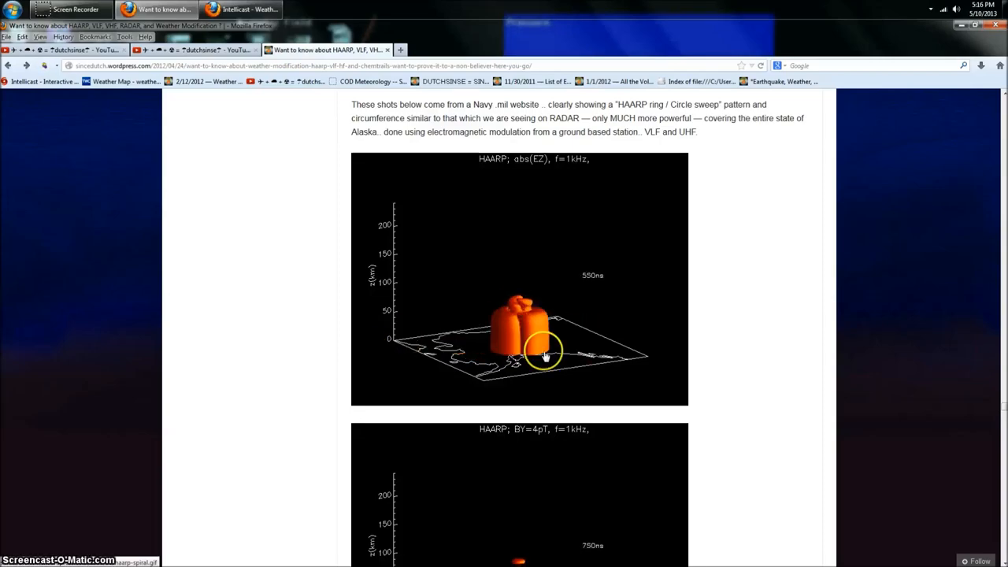
scroll("down", 3)
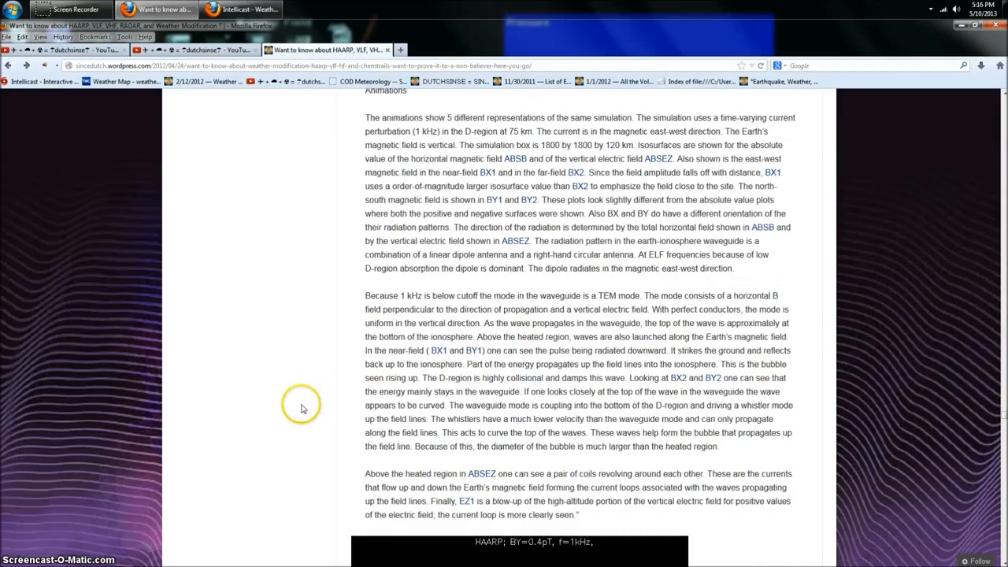
scroll("down", 3)
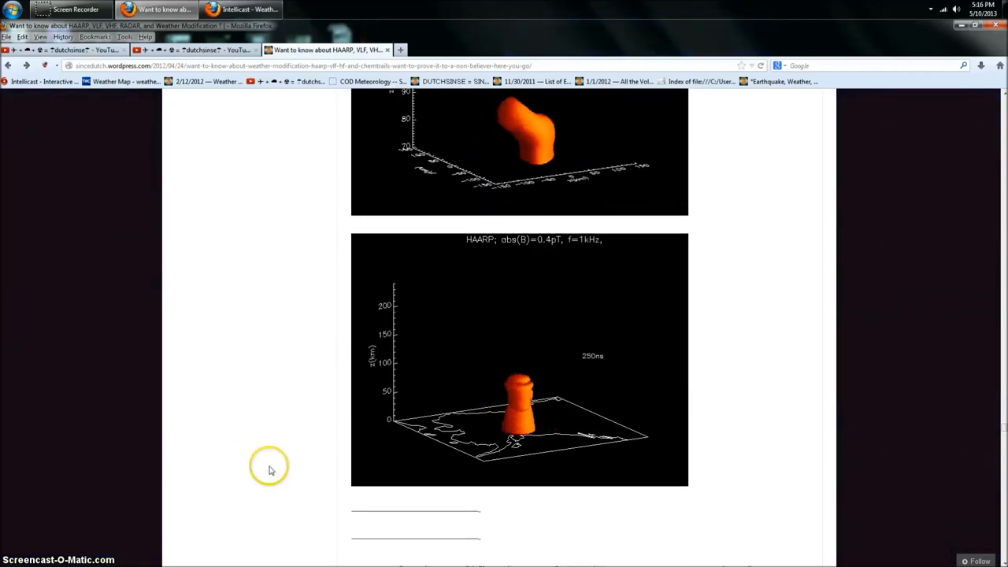
scroll("down", 3)
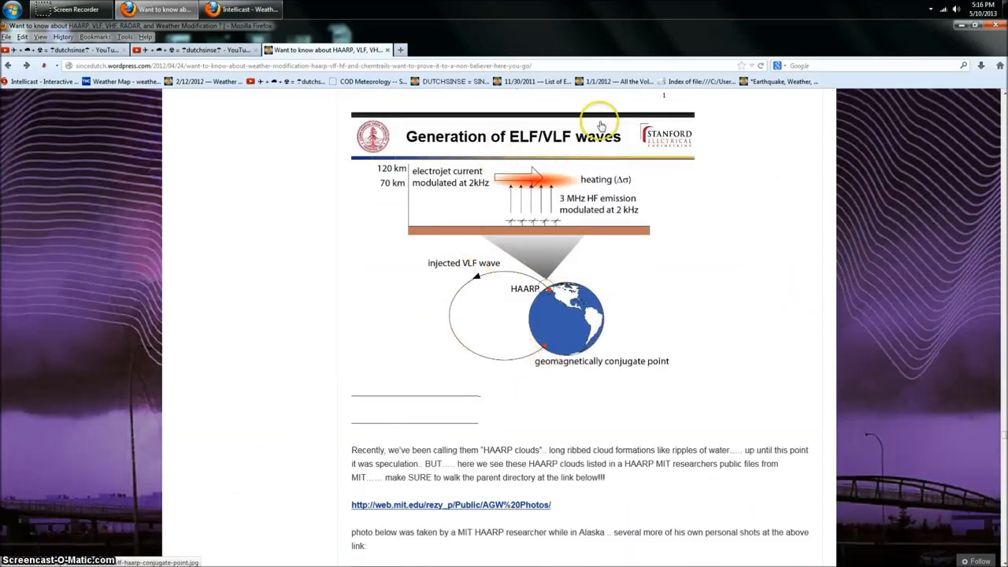
scroll("down", 3)
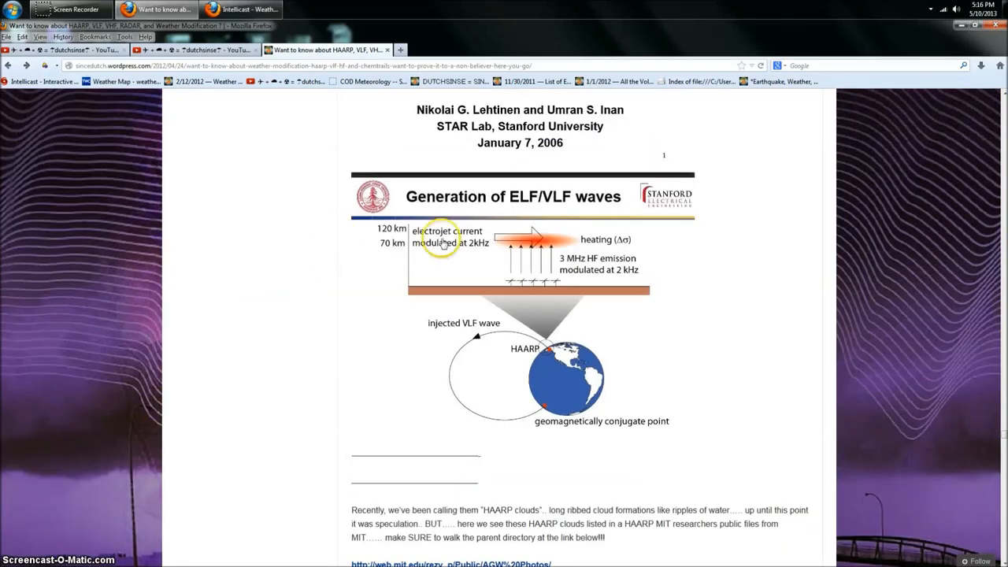
scroll("down", 3)
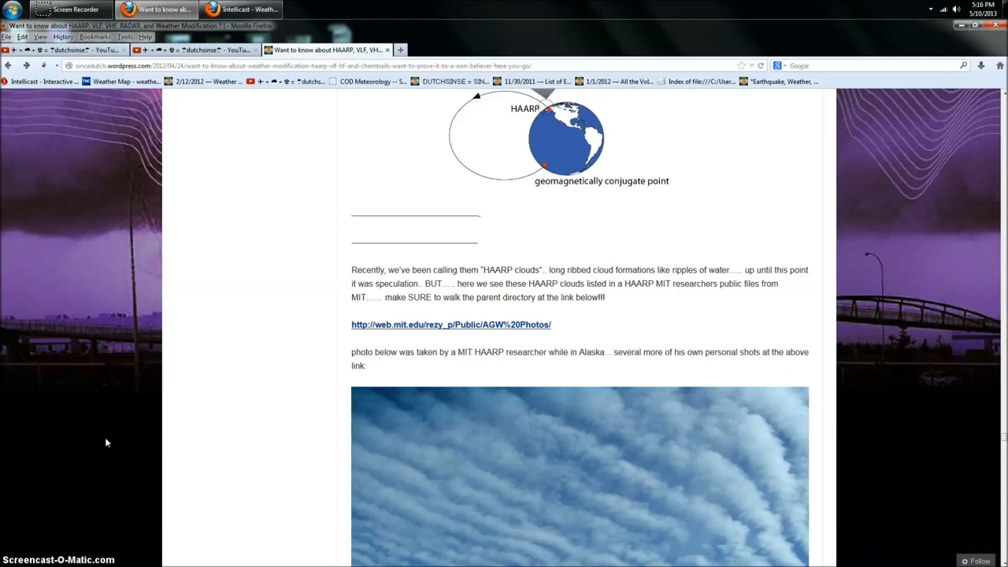
scroll("down", 3)
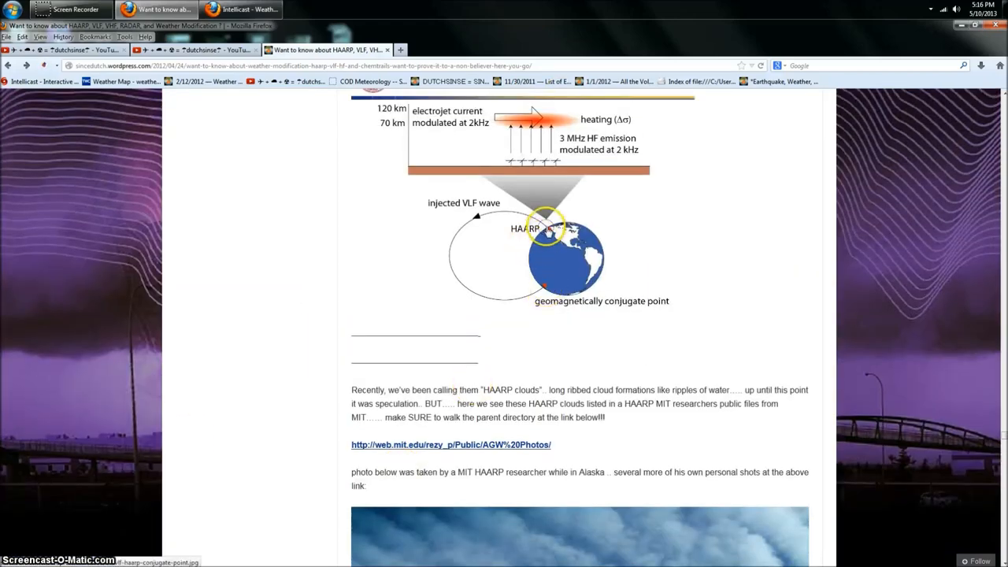
mouse_move(512, 217)
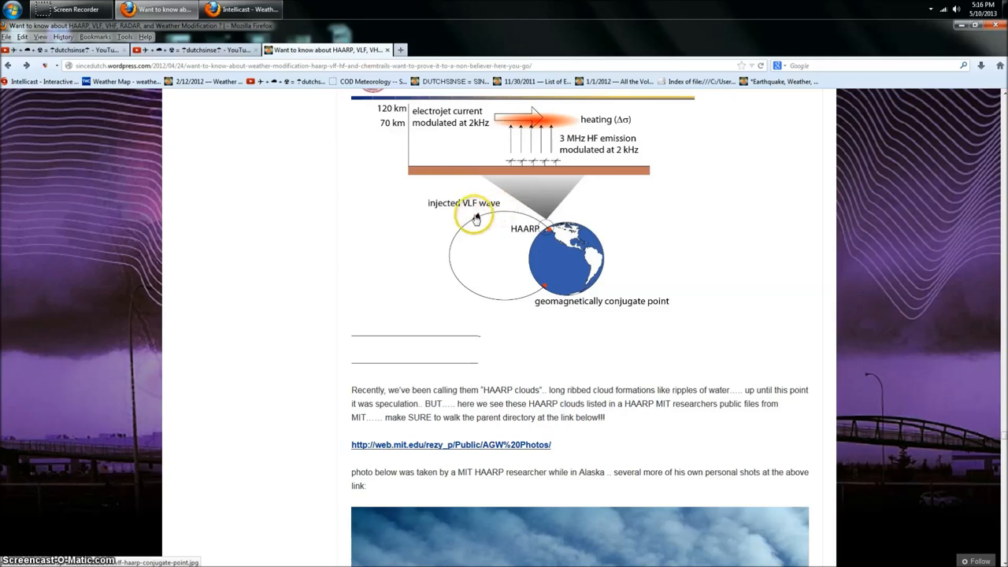
mouse_move(523, 305)
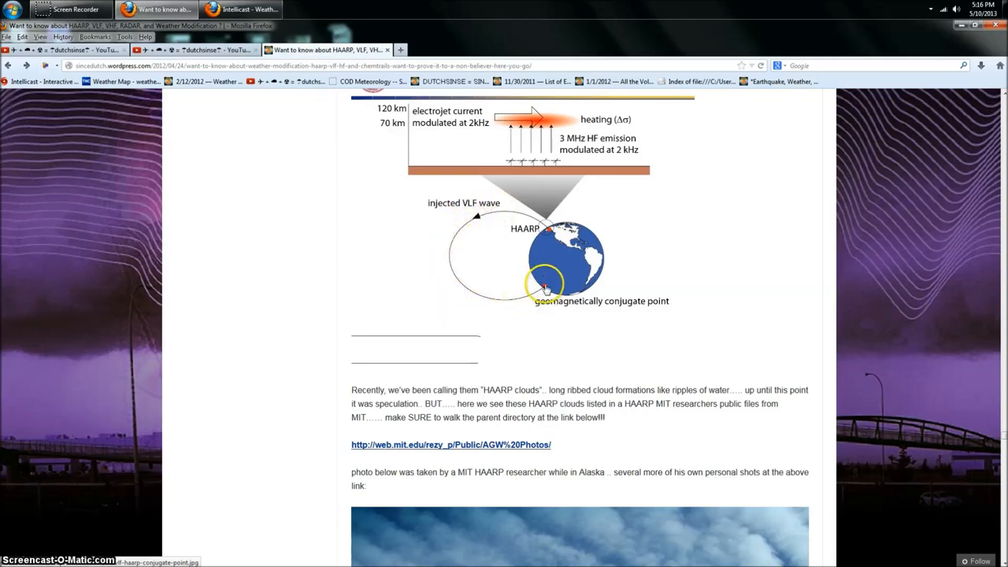
scroll("down", 3)
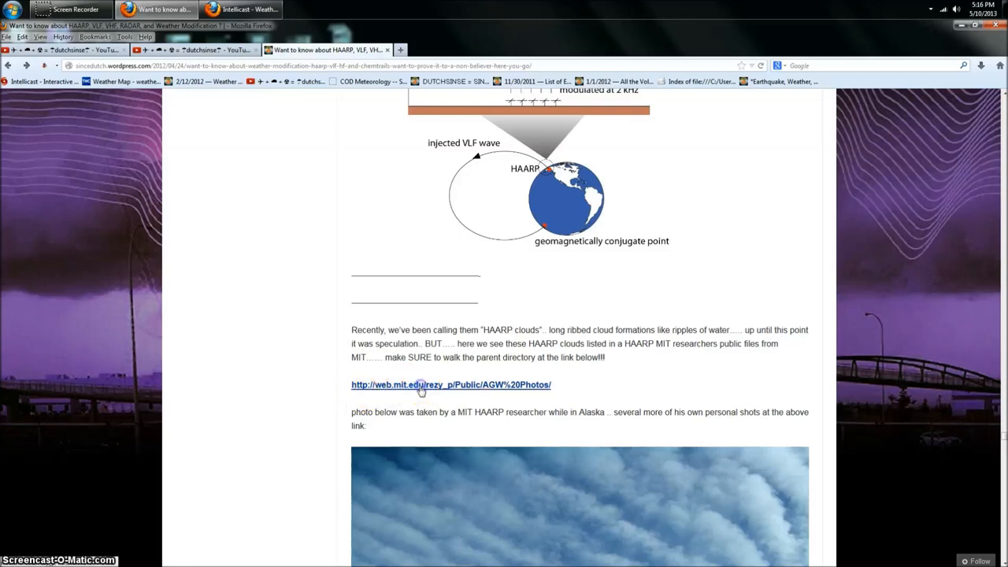
- Open the MIT AGW Photos folder, view cloud photo DSCN0974.JPG, and return to the listing
left_click(450, 385)
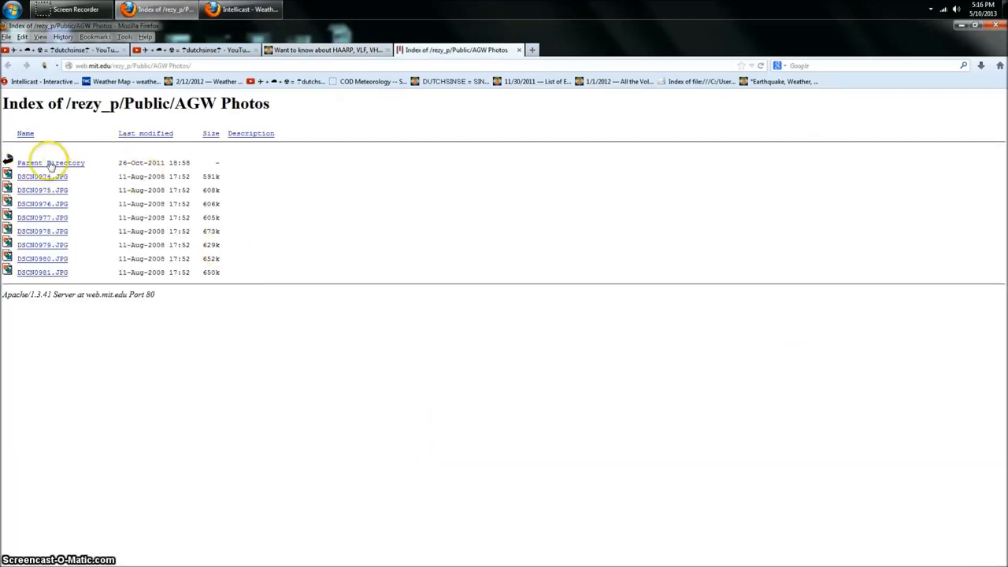
mouse_move(43, 190)
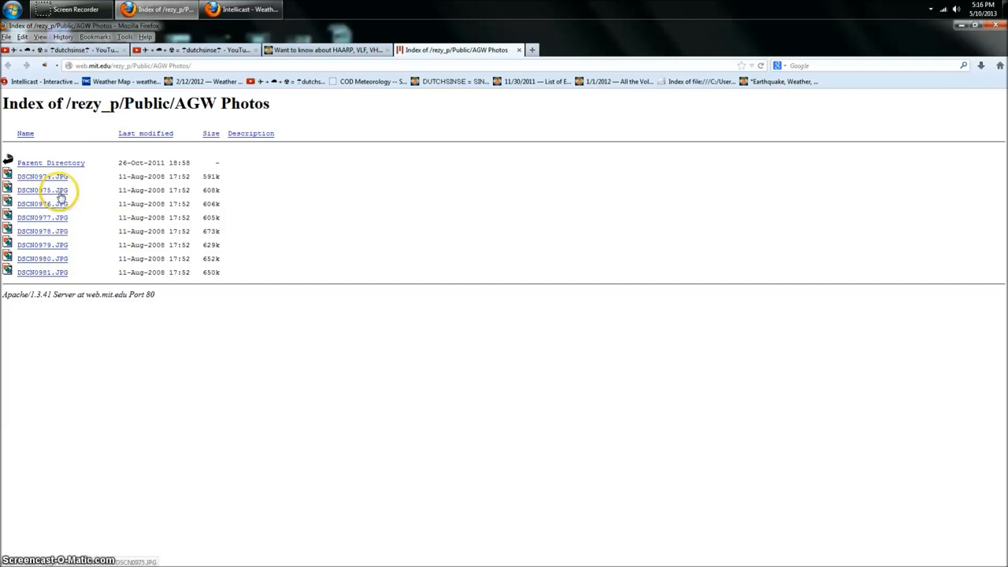
left_click(43, 217)
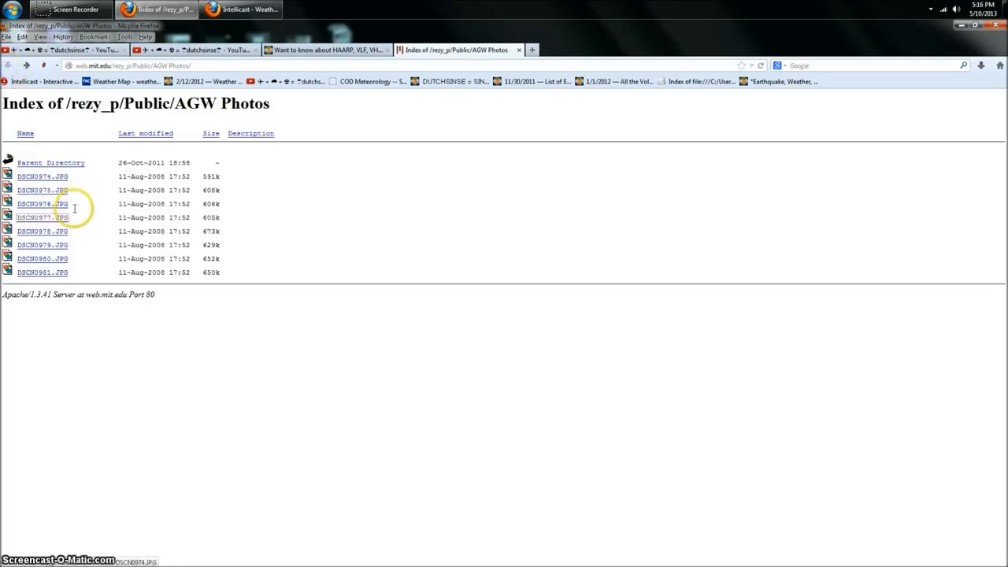
left_click(43, 189)
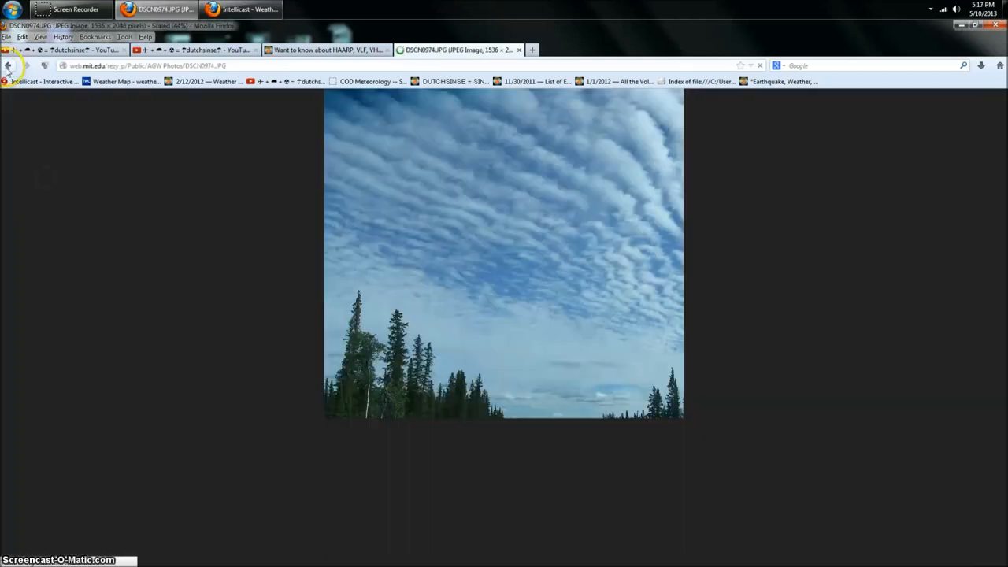
left_click(8, 65)
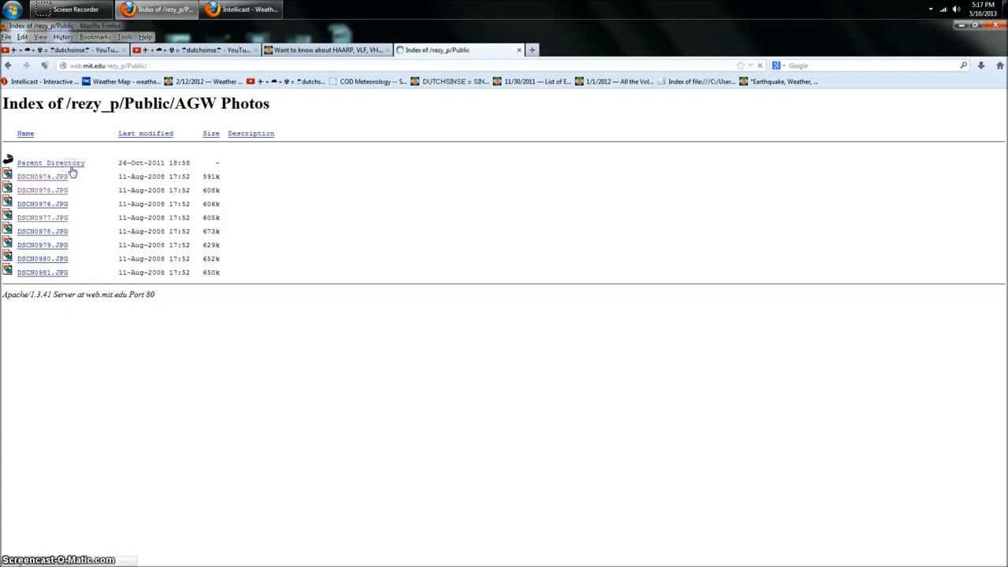
- Browse up to the Public and home folders, reopen AGW Photos, then return to the blog post
left_click(50, 163)
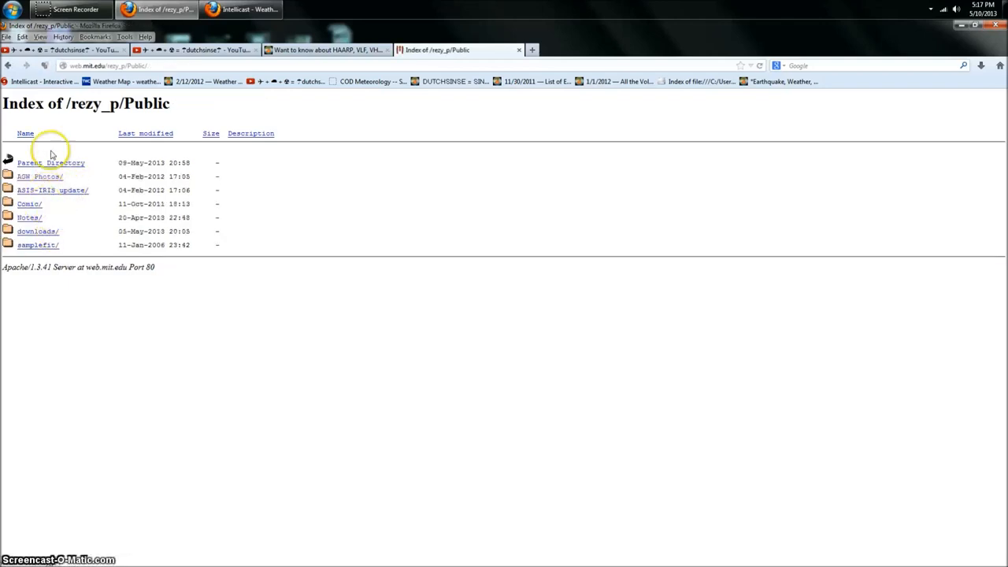
left_click(51, 163)
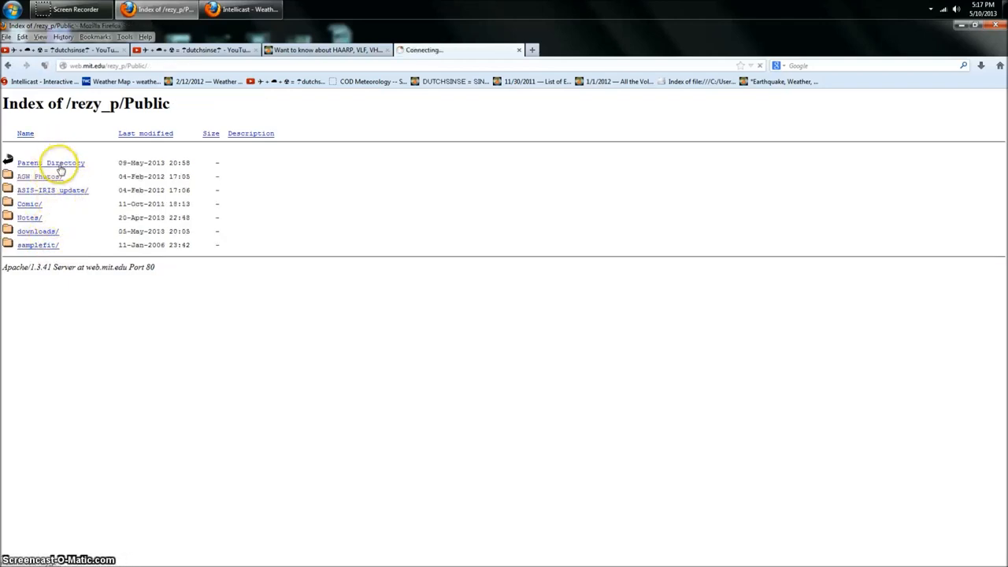
left_click(53, 162)
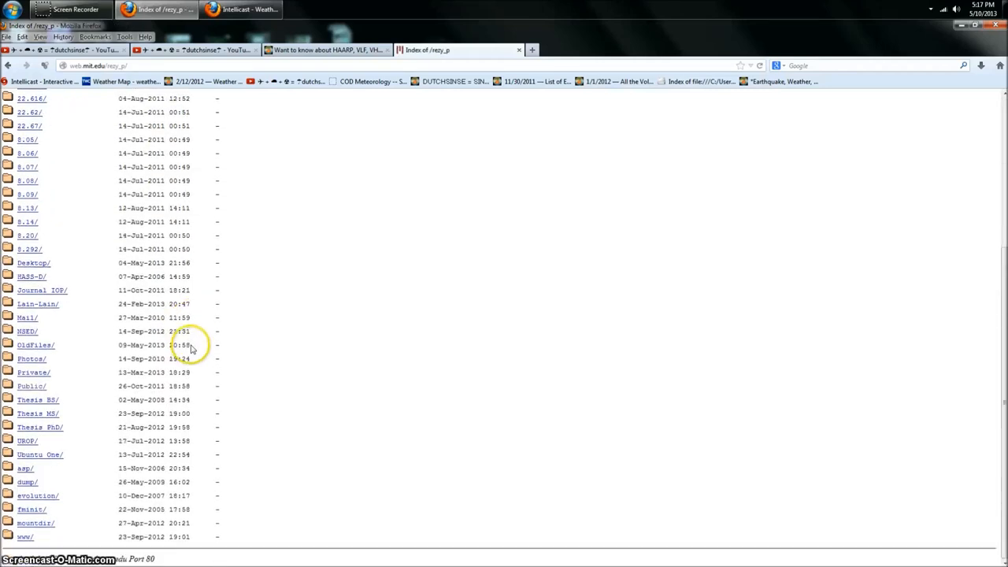
mouse_move(24, 536)
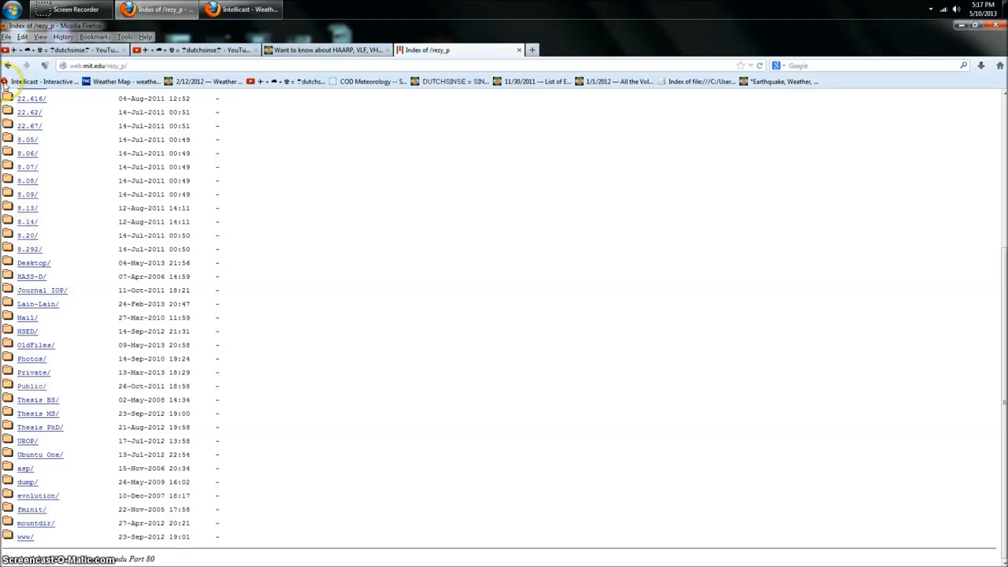
left_click(33, 386)
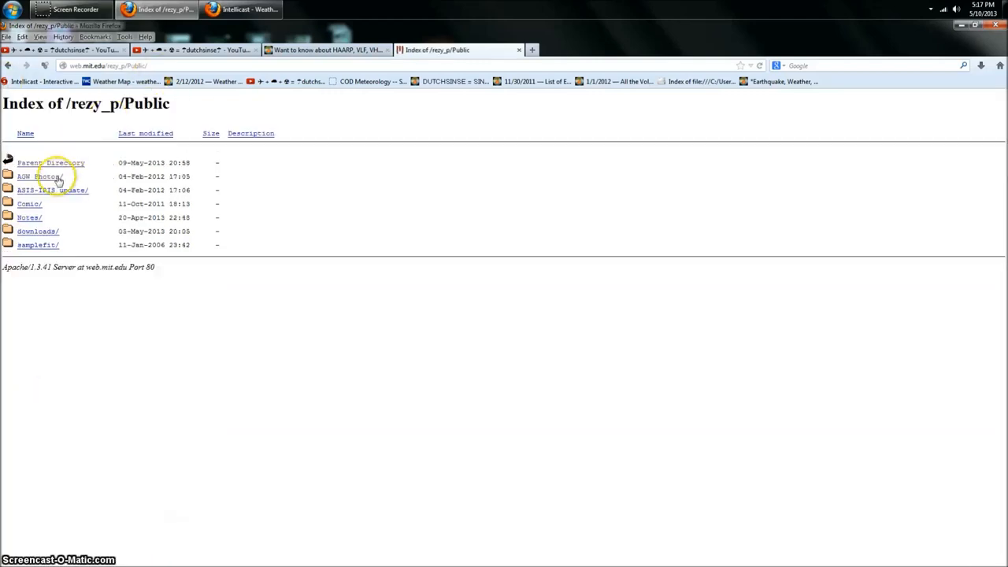
left_click(39, 176)
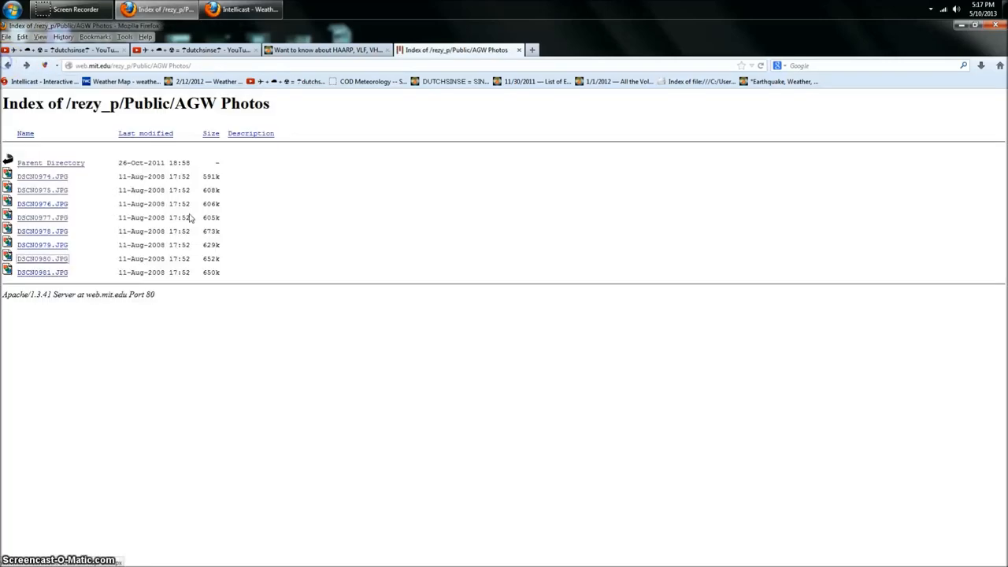
left_click(9, 66)
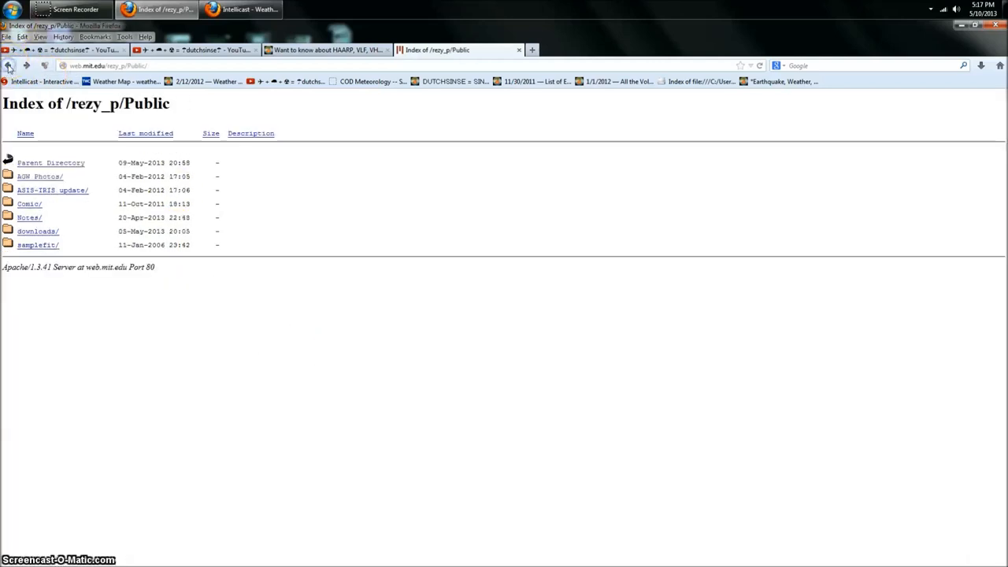
left_click(40, 177)
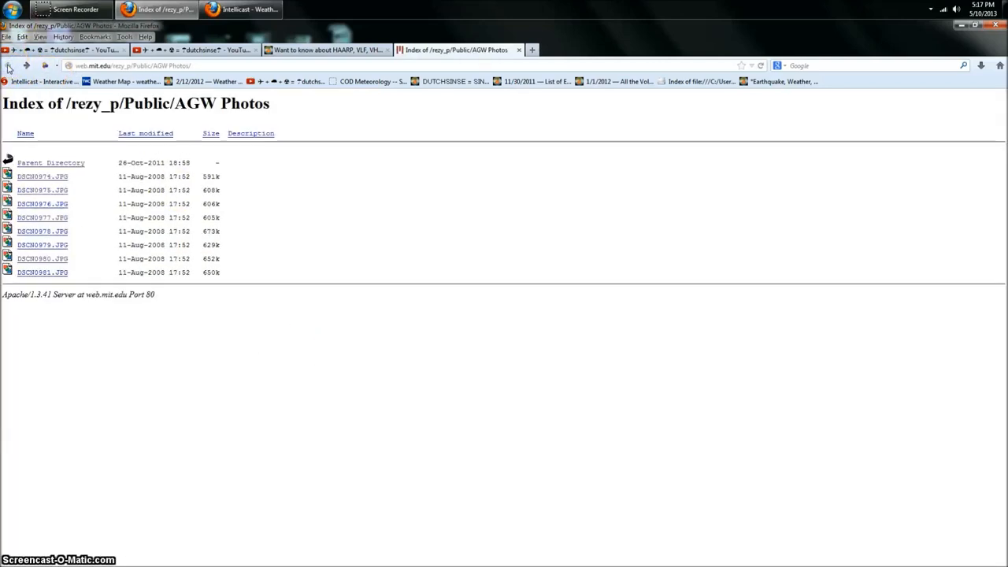
left_click(327, 50)
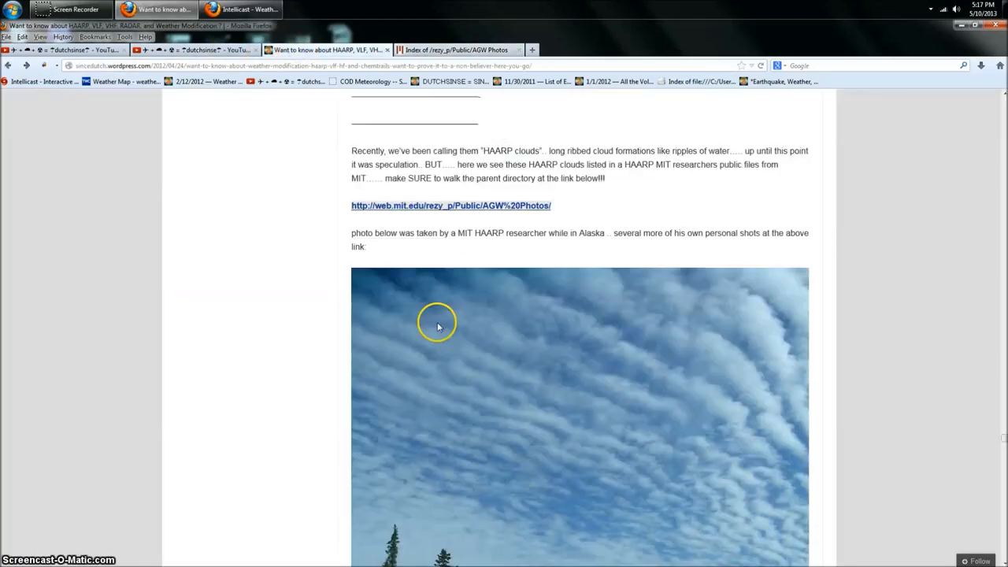
- Scroll to the HAARP pulses versus RADAR comparison and the Streltsov paper links
scroll("down", 3)
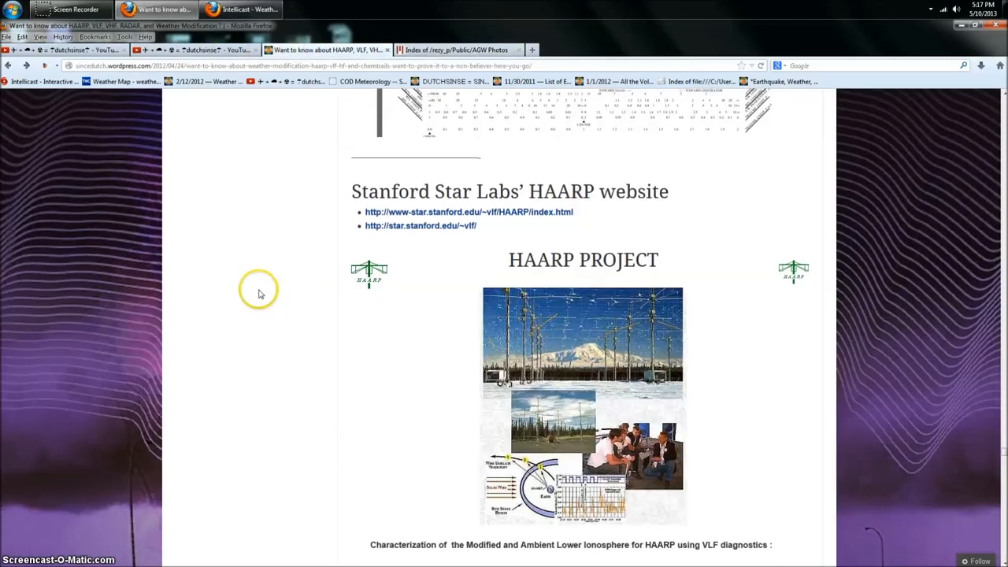
scroll("down", 3)
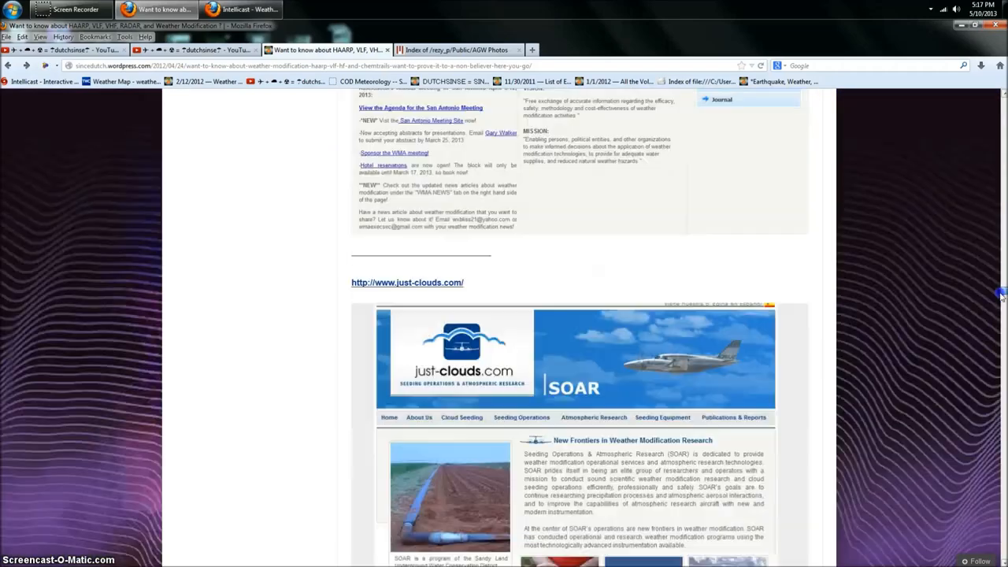
scroll("down", 3)
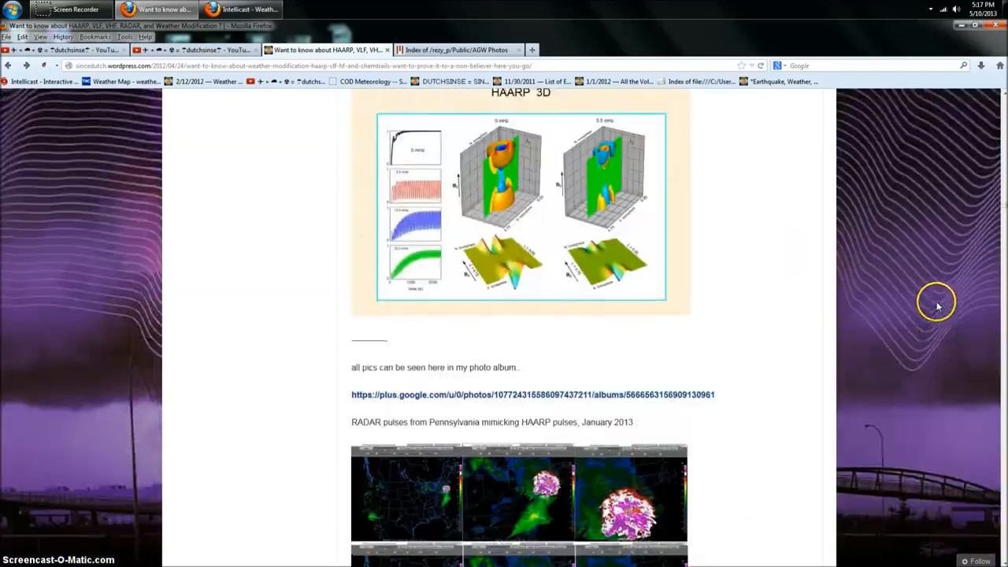
scroll("down", 3)
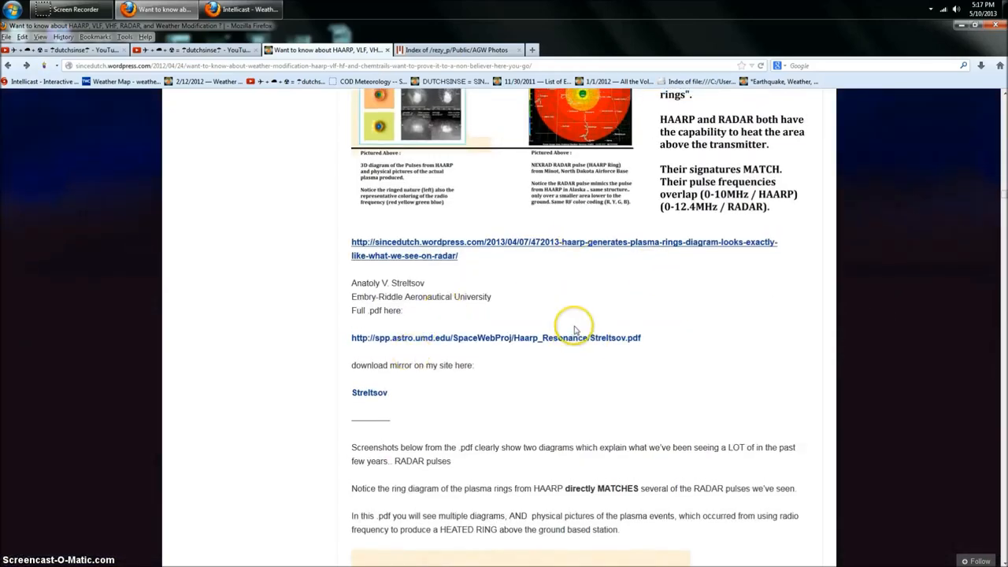
scroll("up", 3)
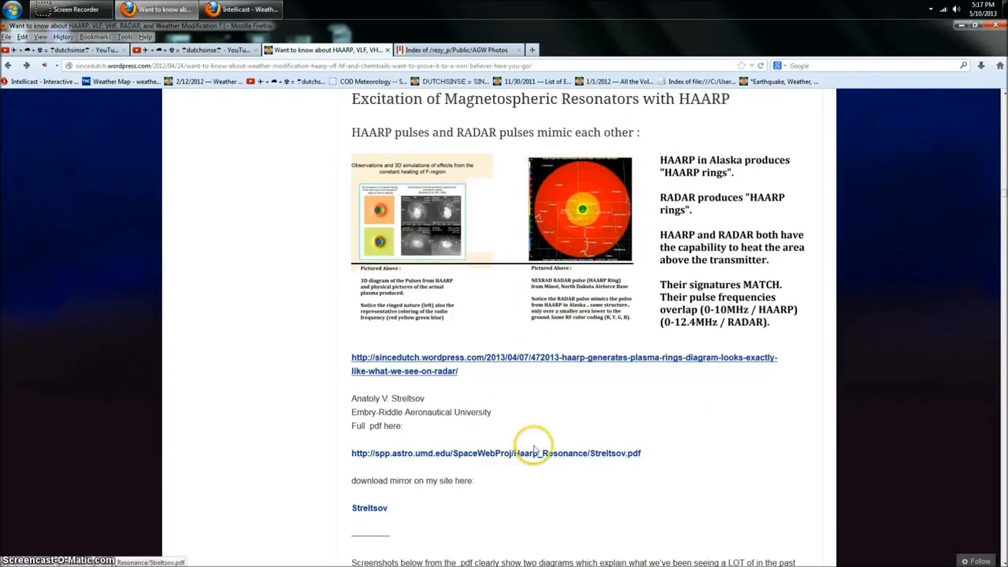
- Open Streltsov.pdf and scroll through its slides to page 5's heating-regime simulations
left_click(495, 453)
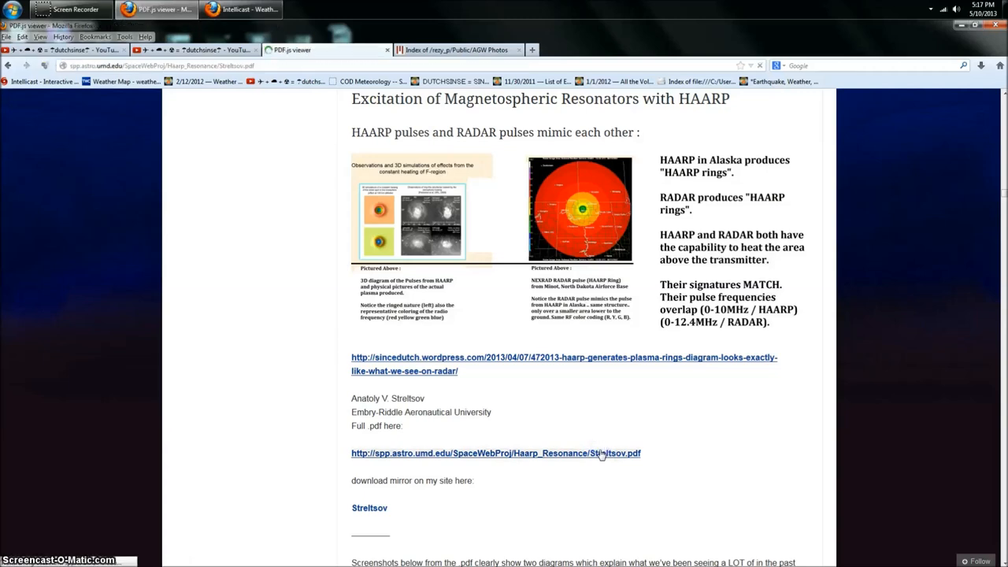
left_click(496, 453)
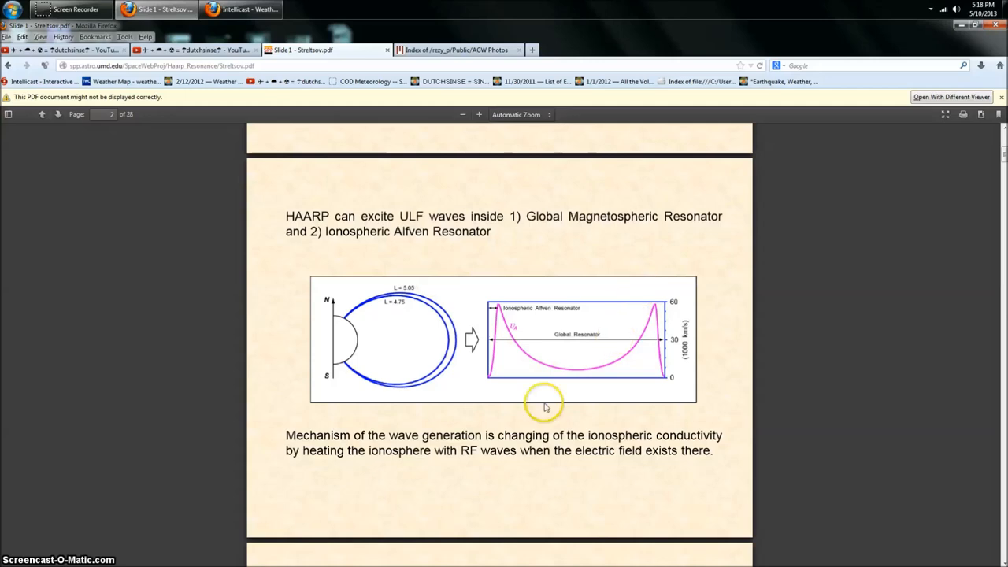
mouse_move(319, 343)
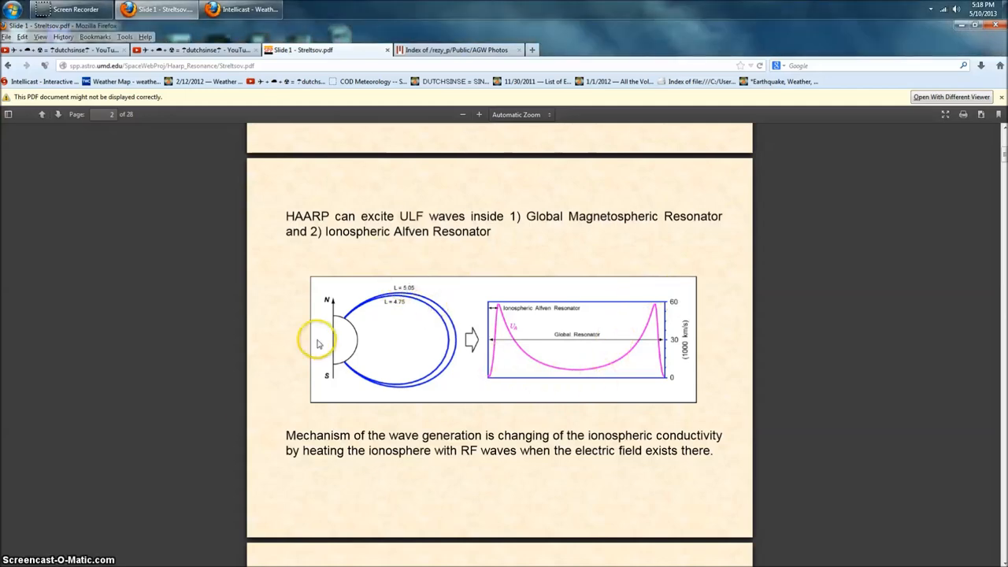
scroll("down", 3)
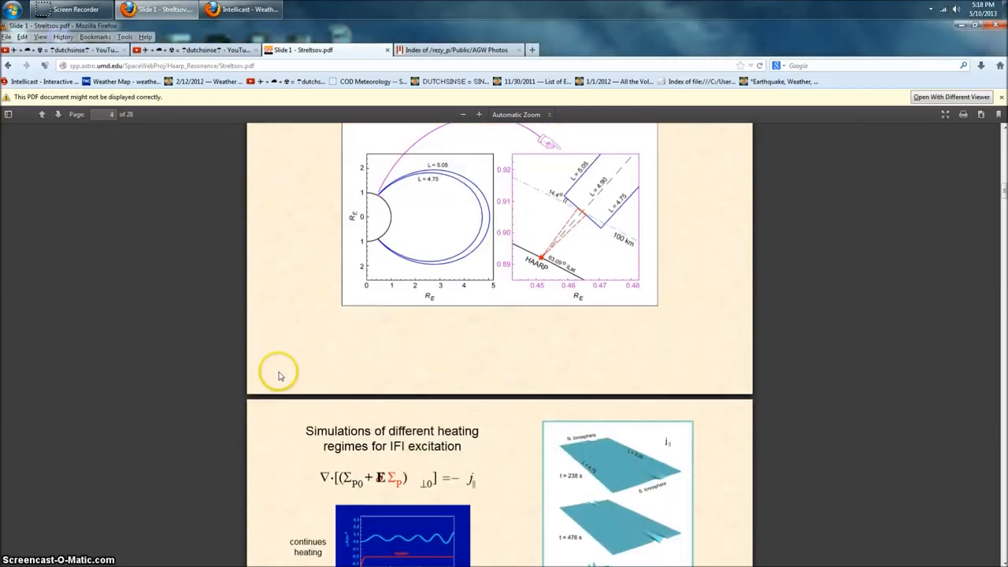
scroll("down", 3)
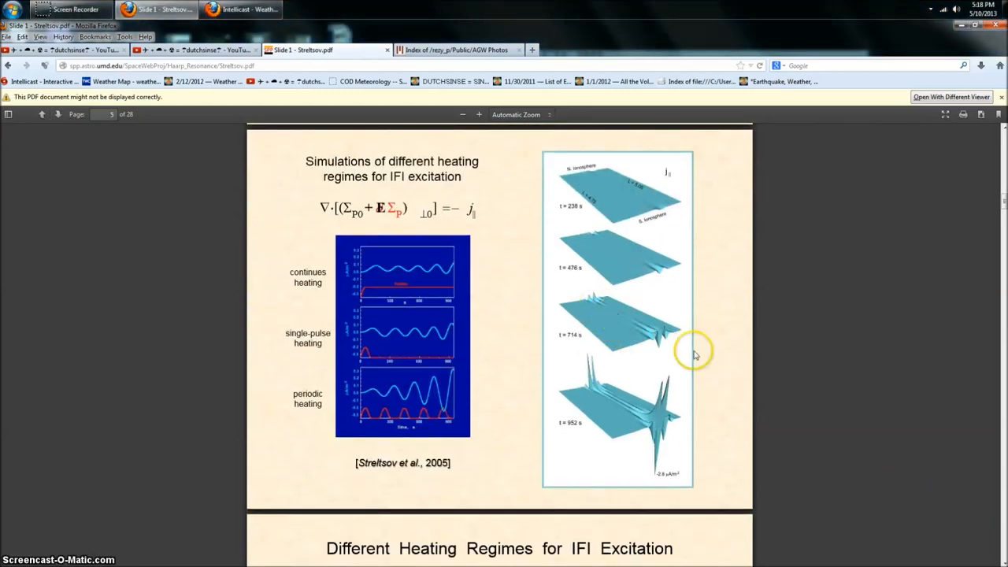
mouse_move(698, 367)
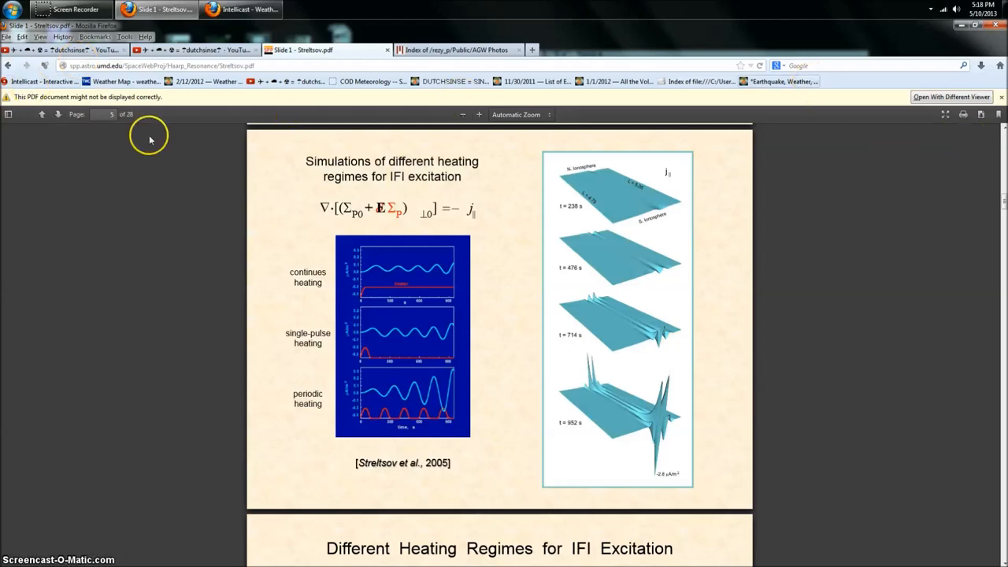
mouse_move(7, 65)
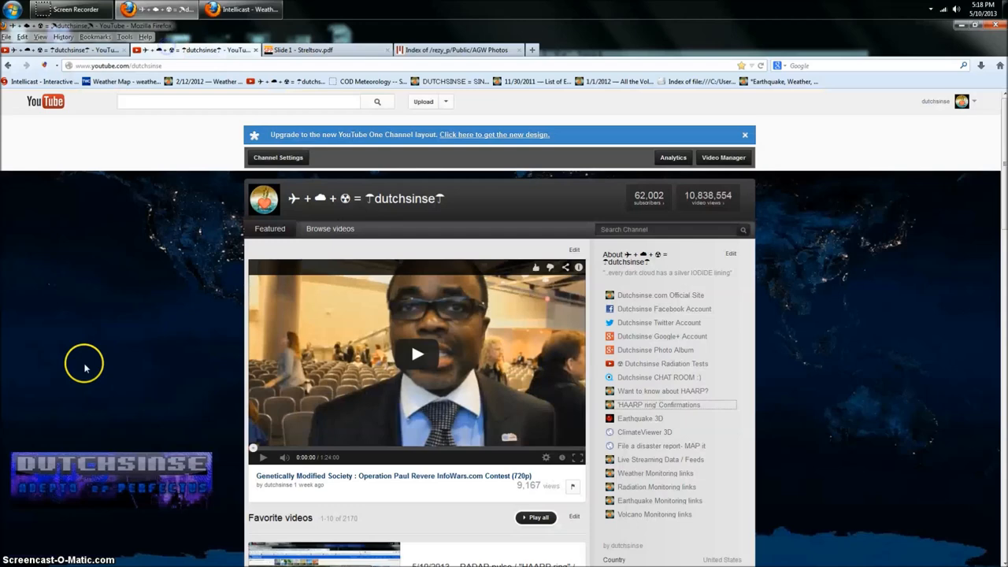
- Scroll the dutchsinse channel page down to the favorite videos with the RADAR pulse entries
scroll("down", 3)
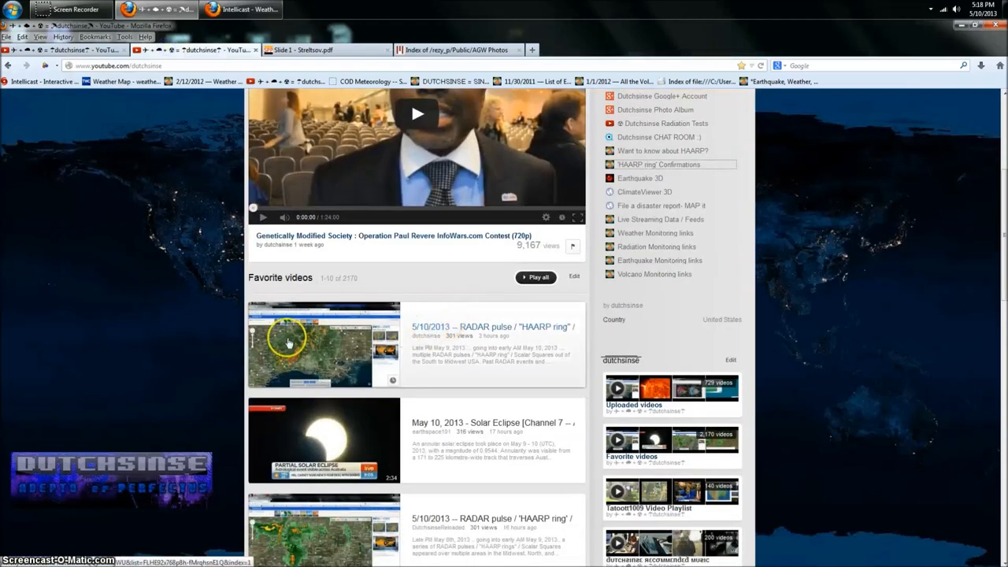
mouse_move(388, 388)
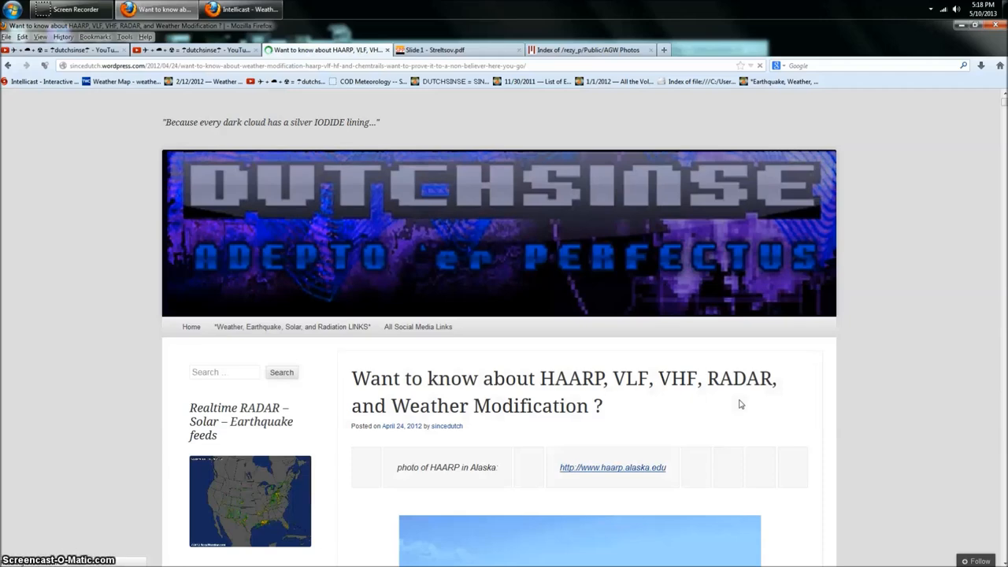
mouse_move(853, 289)
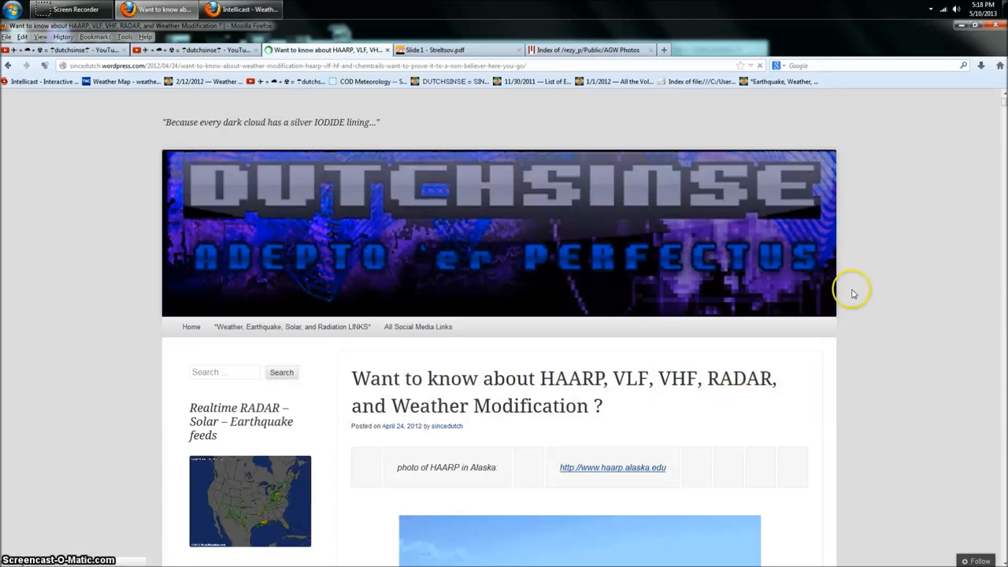
scroll("down", 3)
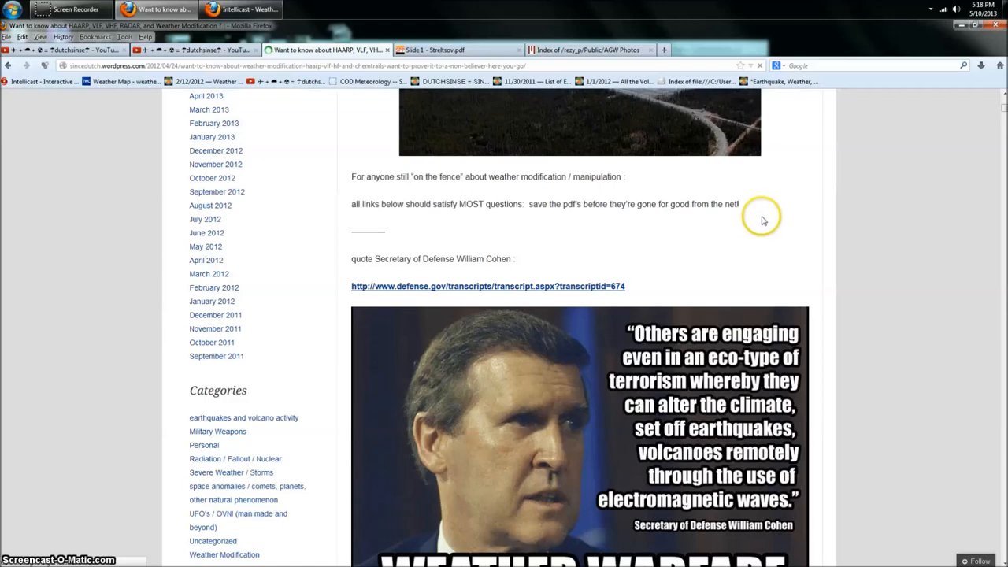
scroll("down", 3)
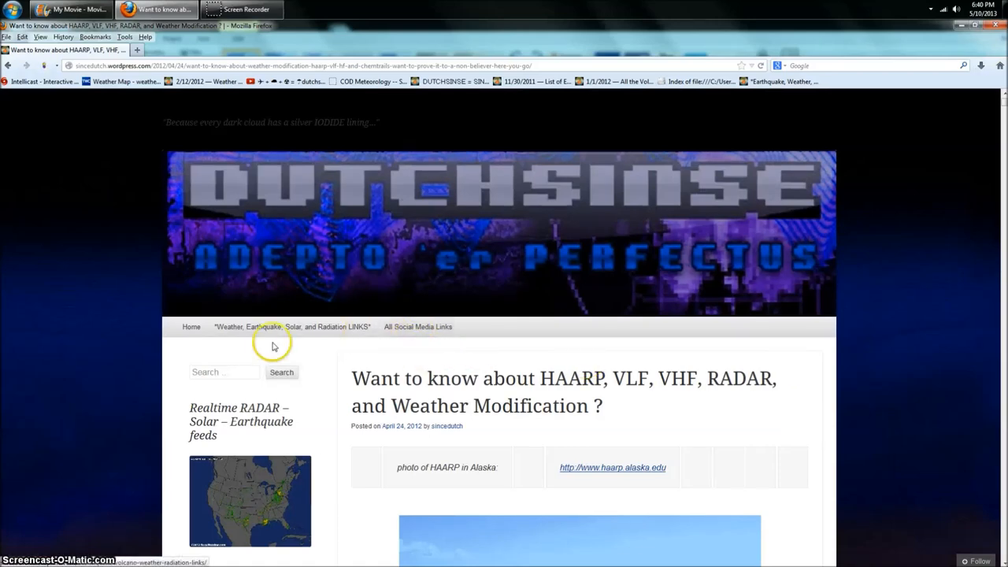
- Open the Weather, Earthquake, Solar, and Radiation LINKS page and scroll to the COD CONUS radar map
left_click(291, 326)
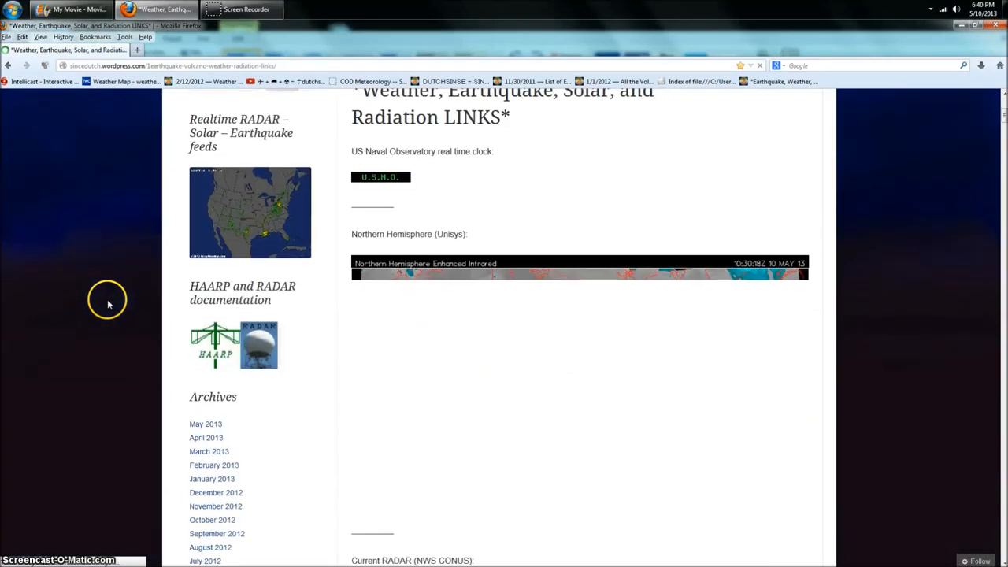
scroll("down", 3)
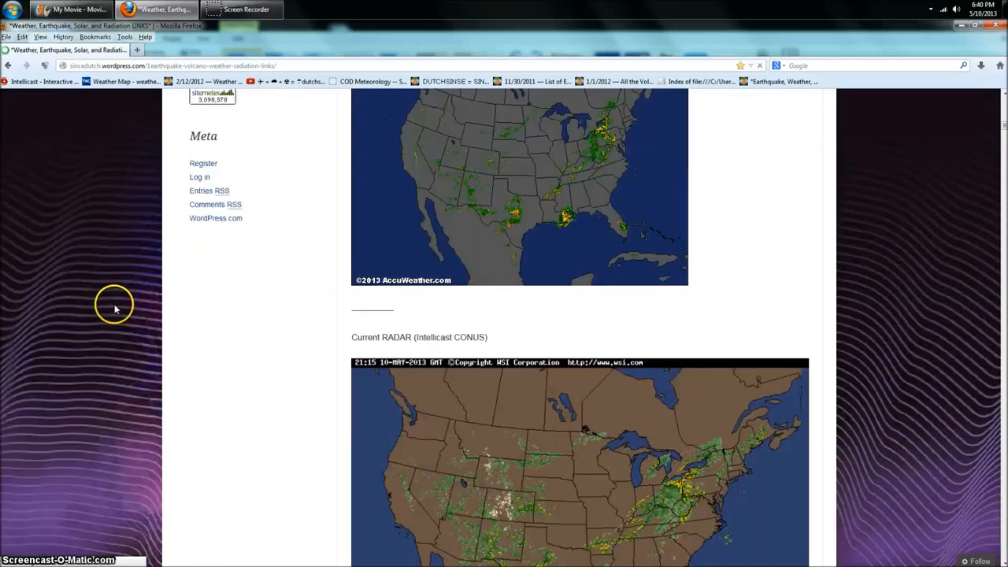
scroll("down", 3)
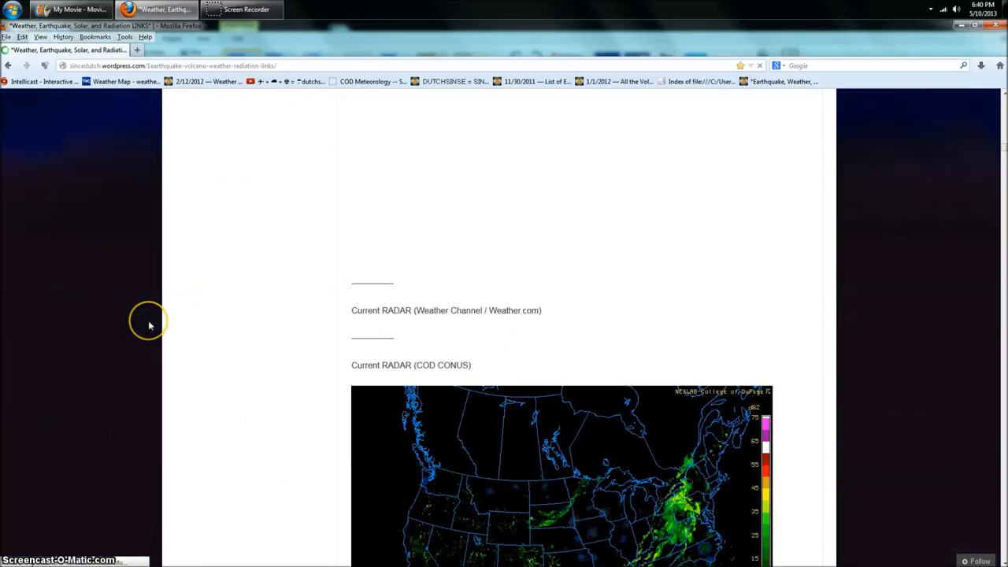
scroll("down", 3)
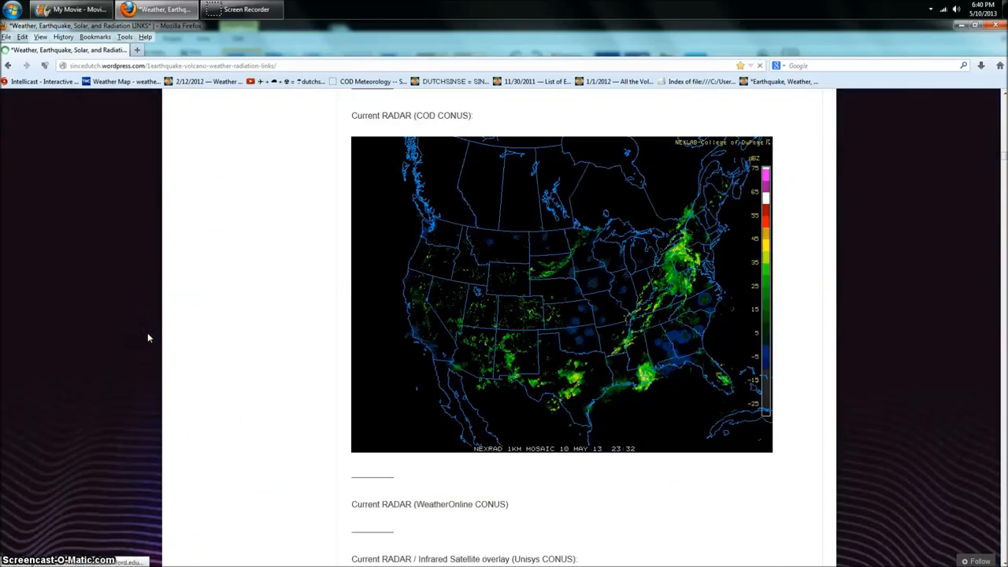